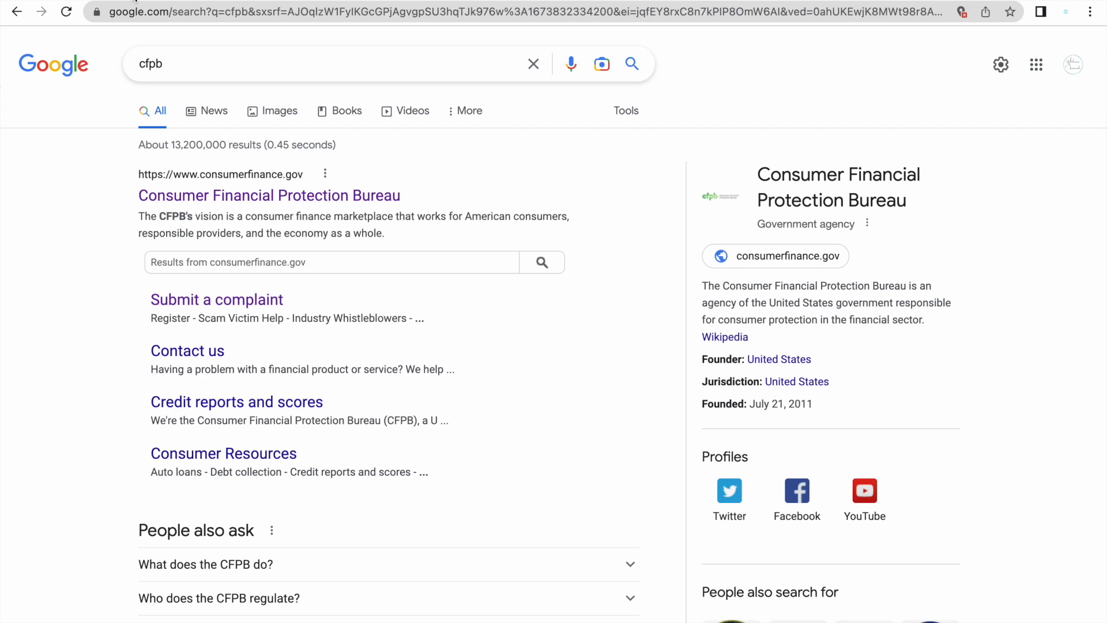
mouse_move(217, 209)
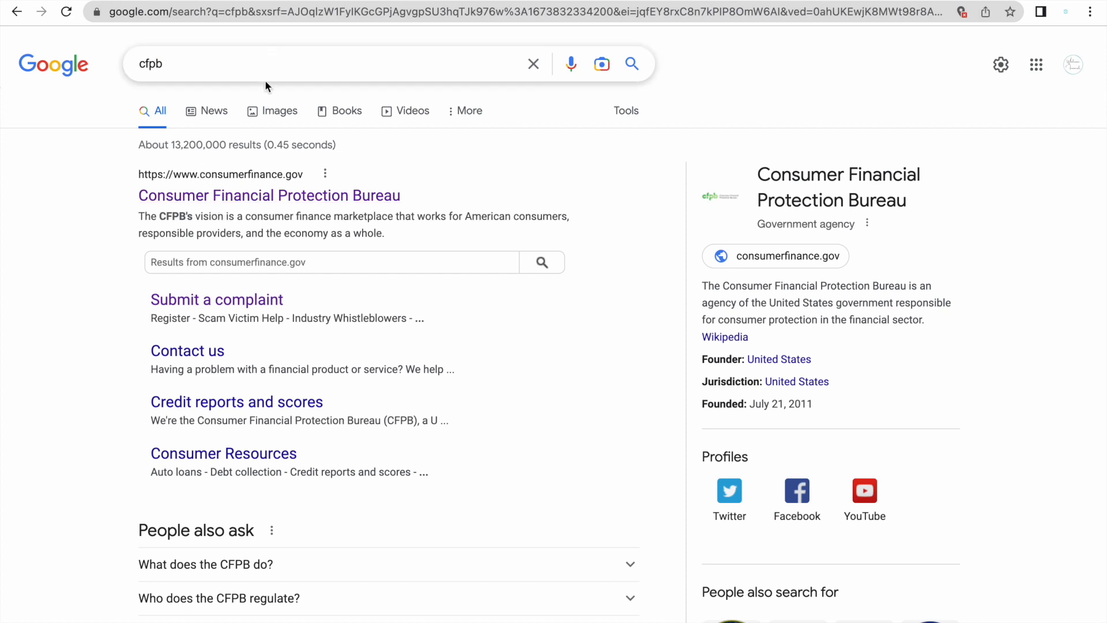
mouse_move(261, 67)
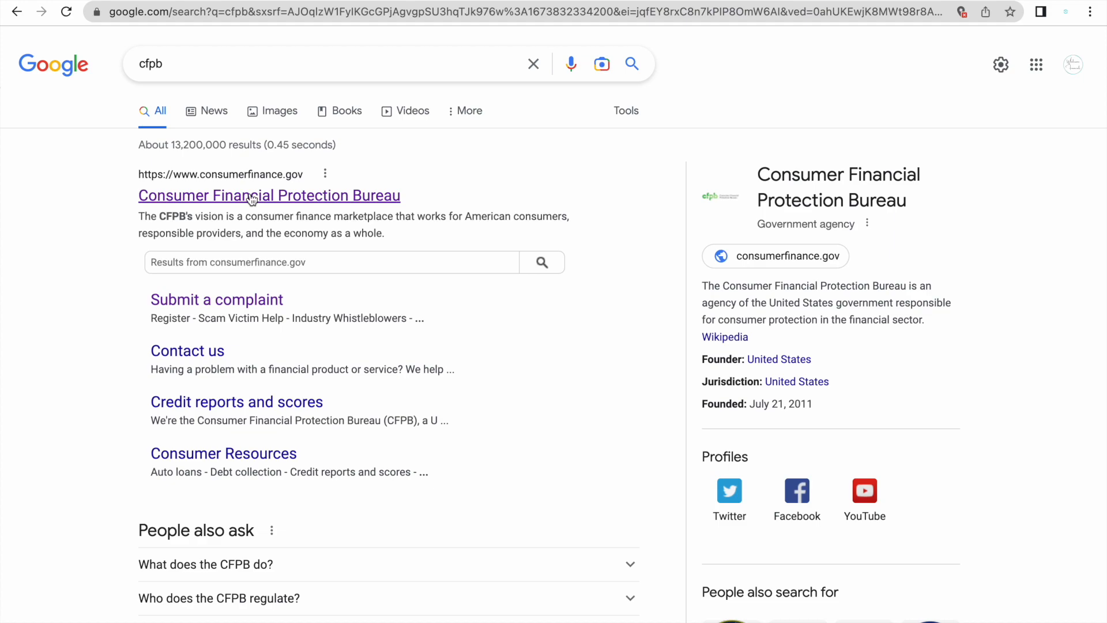
Open the CFPB homepage from the search result and scroll to the 'Submit a complaint' card.
left_click(253, 195)
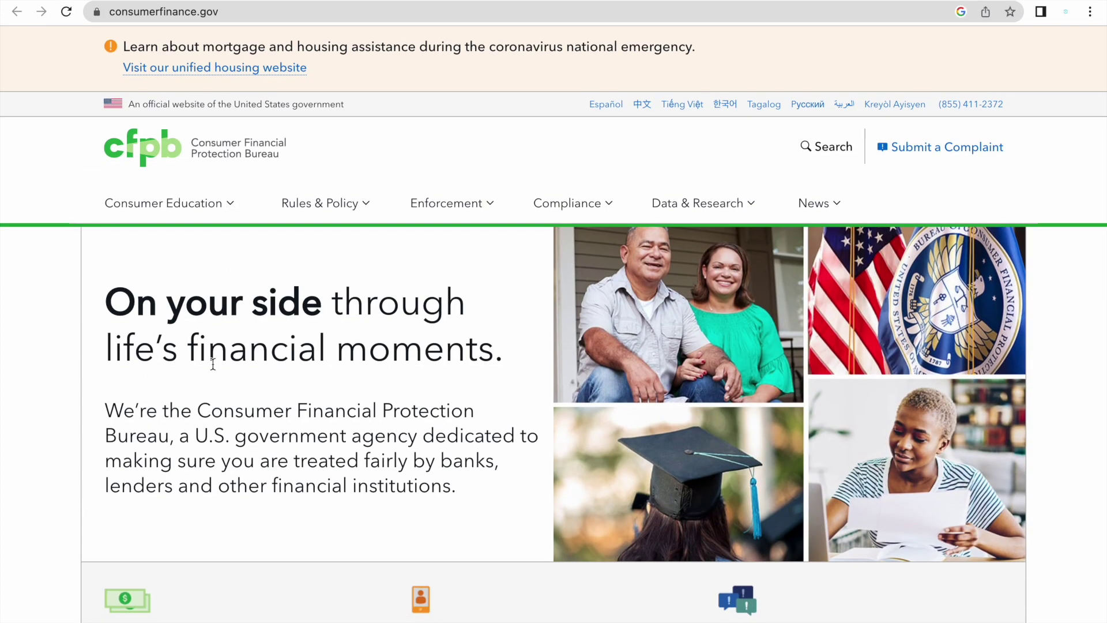
scroll("down", 3)
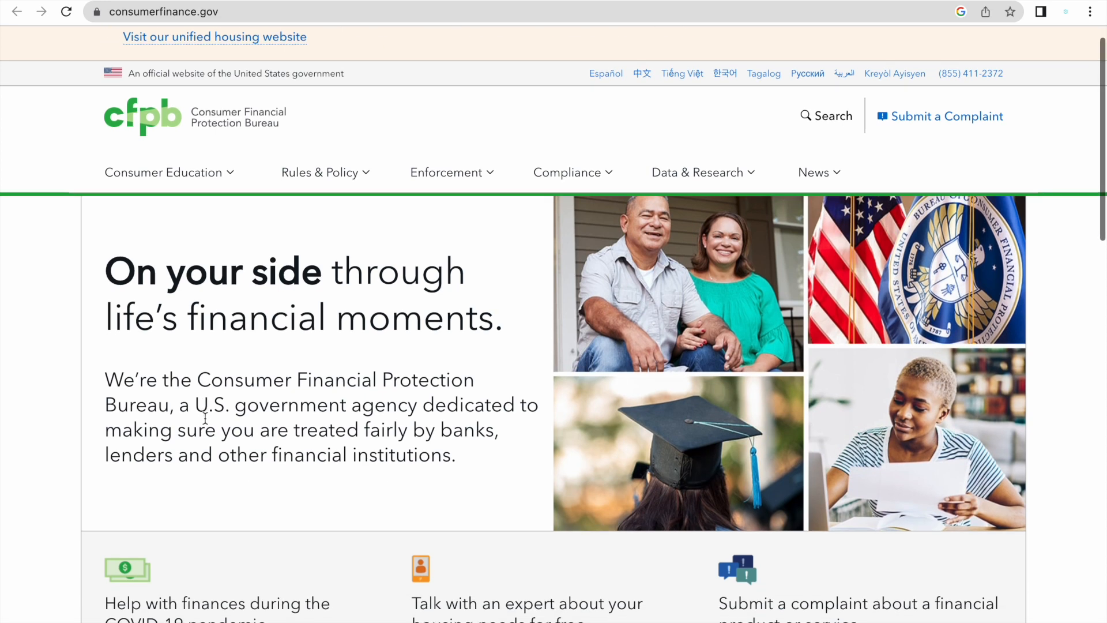
scroll("down", 3)
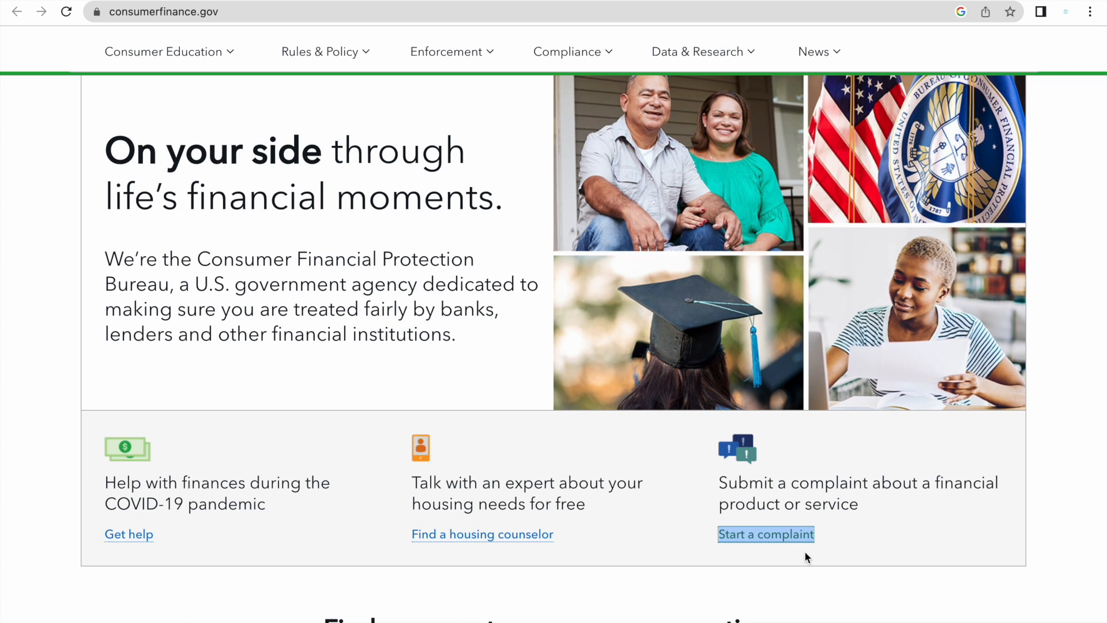
mouse_move(779, 544)
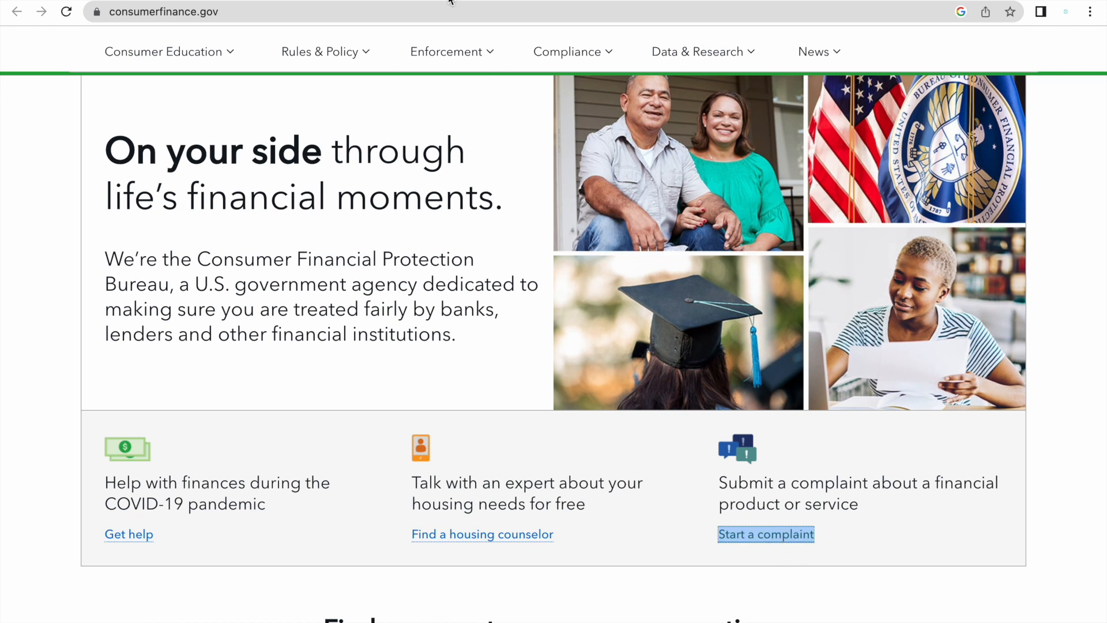
Start a complaint and scroll the Submit a complaint page to 'Ready to begin?'.
left_click(765, 534)
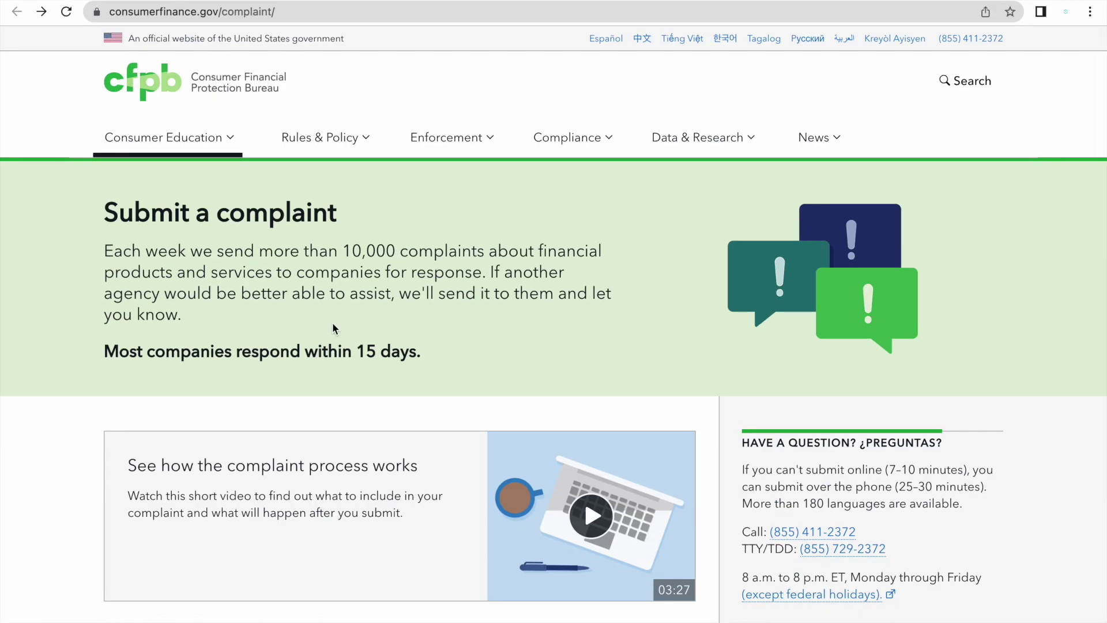
scroll("down", 3)
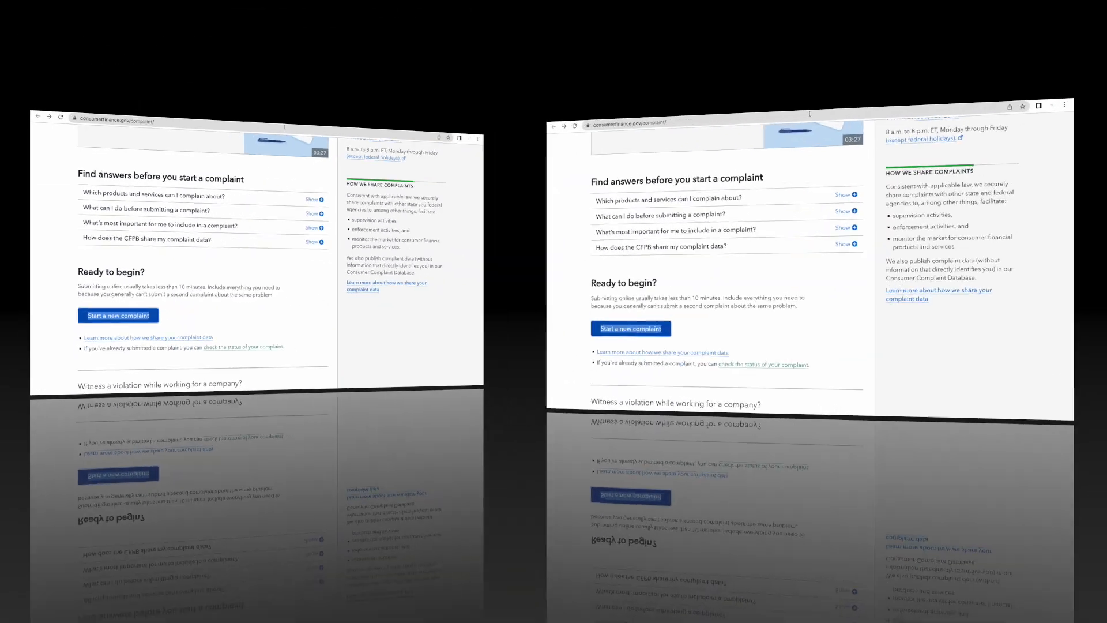
Start a new complaint, reaching the account sign-up page.
left_click(630, 329)
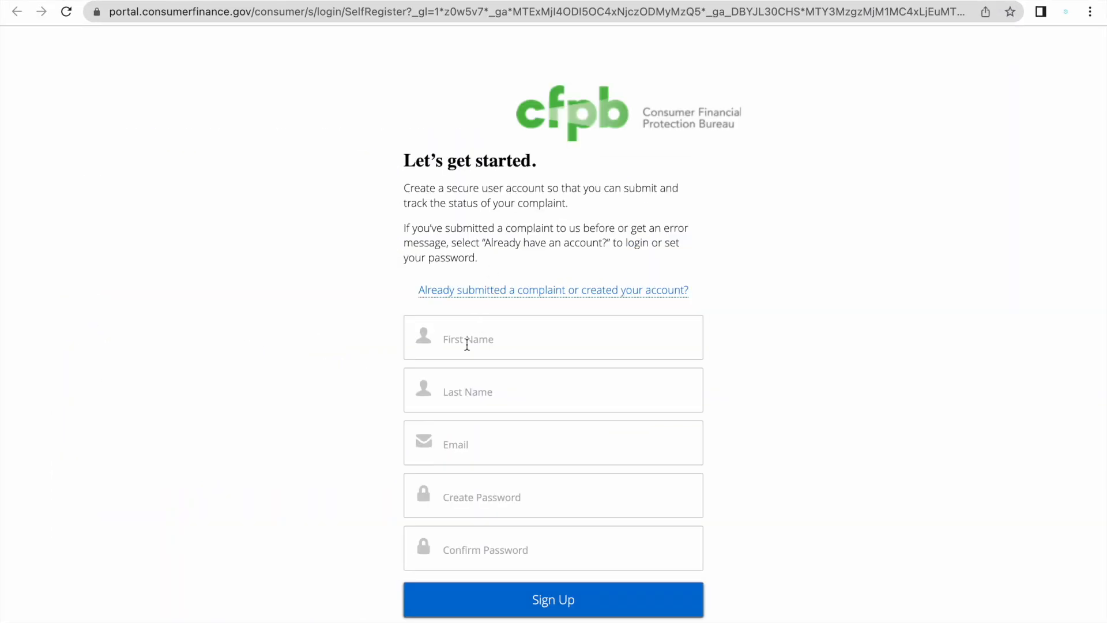
scroll("down", 3)
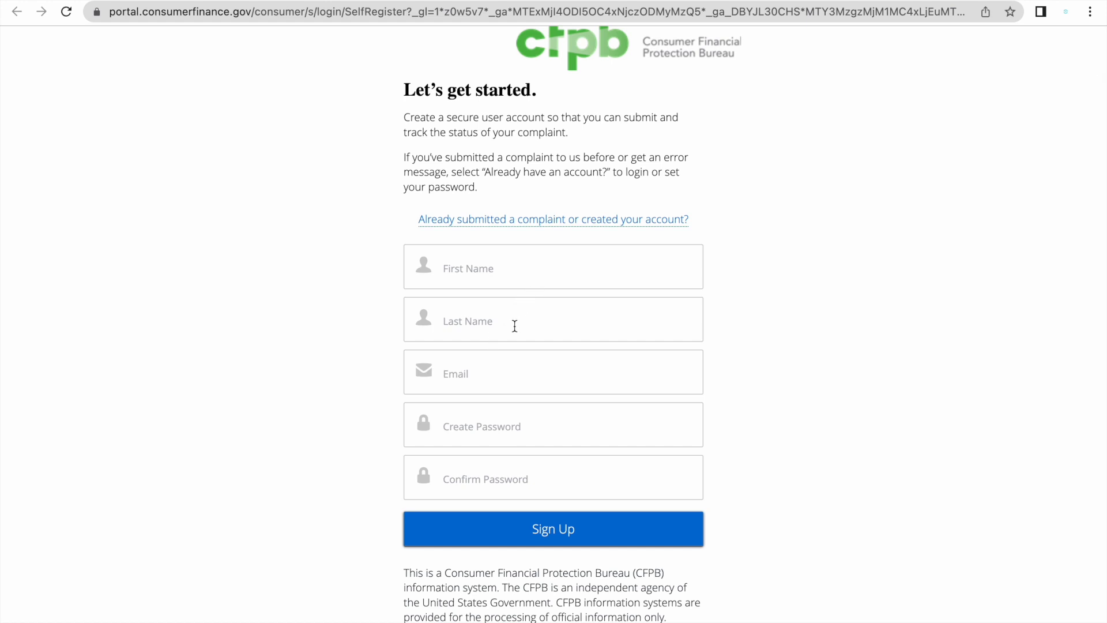
mouse_move(493, 417)
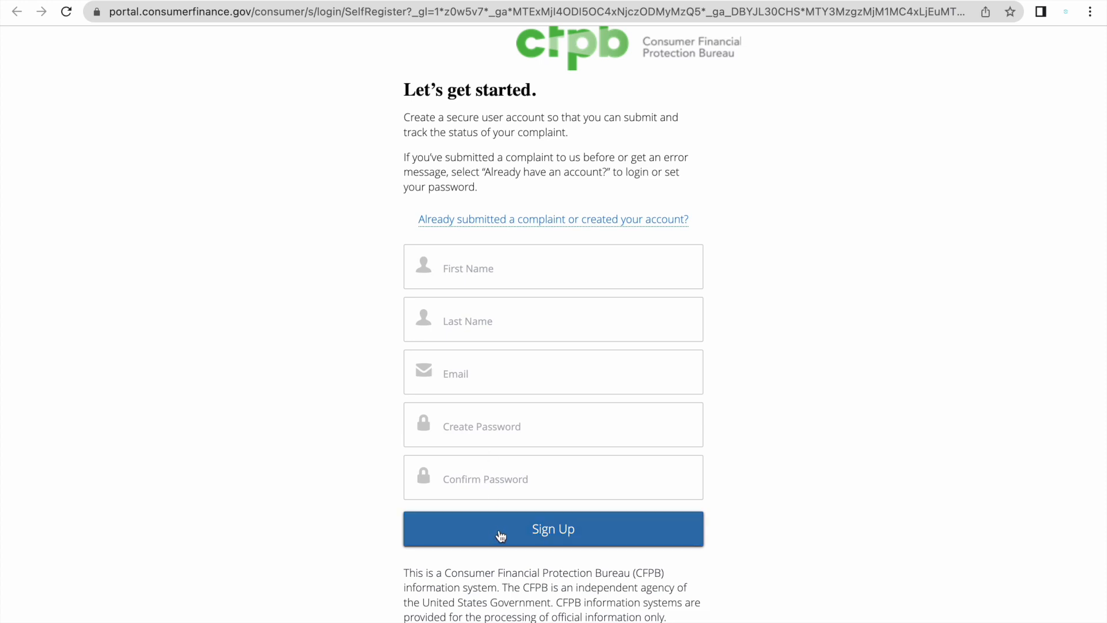
mouse_move(686, 207)
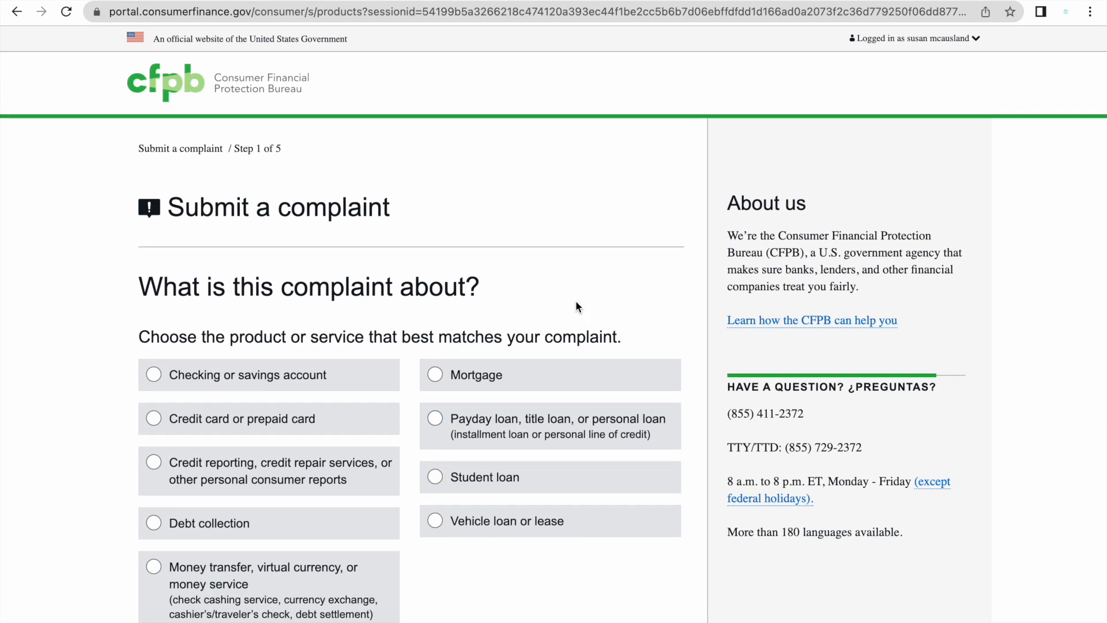
Choose credit reporting as both product and product type on Step 1, then continue.
scroll("down", 3)
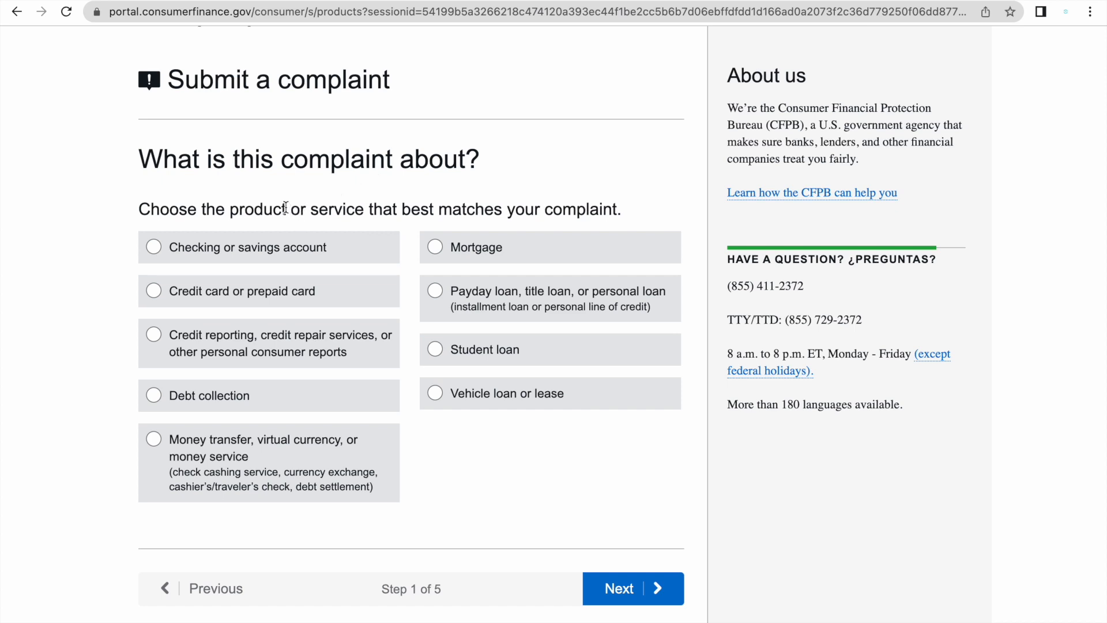
mouse_move(182, 354)
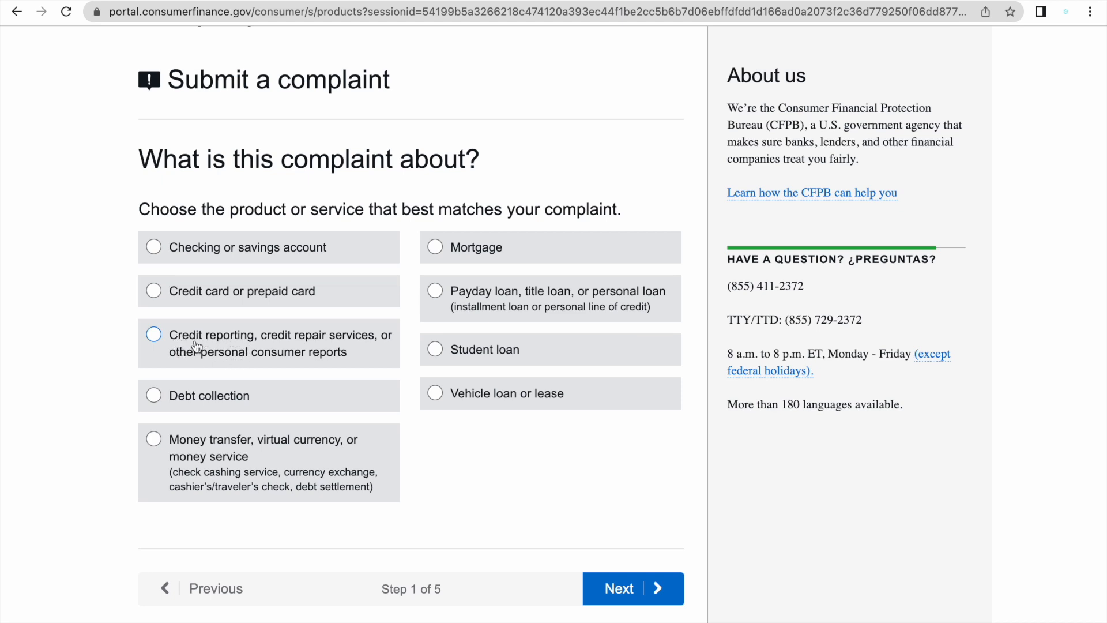
mouse_move(369, 353)
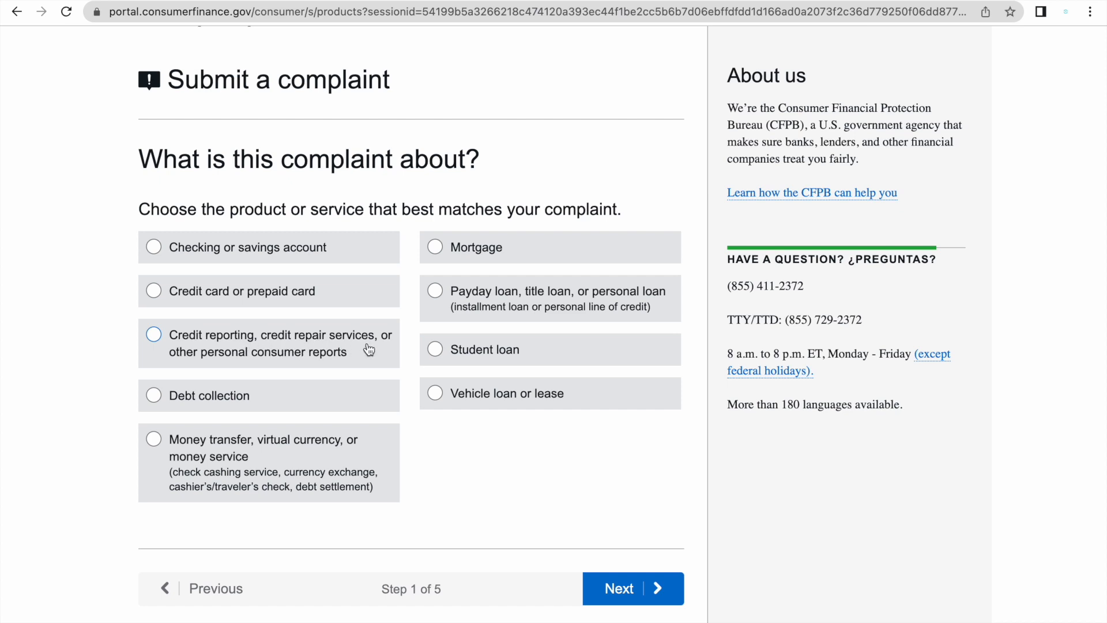
mouse_move(206, 371)
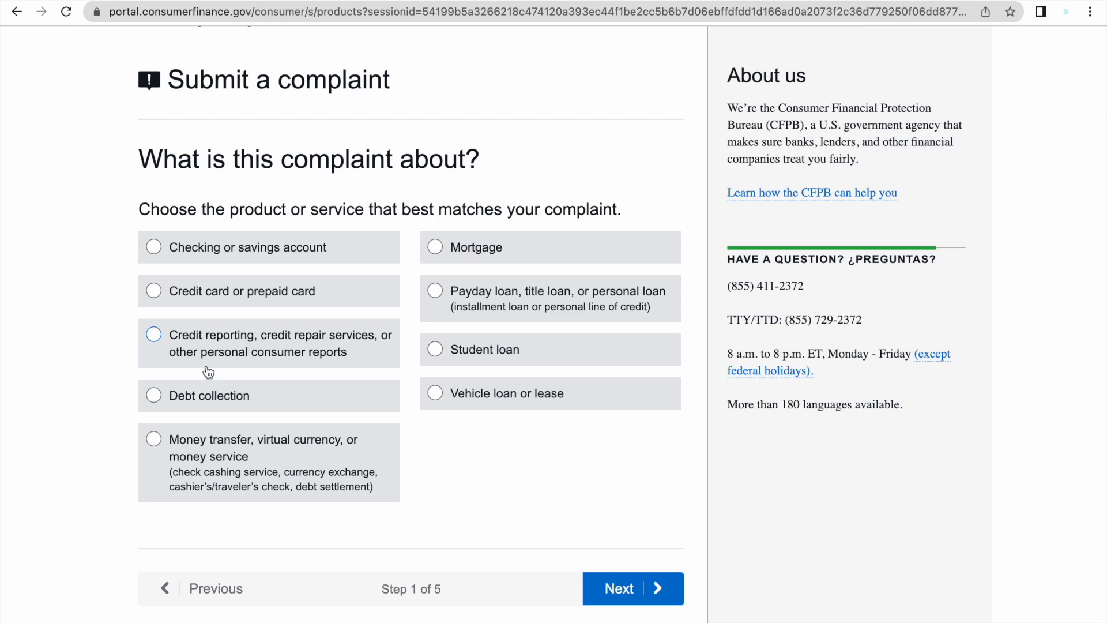
left_click(153, 335)
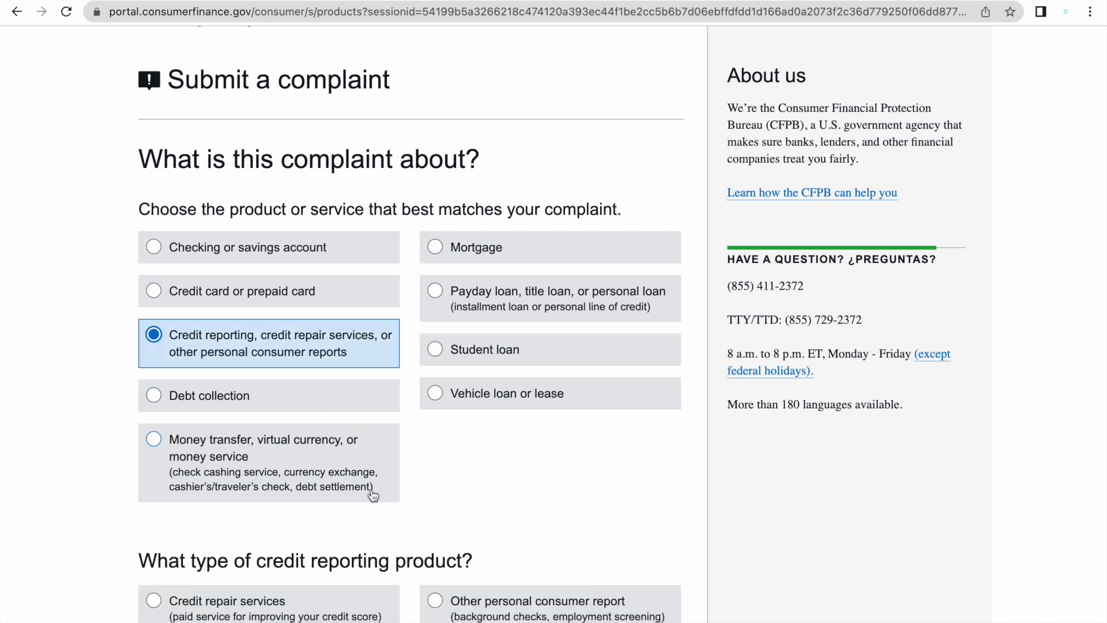
scroll("down", 3)
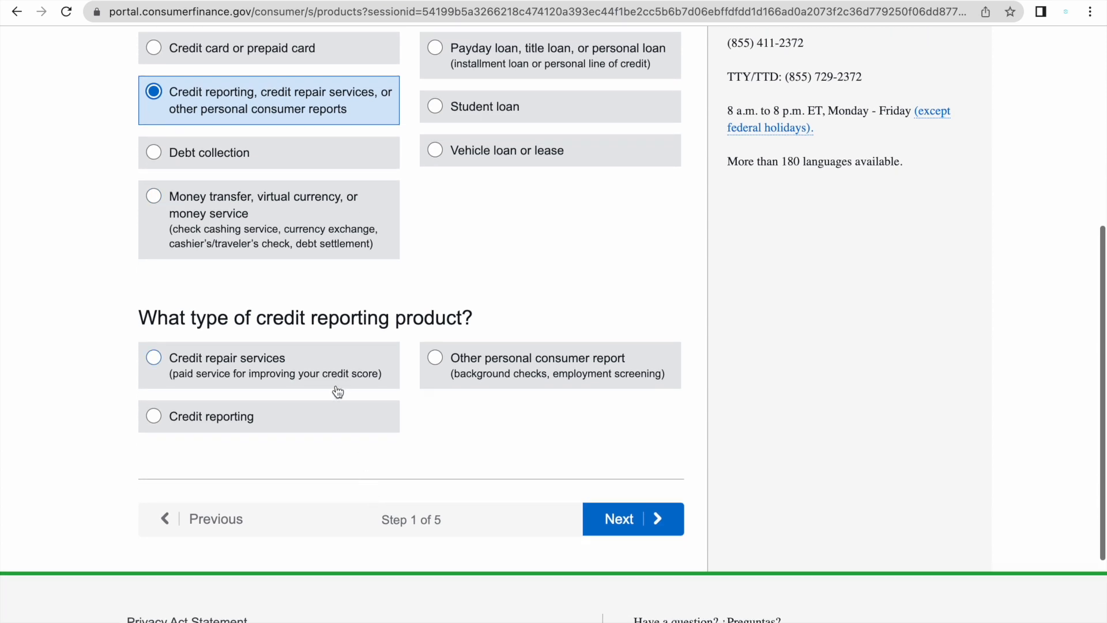
mouse_move(373, 335)
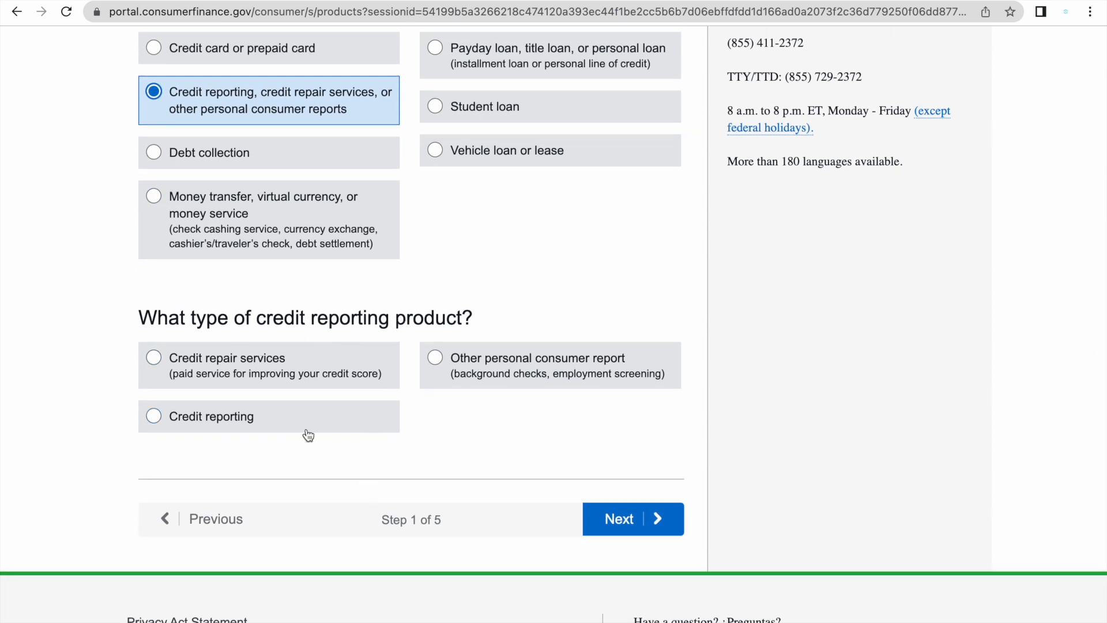
mouse_move(282, 377)
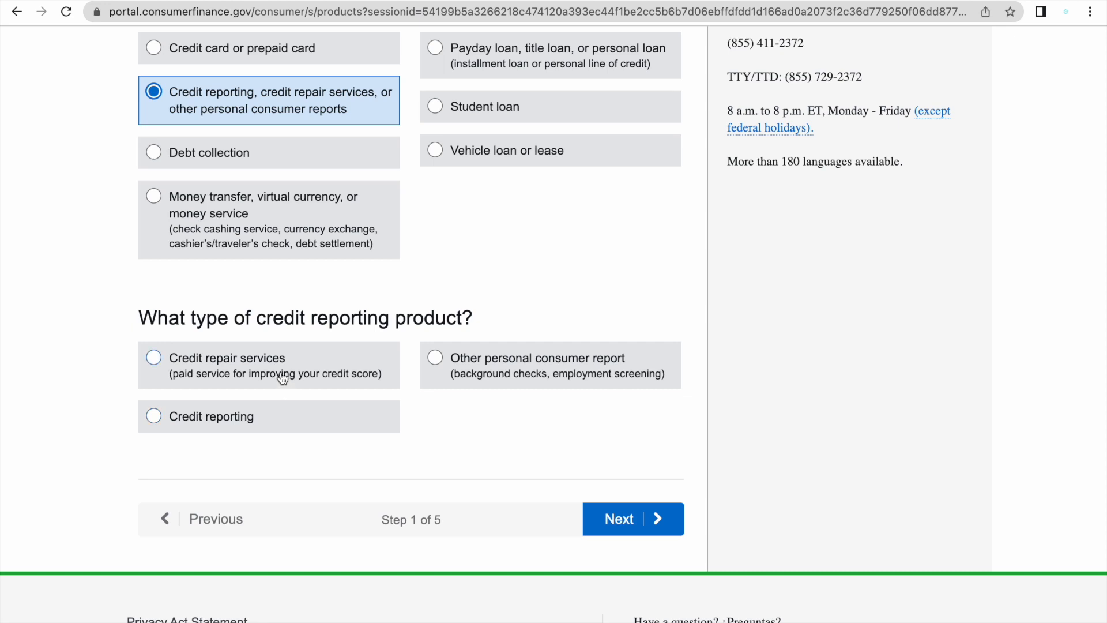
mouse_move(278, 424)
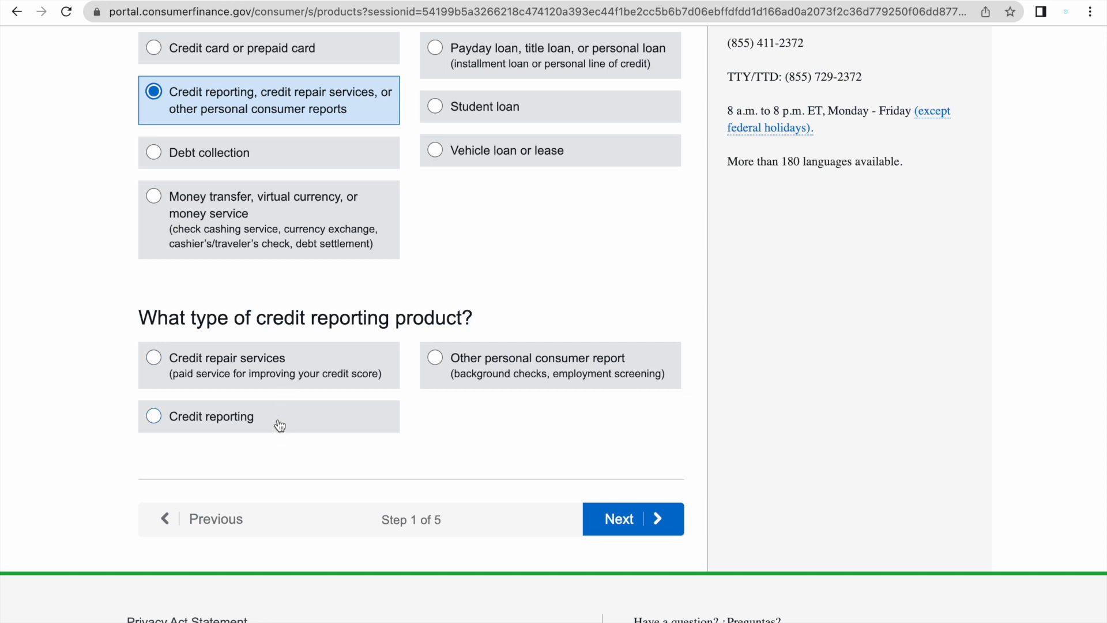
mouse_move(278, 420)
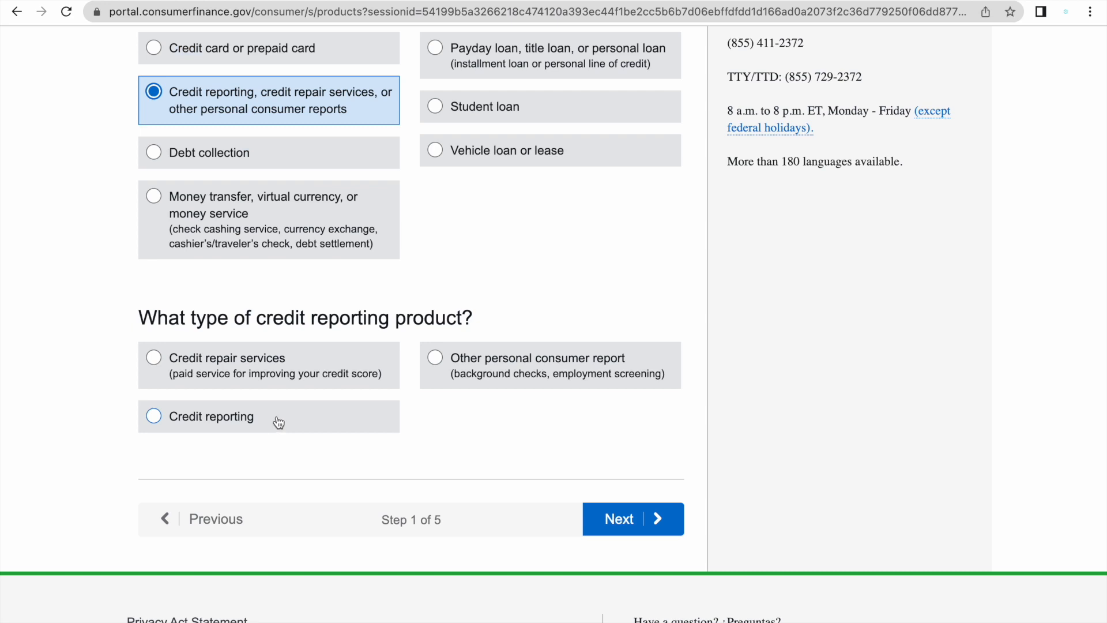
mouse_move(309, 364)
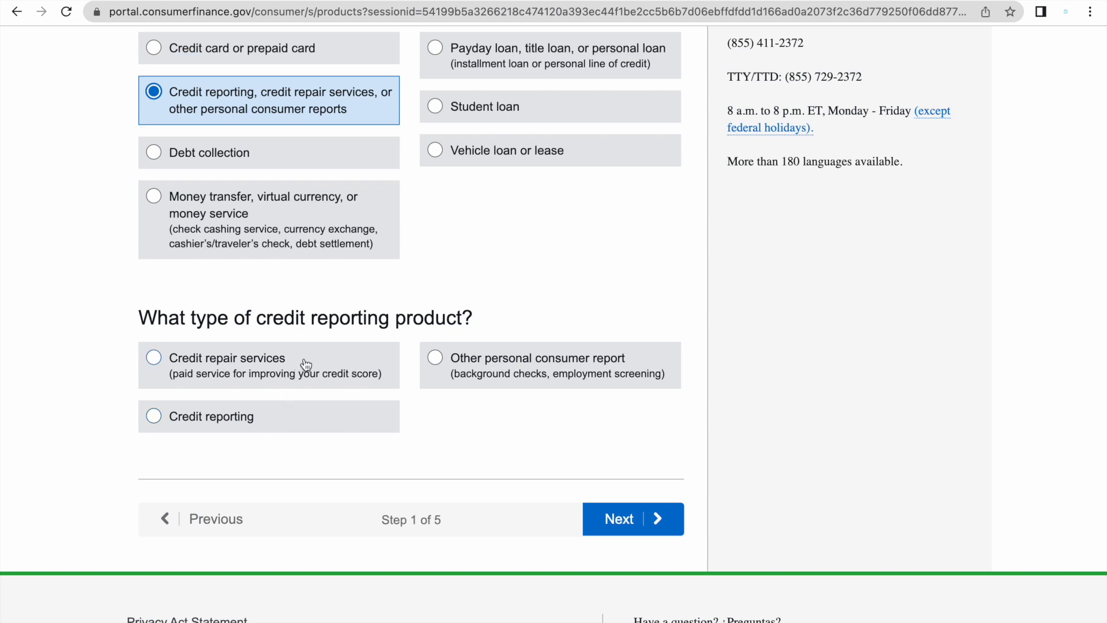
mouse_move(323, 377)
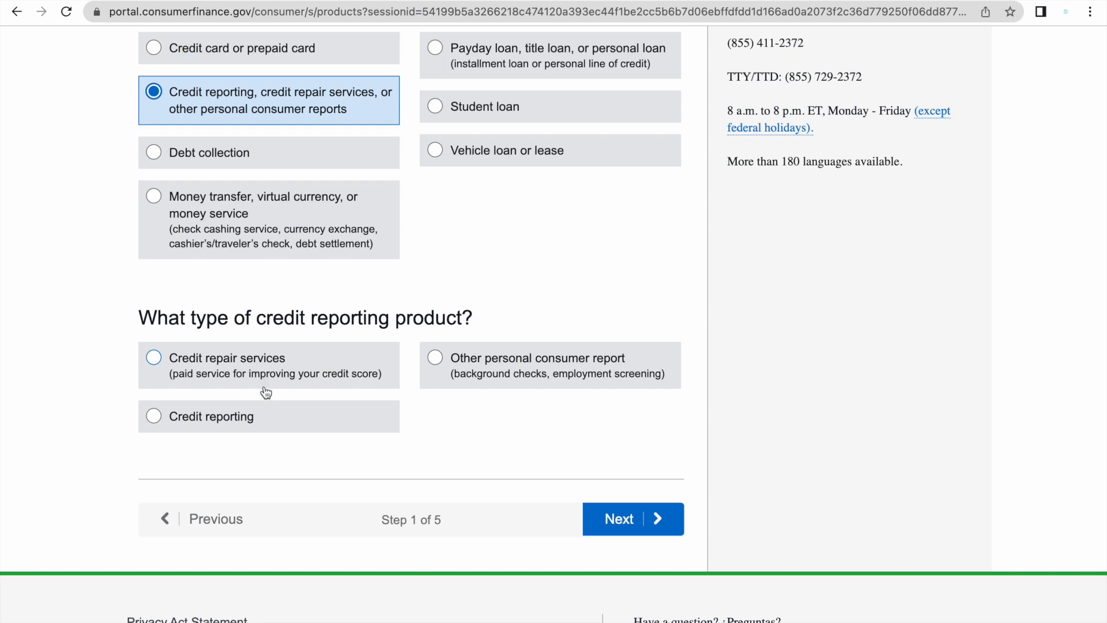
mouse_move(268, 399)
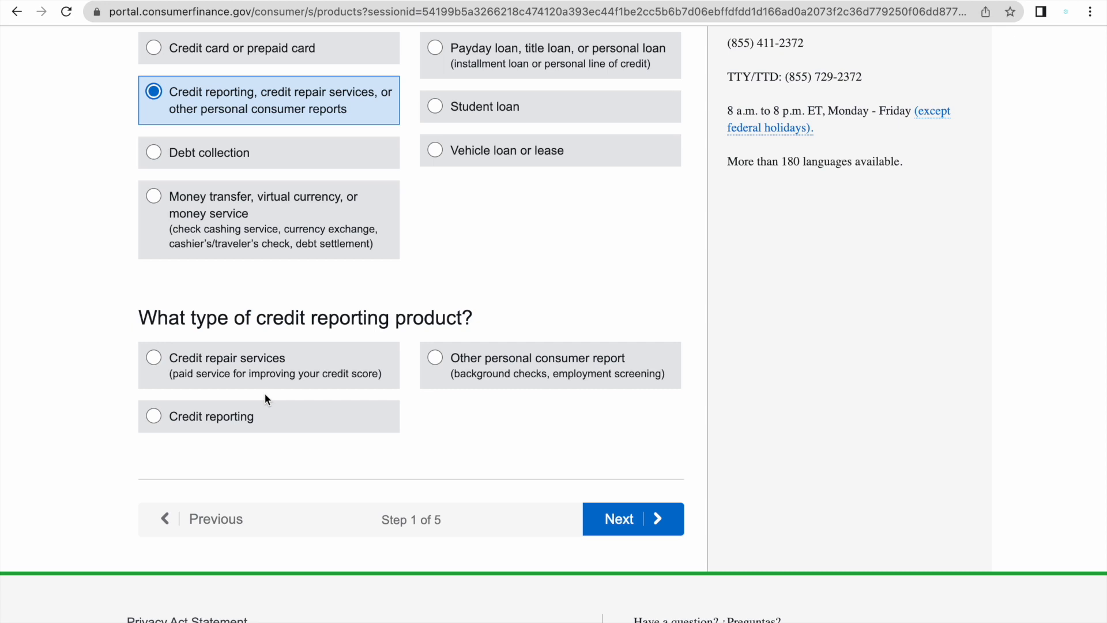
left_click(153, 416)
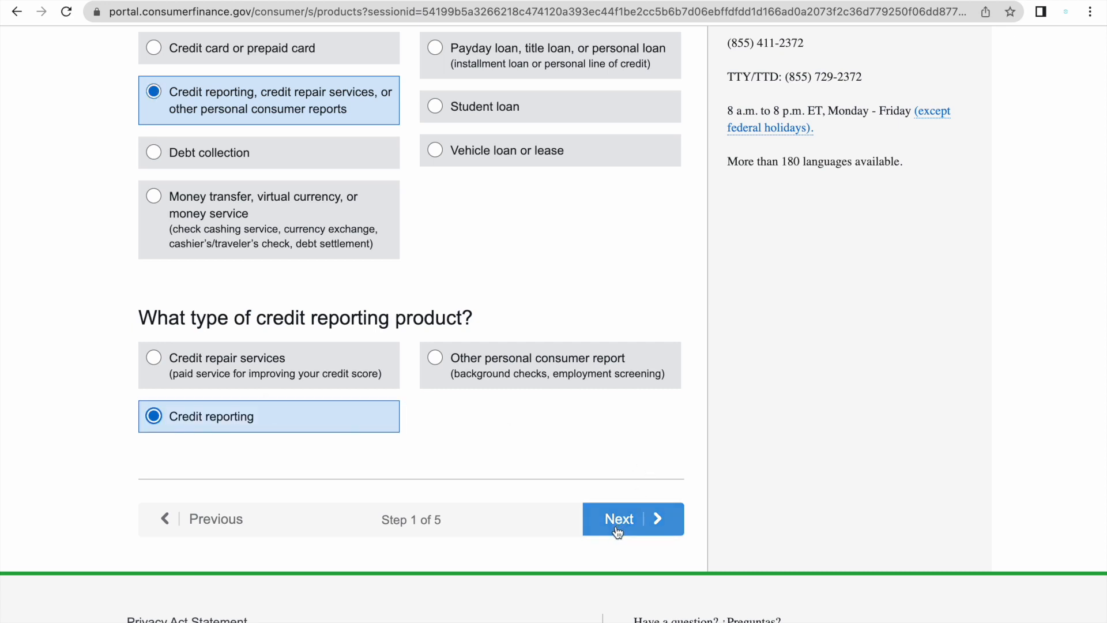
left_click(618, 519)
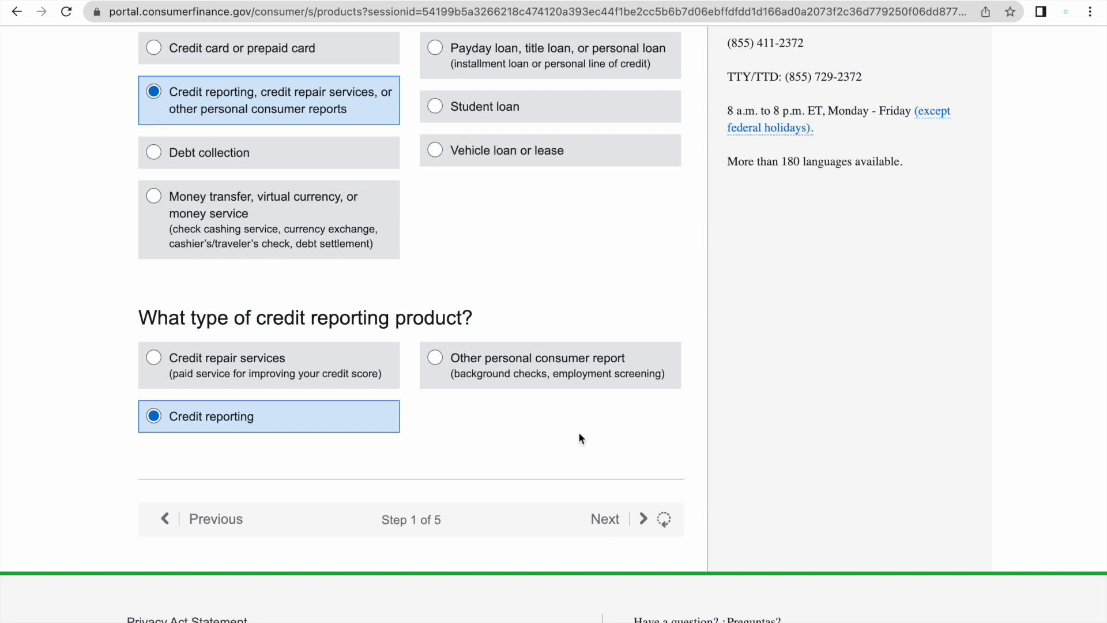
Reach Step 2 and select 'Improper use of your report' as the problem.
left_click(605, 519)
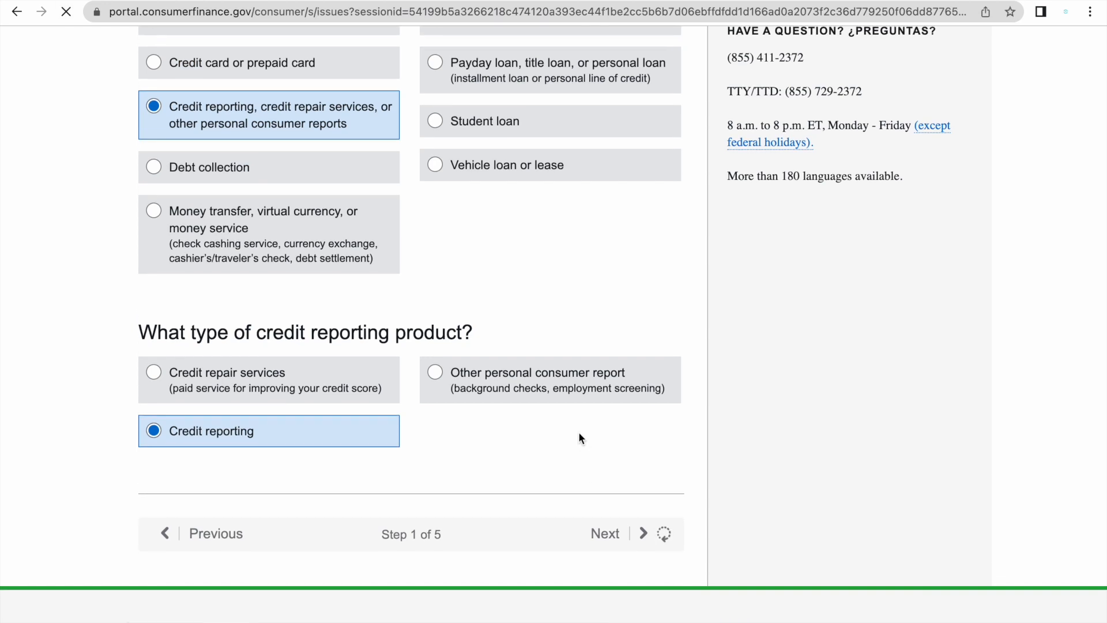
left_click(604, 533)
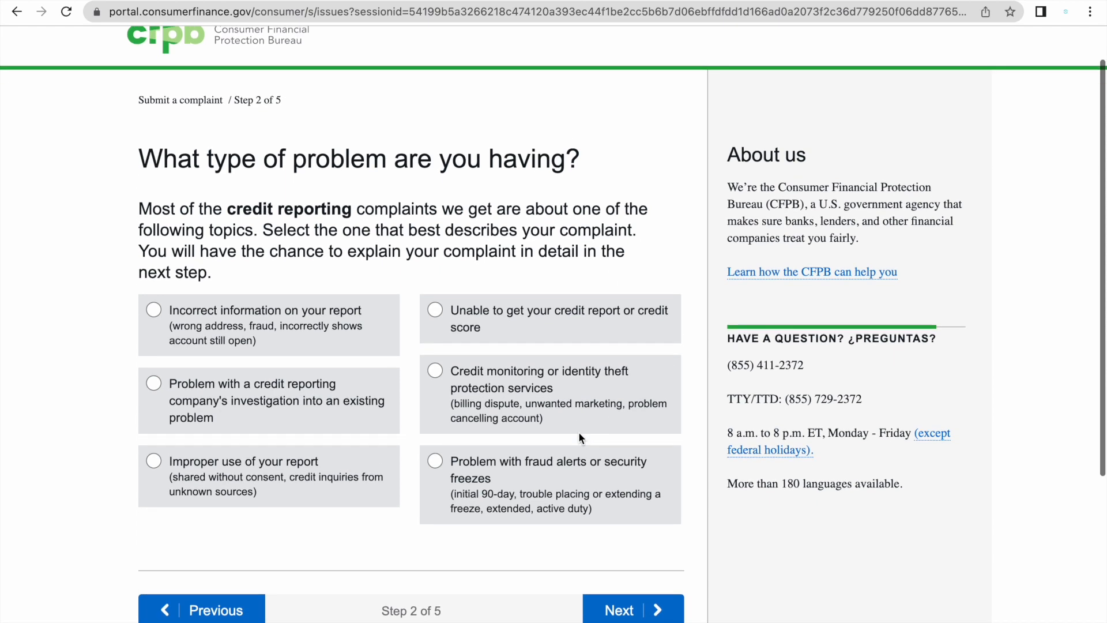
scroll("down", 3)
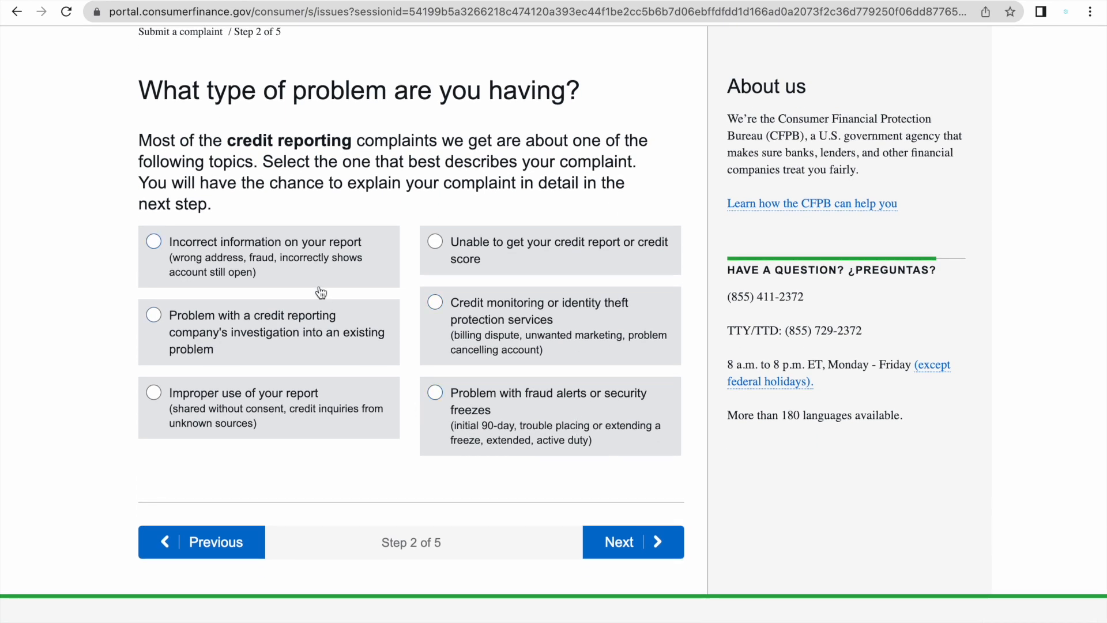
mouse_move(304, 263)
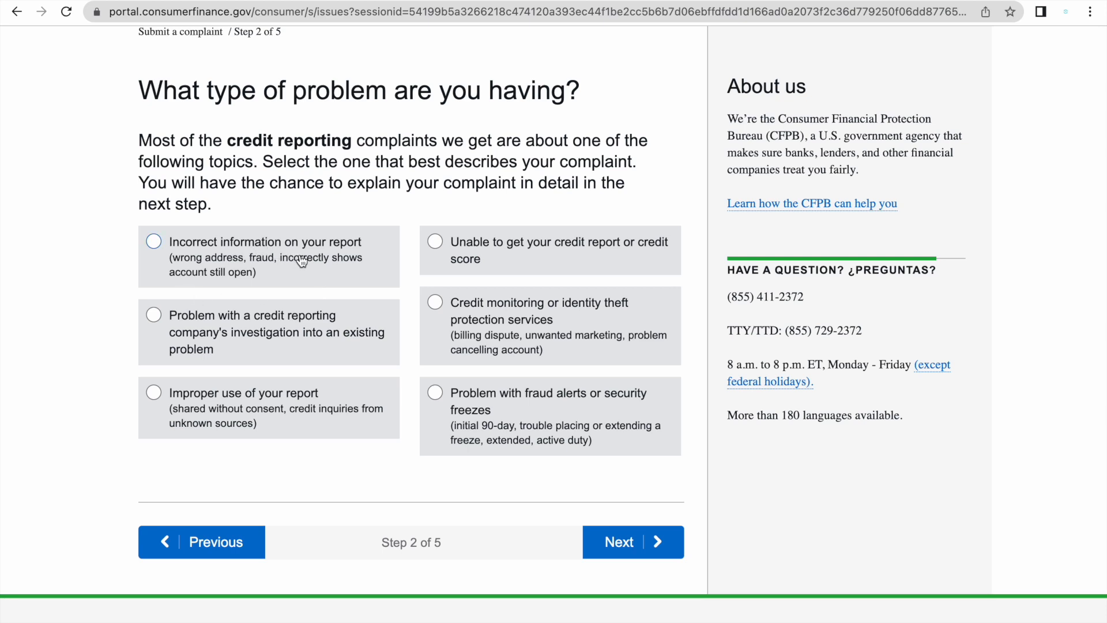
mouse_move(313, 274)
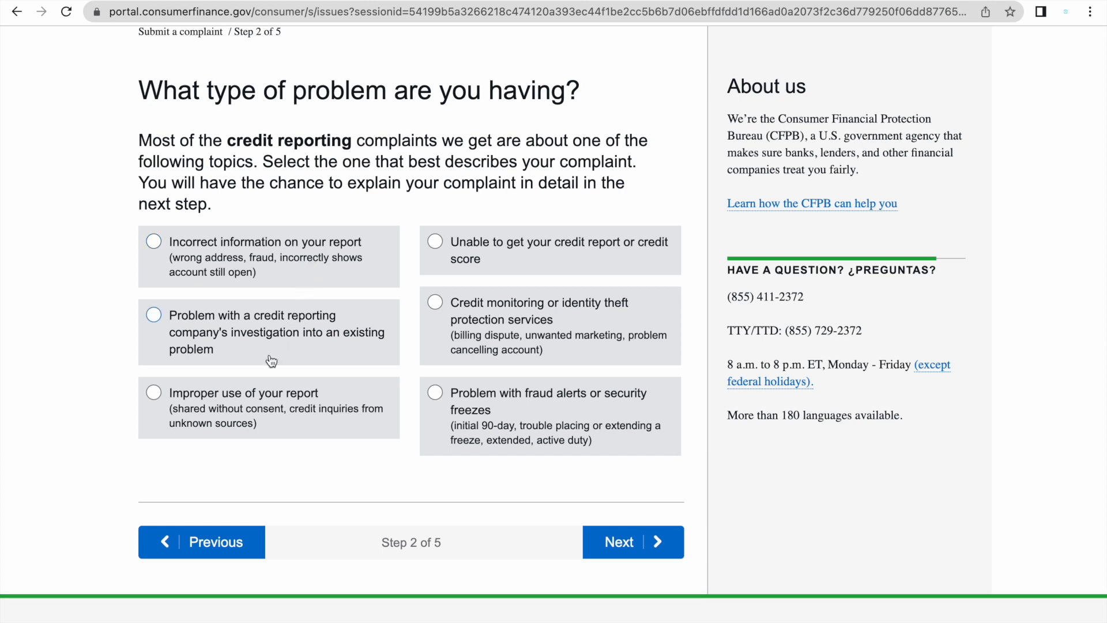
mouse_move(266, 412)
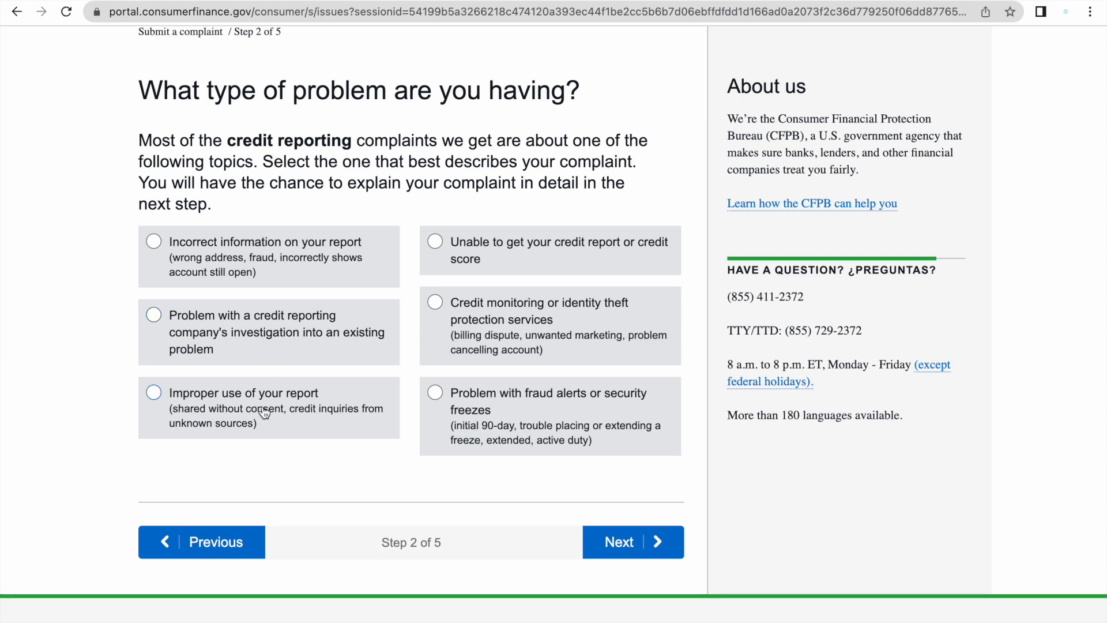
mouse_move(243, 464)
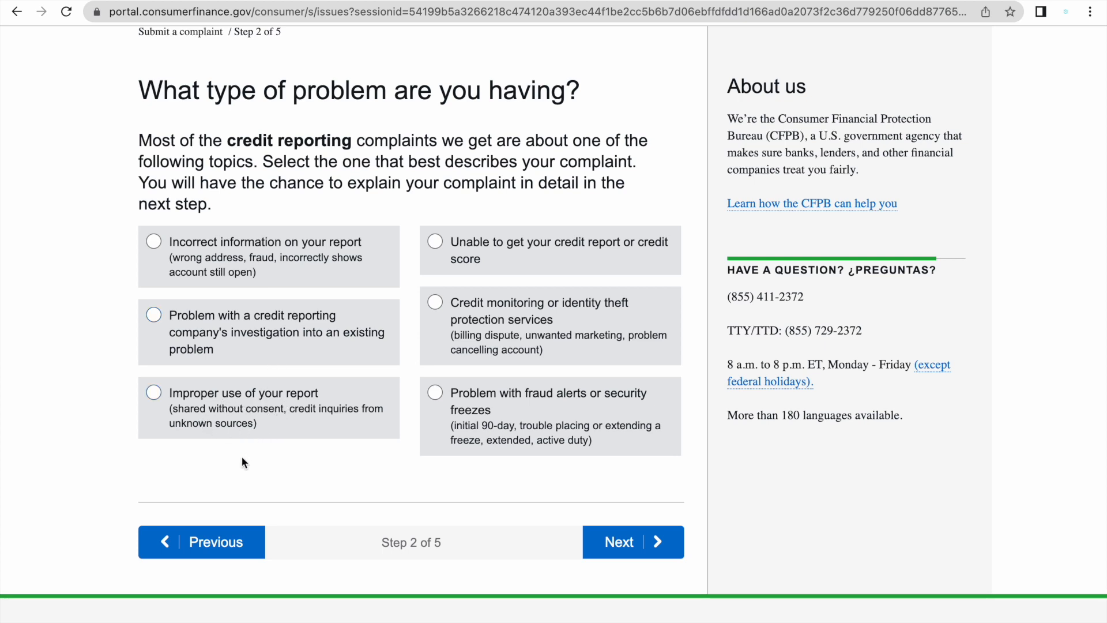
mouse_move(341, 417)
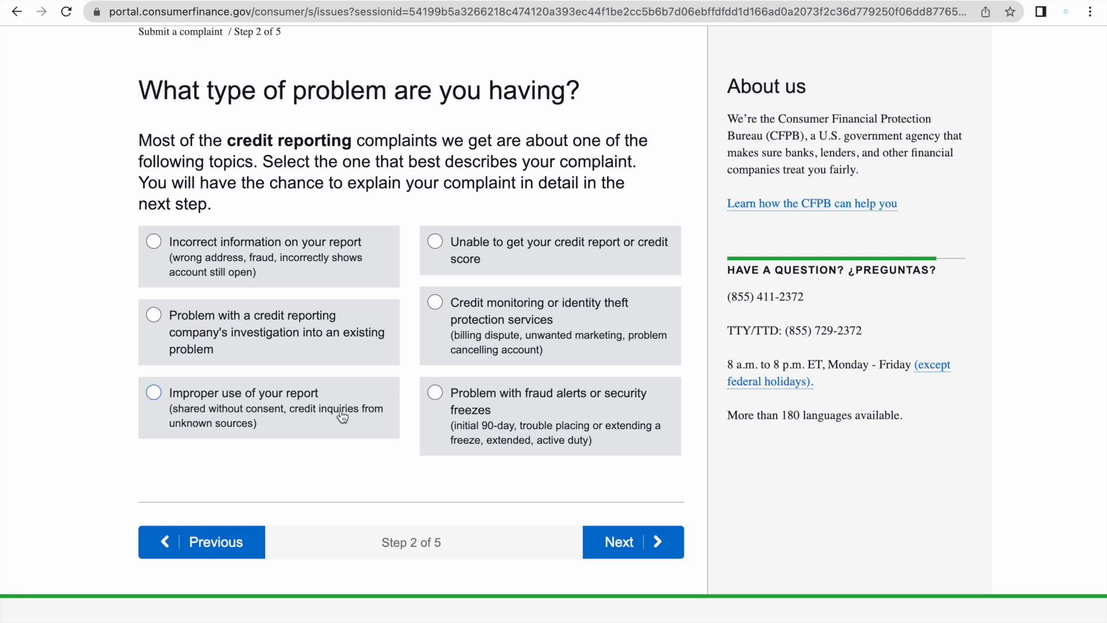
mouse_move(298, 468)
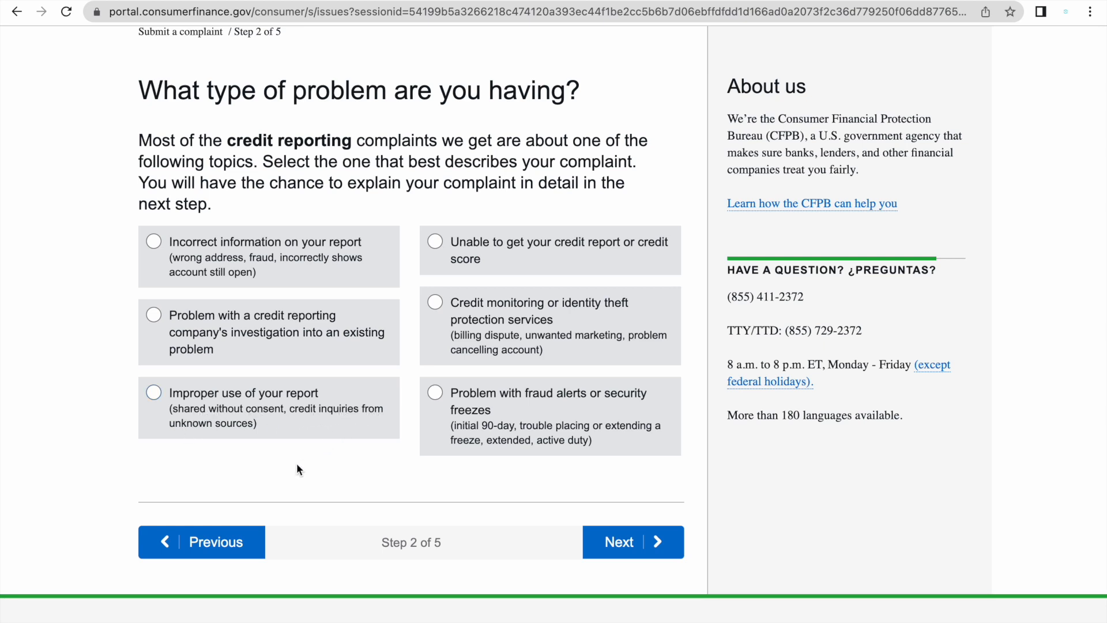
mouse_move(249, 401)
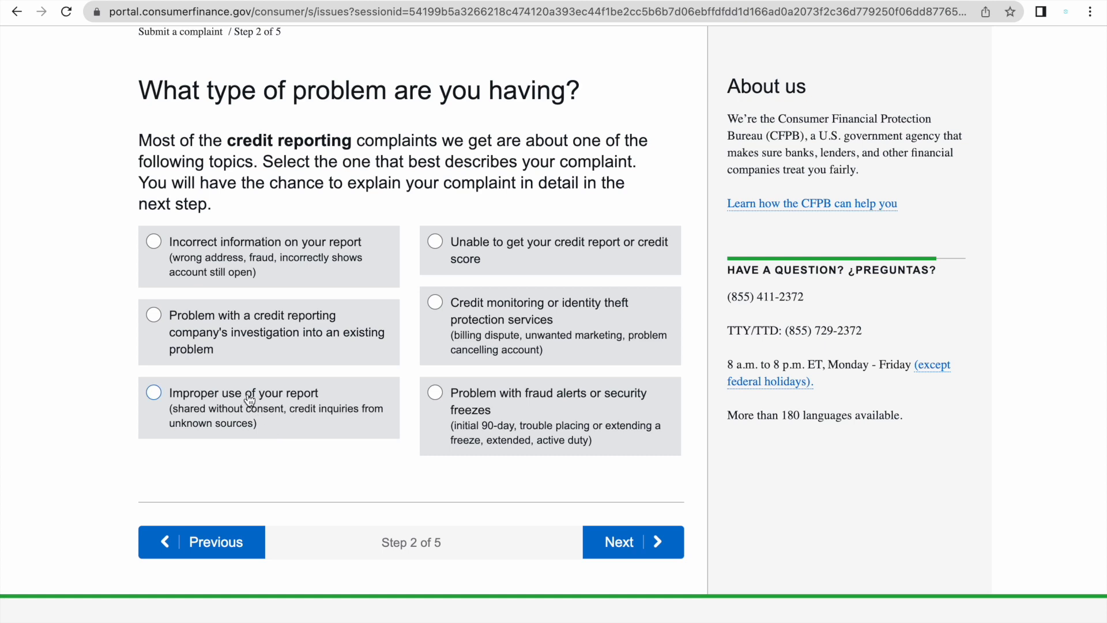
left_click(154, 392)
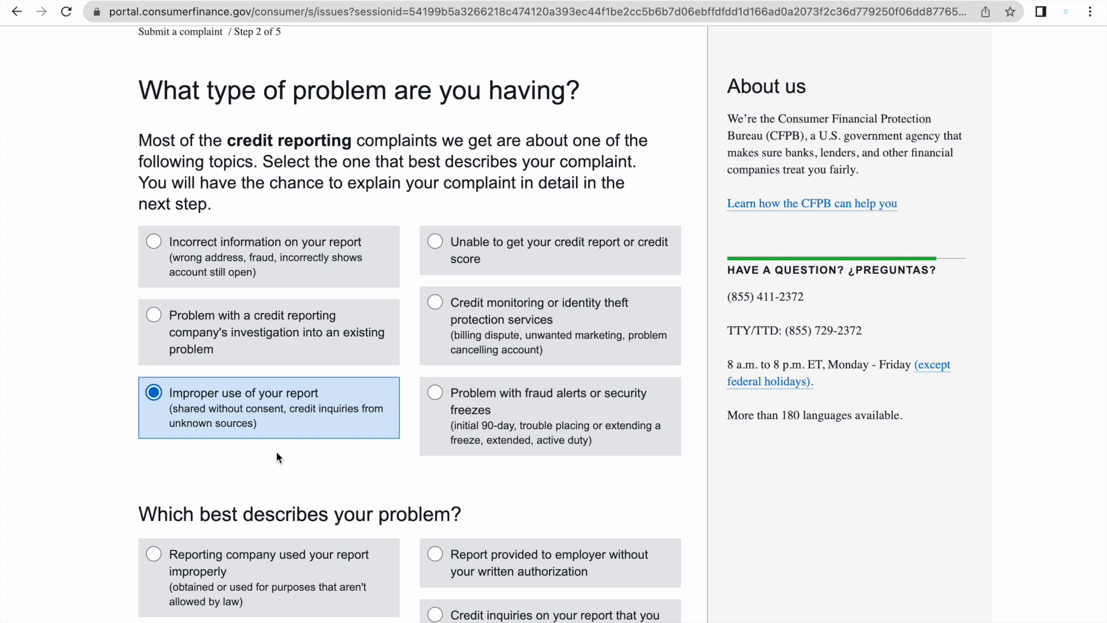
mouse_move(436, 389)
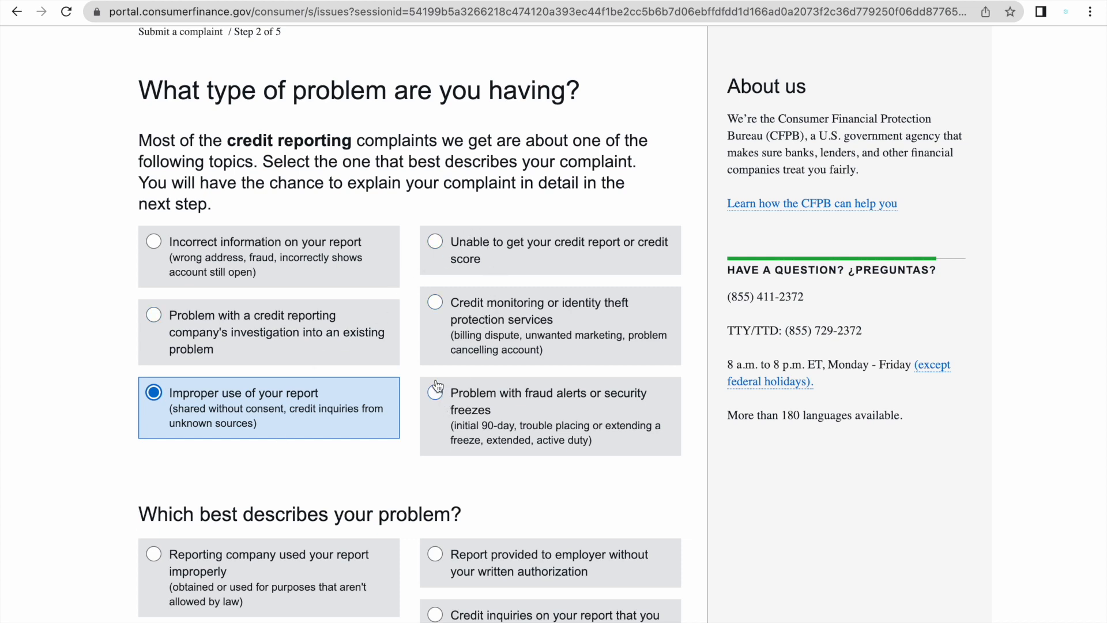
mouse_move(461, 279)
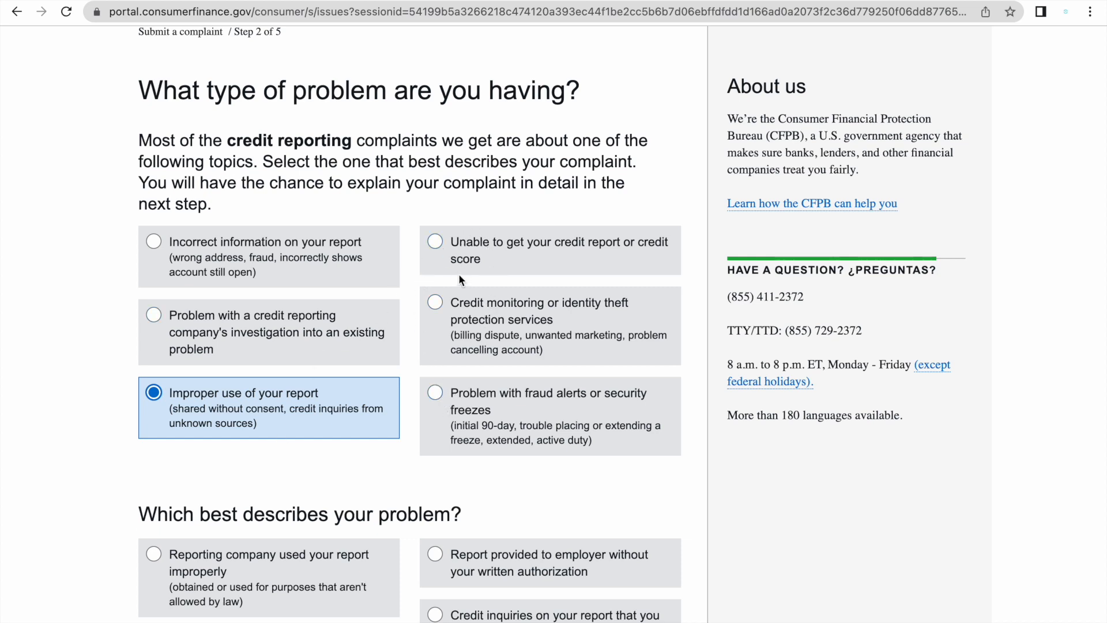
mouse_move(578, 320)
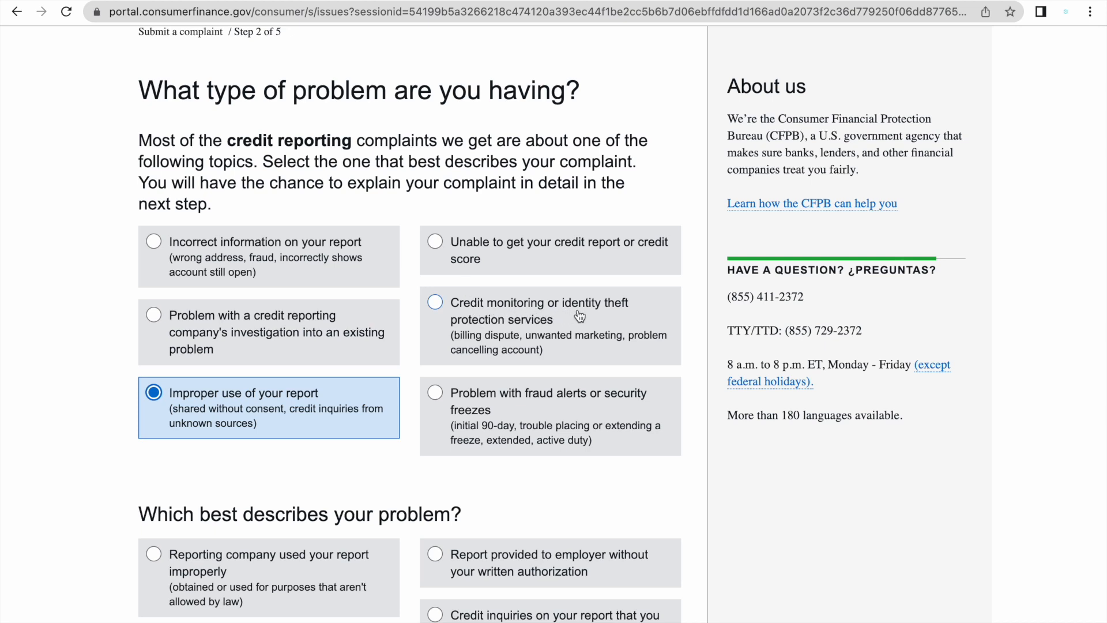
mouse_move(444, 328)
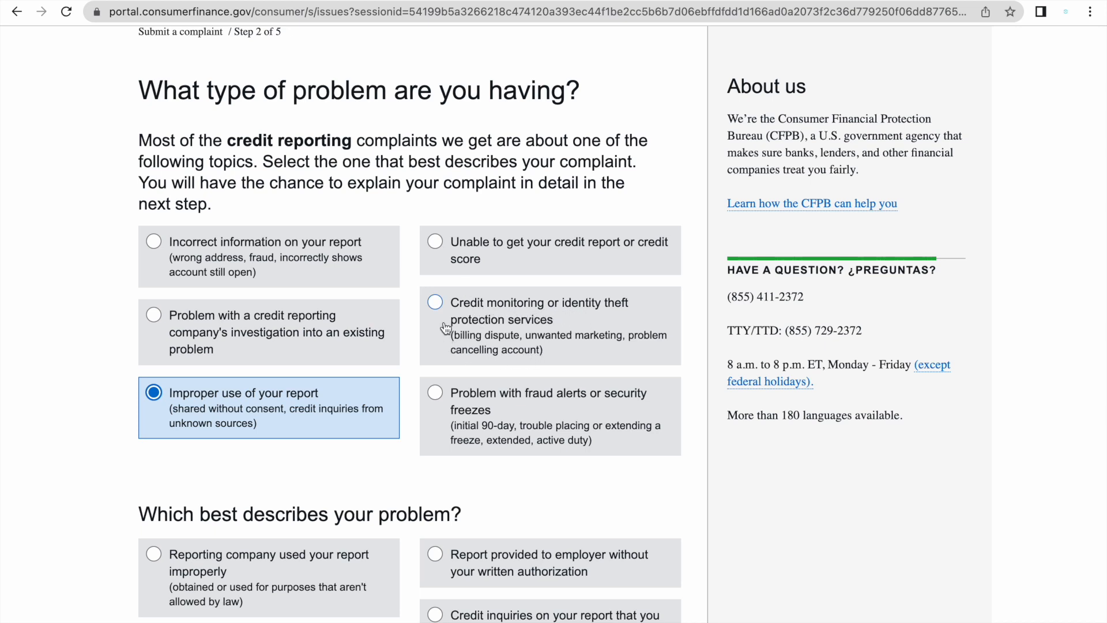
mouse_move(487, 364)
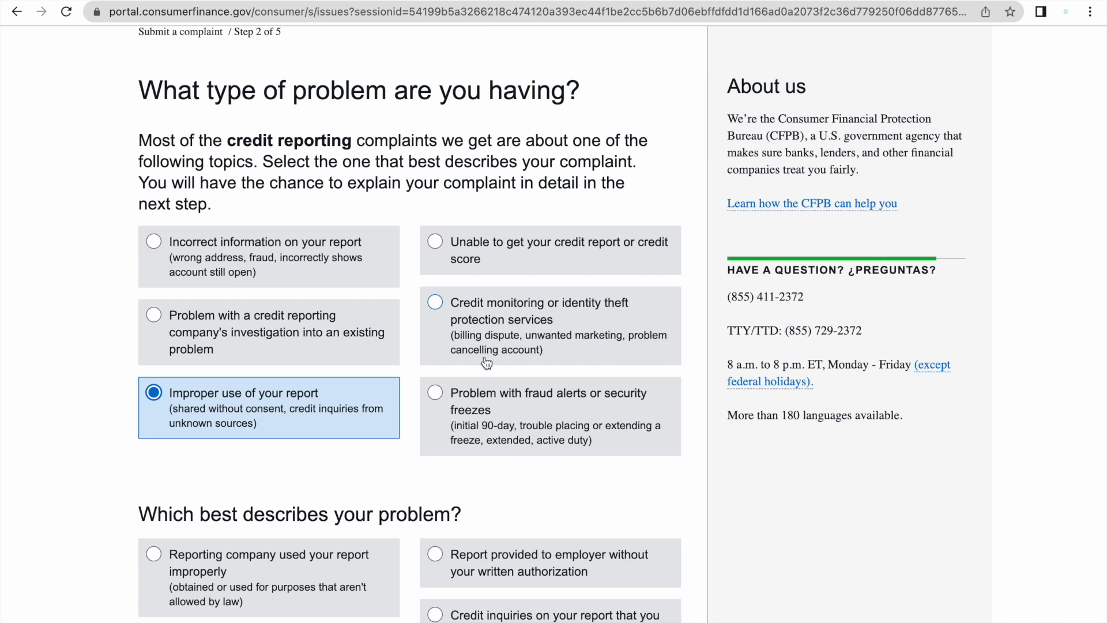
scroll("down", 3)
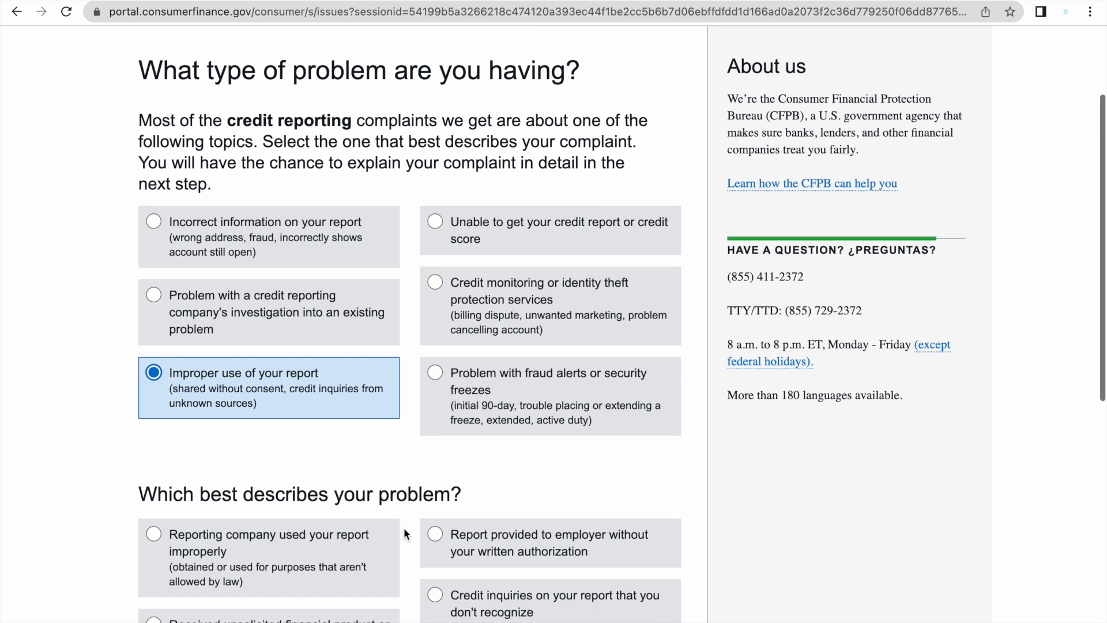
Specify that the company used the report improperly as the sub-issue.
scroll("down", 3)
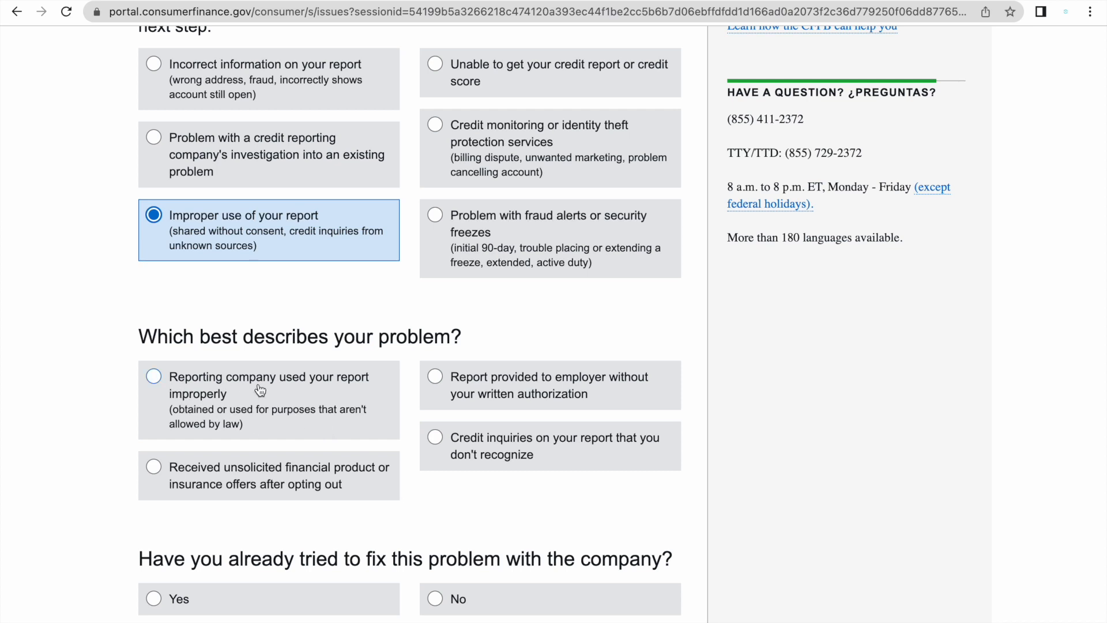
mouse_move(262, 362)
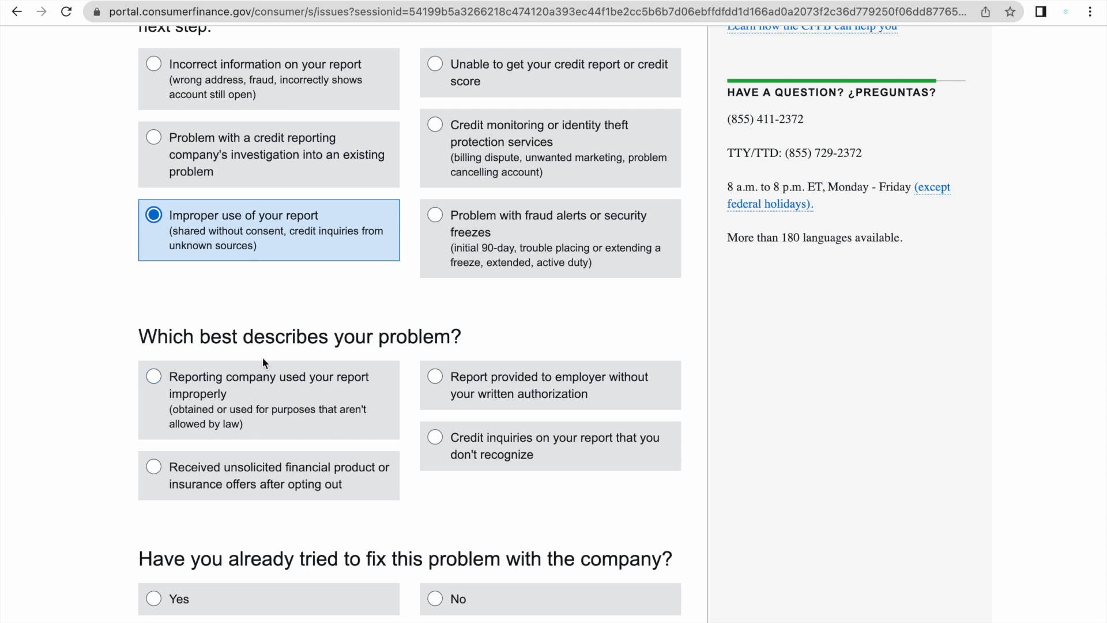
mouse_move(234, 394)
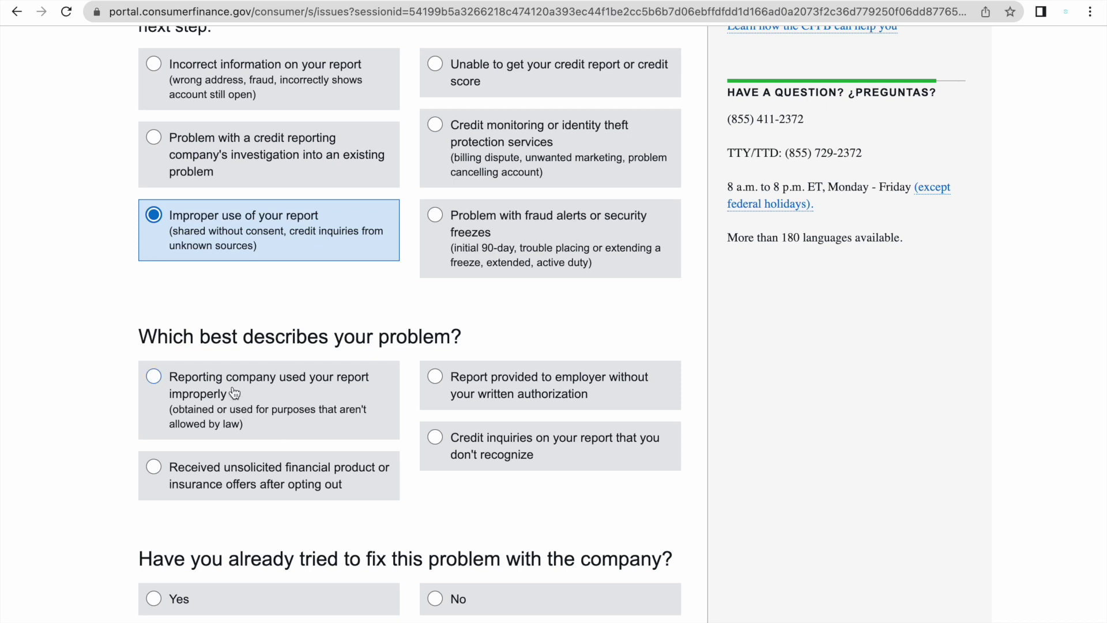
left_click(153, 376)
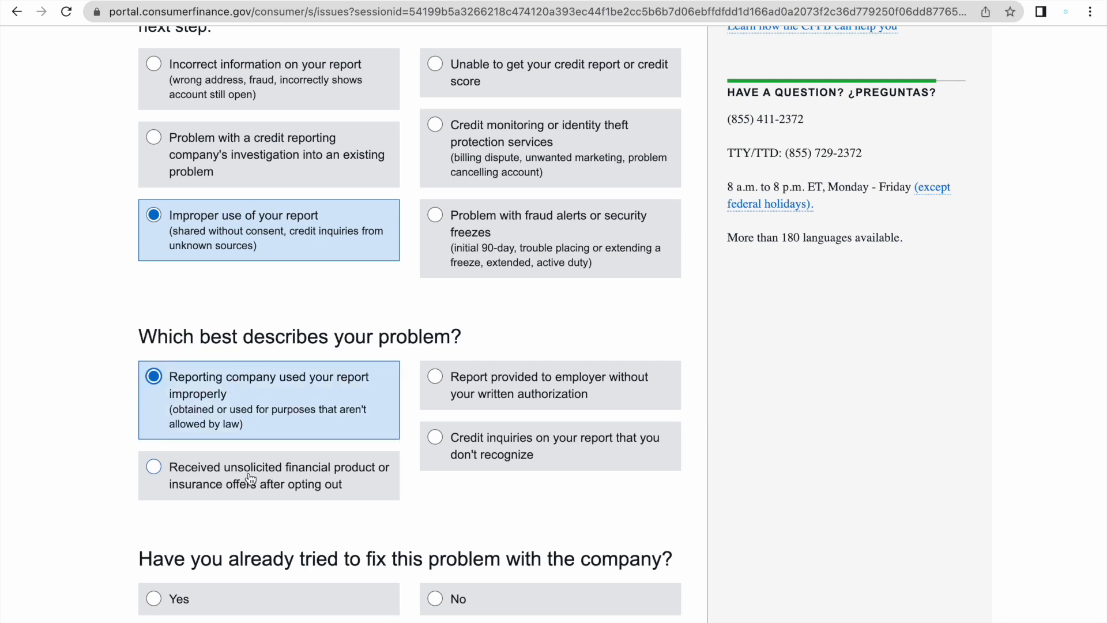
mouse_move(200, 389)
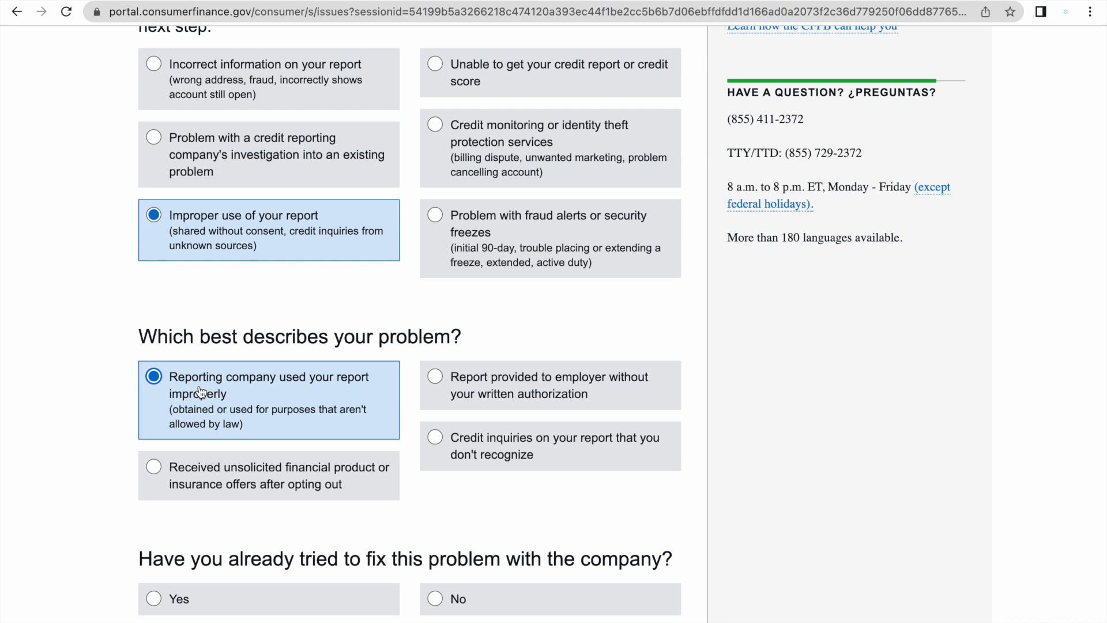
scroll("down", 3)
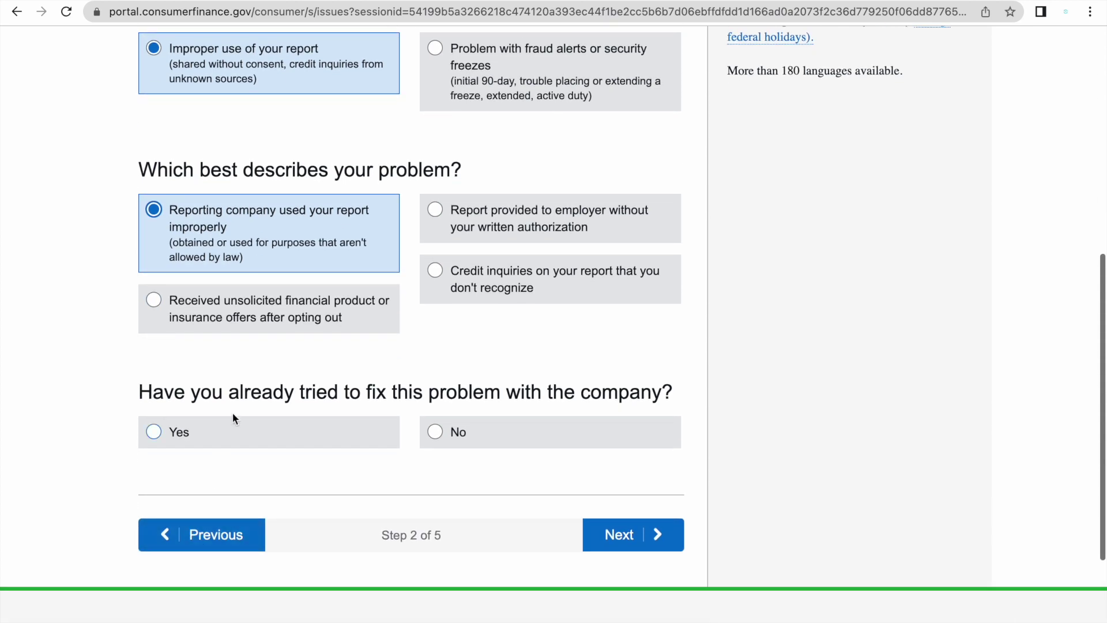
mouse_move(592, 404)
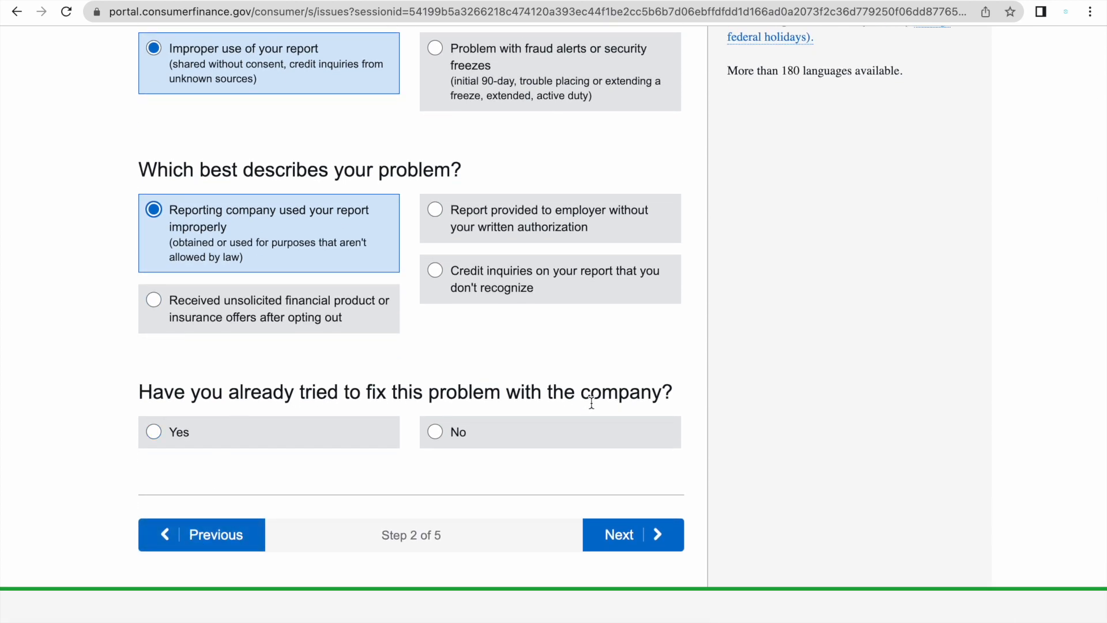
mouse_move(331, 392)
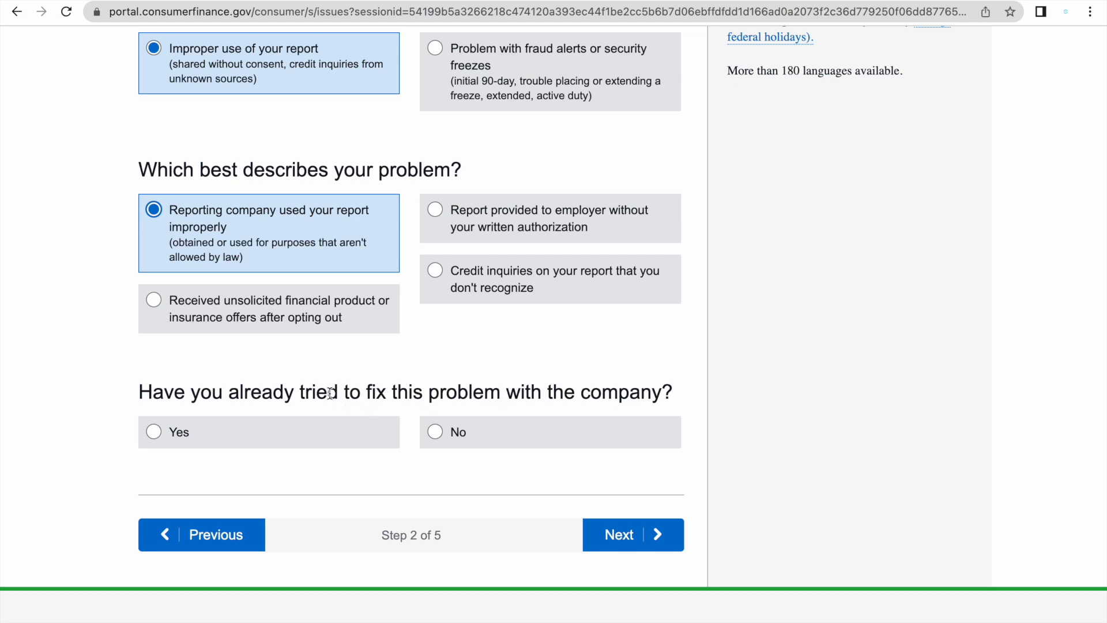
mouse_move(300, 484)
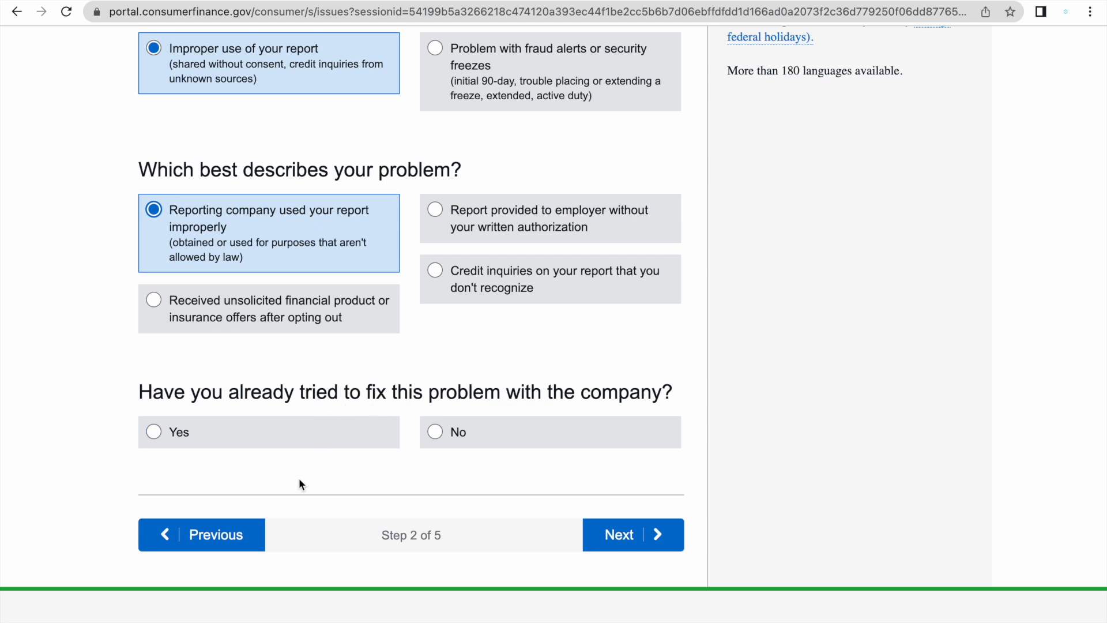
left_click(154, 431)
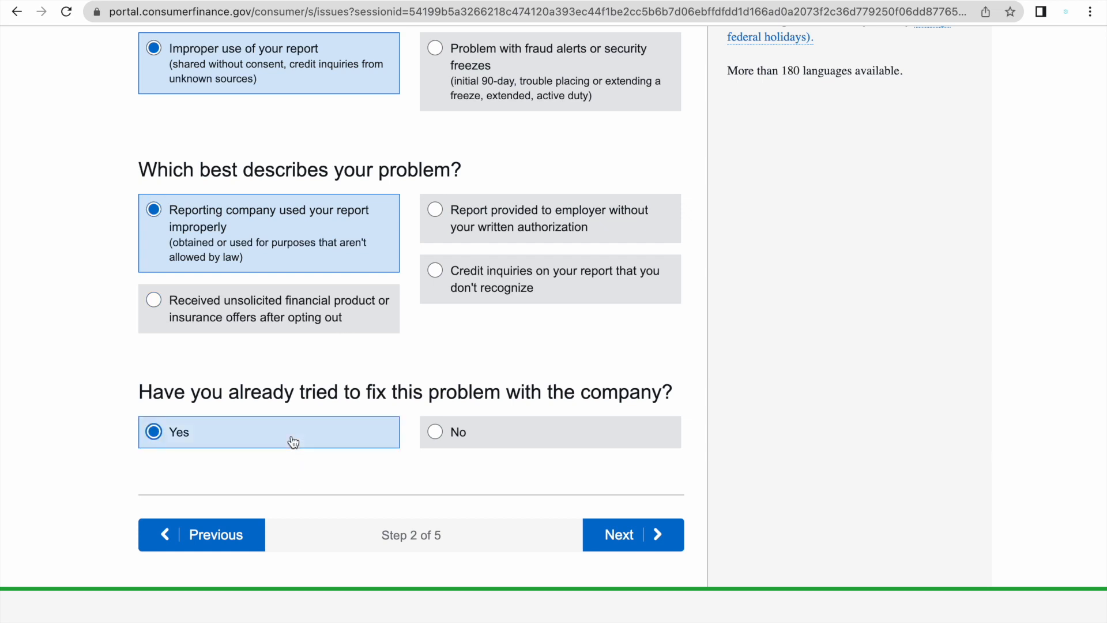
Answer Yes to having tried to fix it and continue to Step 3.
left_click(632, 535)
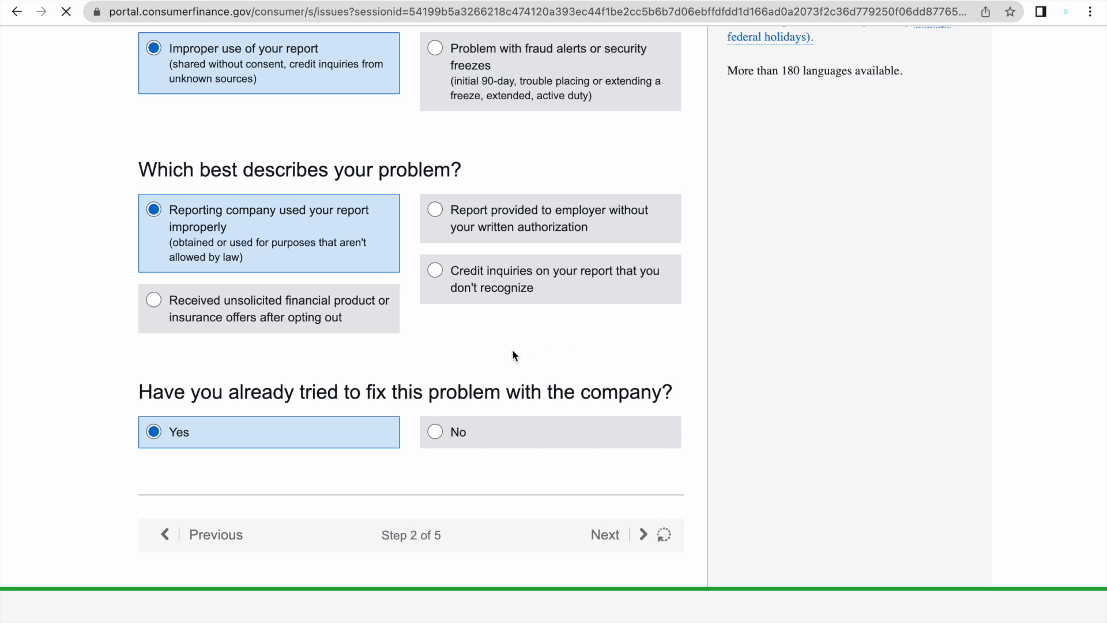
left_click(604, 535)
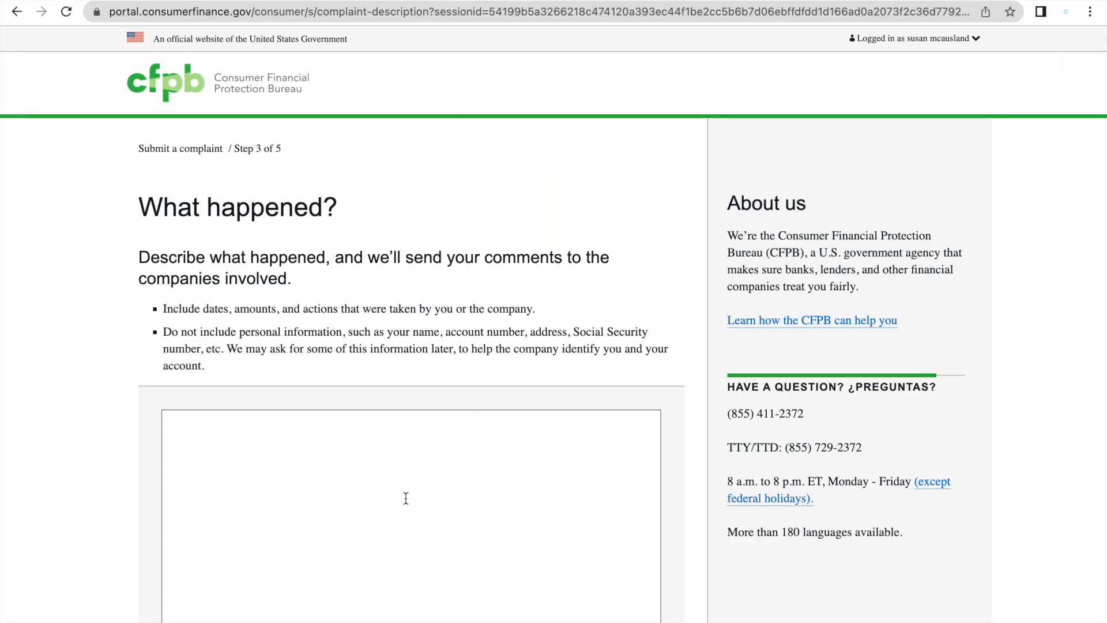
Focus the description box on Step 3 and consent to publishing the description.
scroll("down", 3)
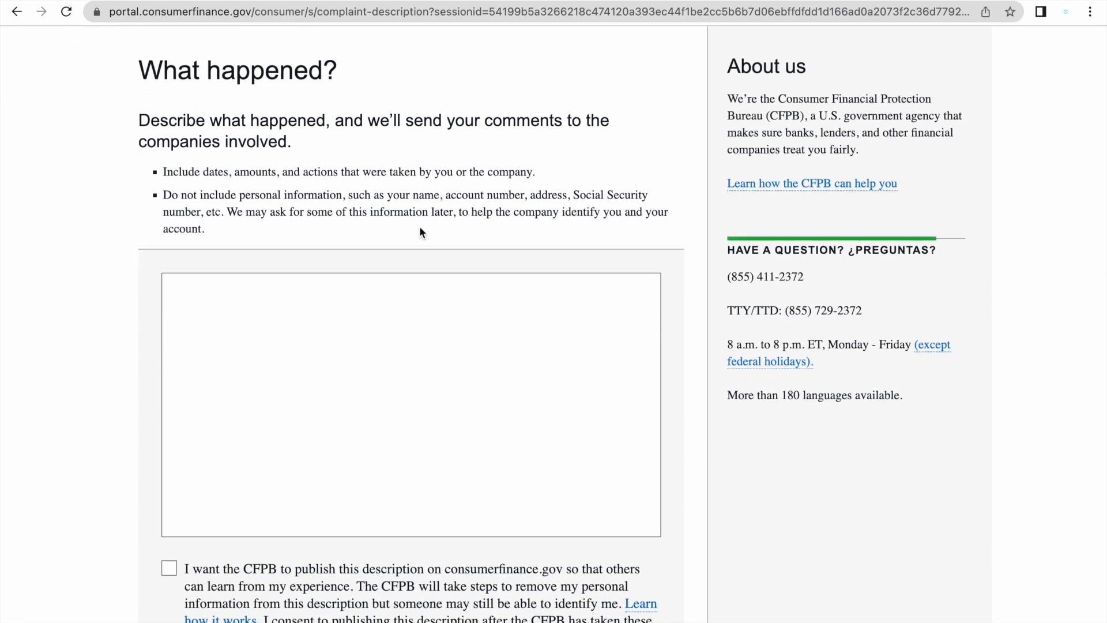
mouse_move(495, 128)
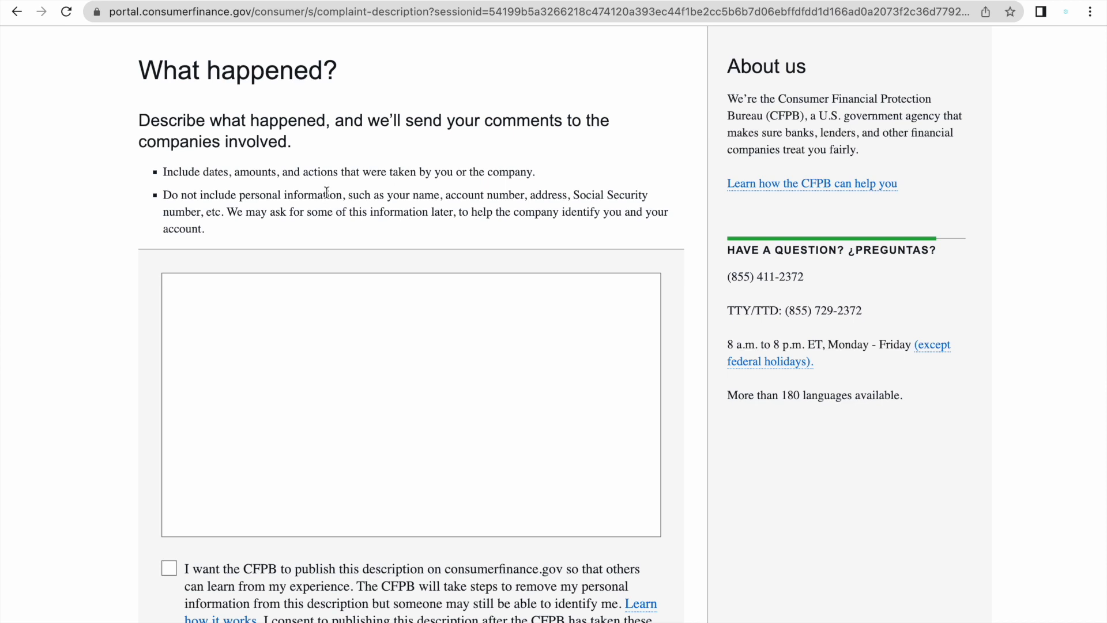
mouse_move(316, 177)
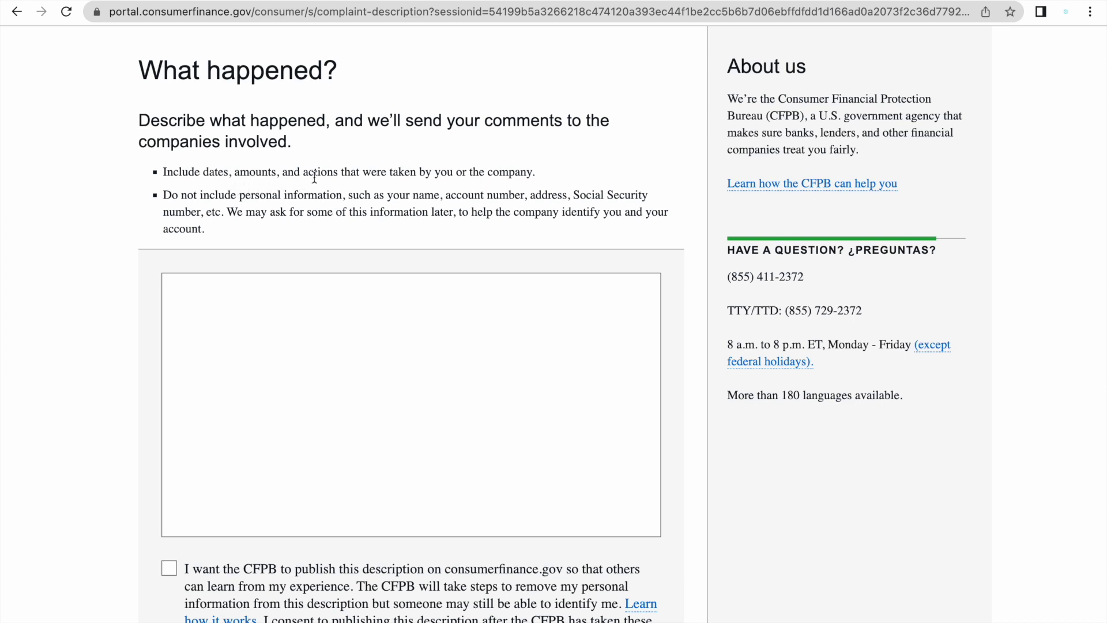
mouse_move(489, 195)
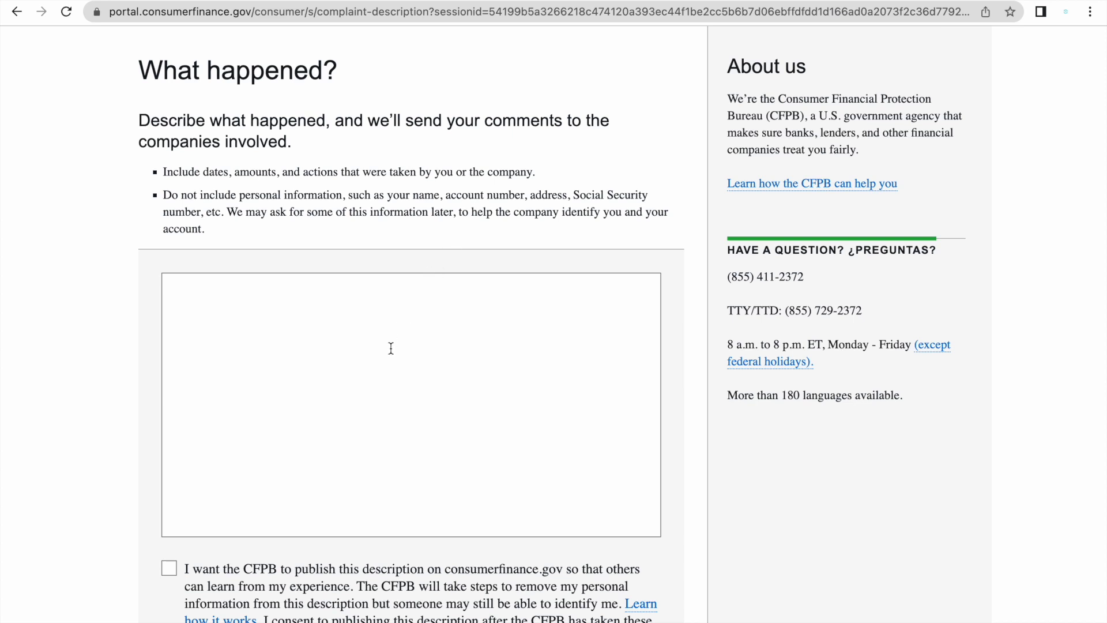
left_click(391, 348)
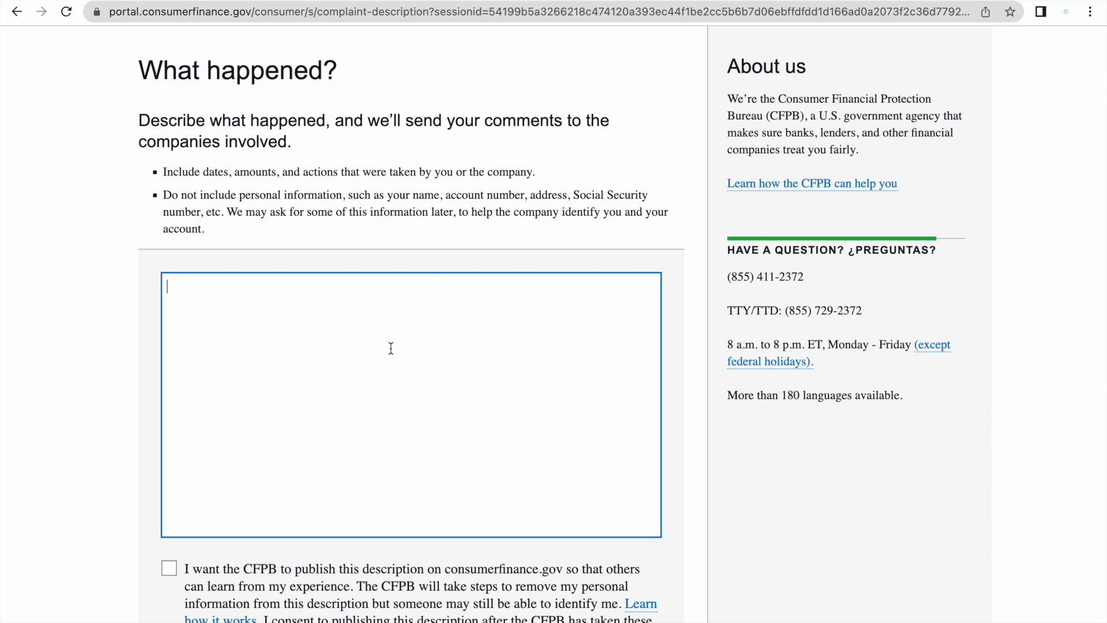
scroll("down", 3)
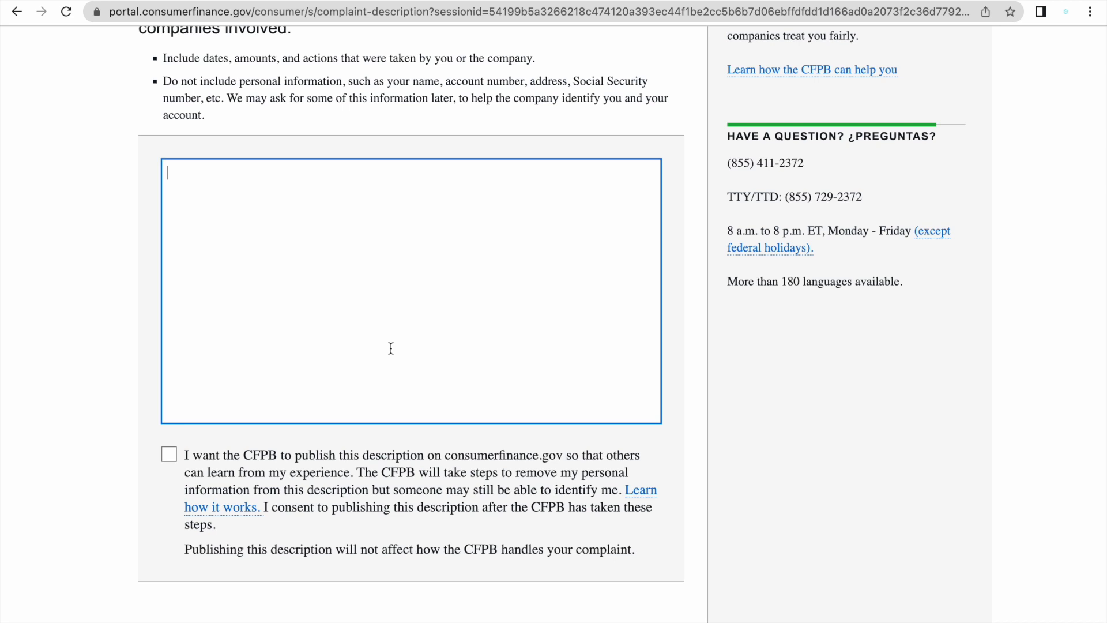
scroll("down", 3)
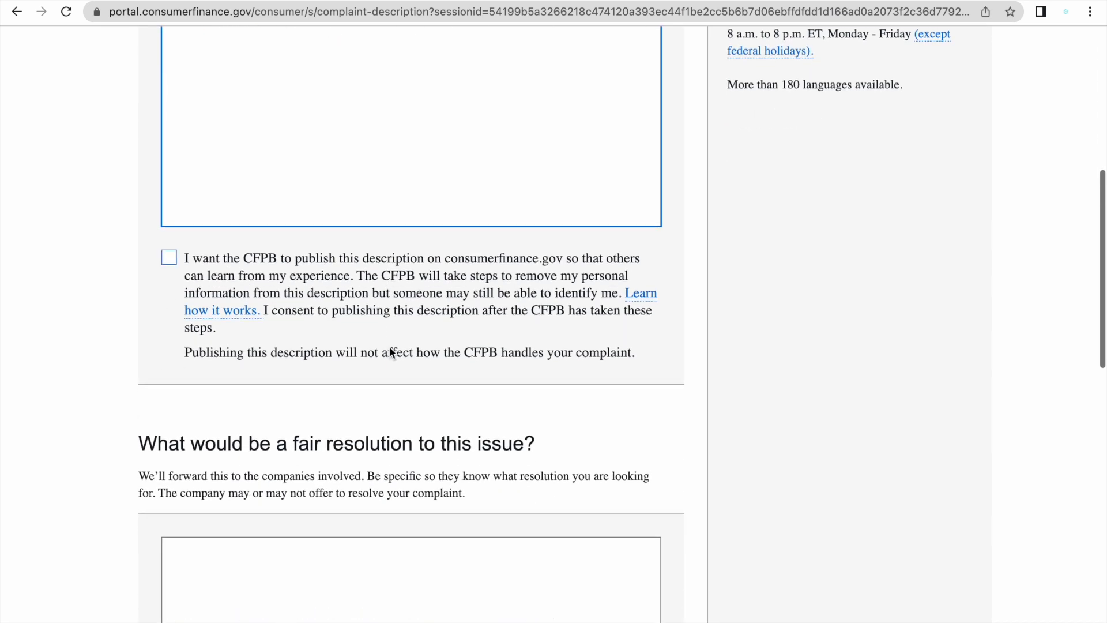
left_click(169, 257)
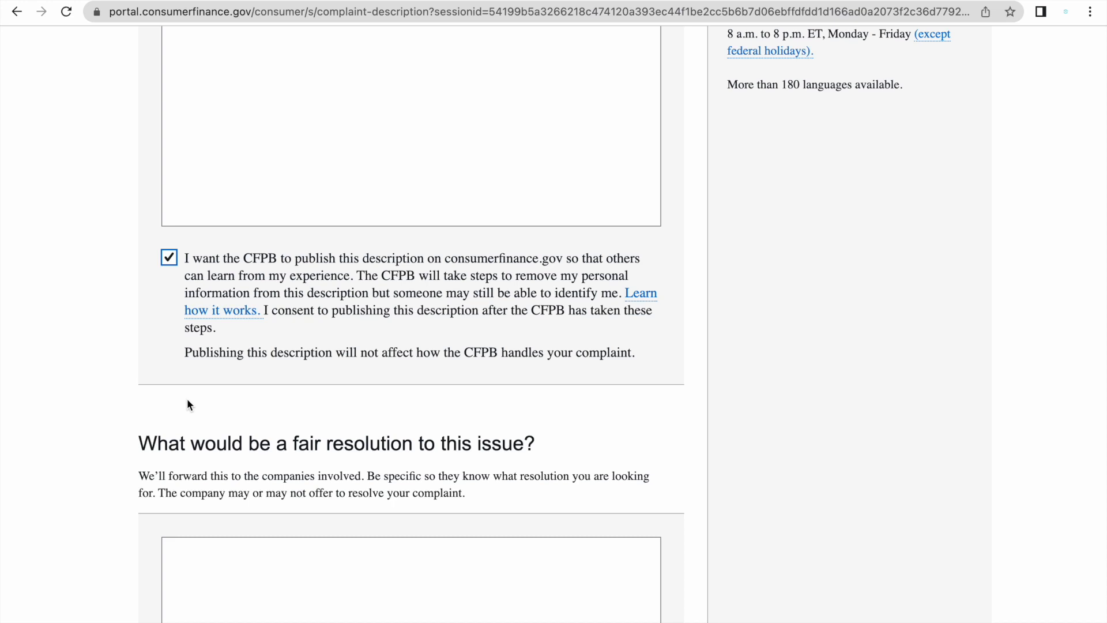
Focus the fair-resolution box and scroll to the Attach documents section.
scroll("down", 3)
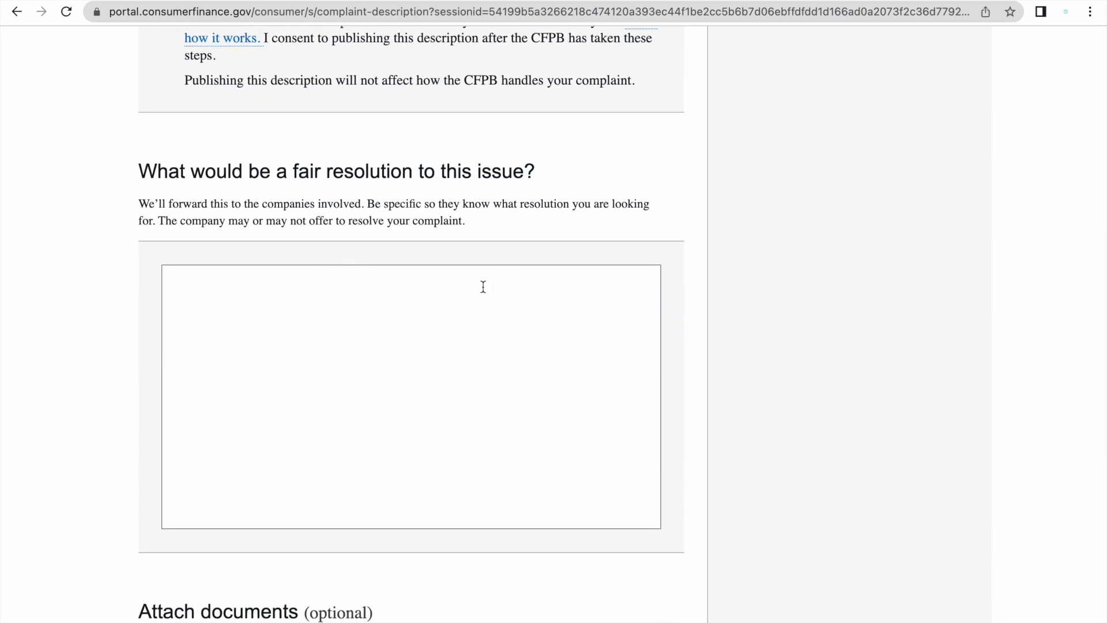
left_click(401, 327)
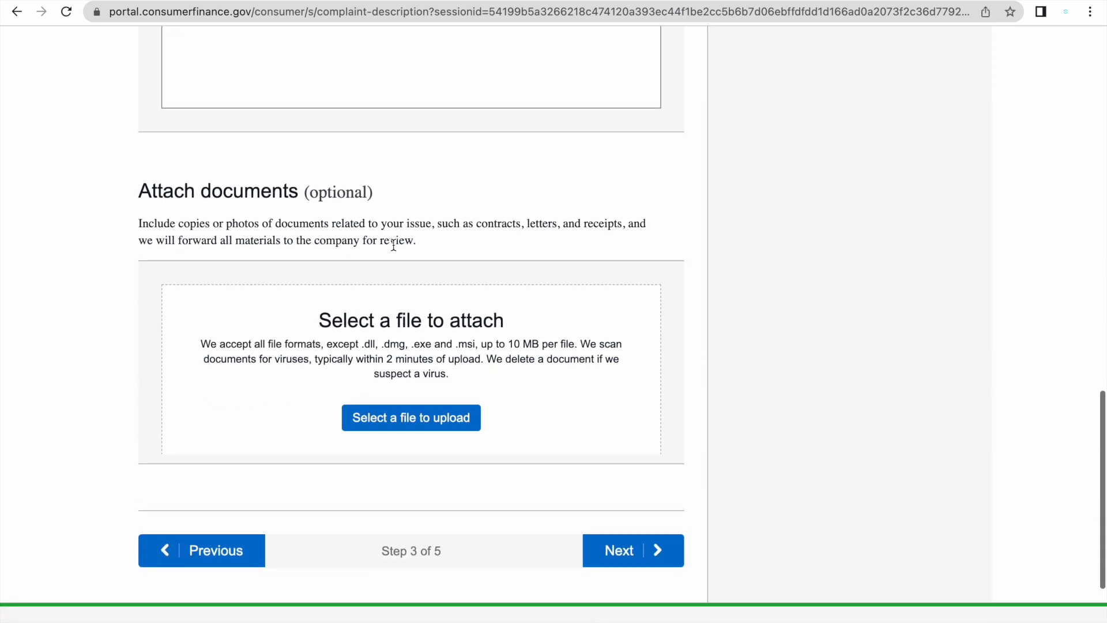
mouse_move(423, 441)
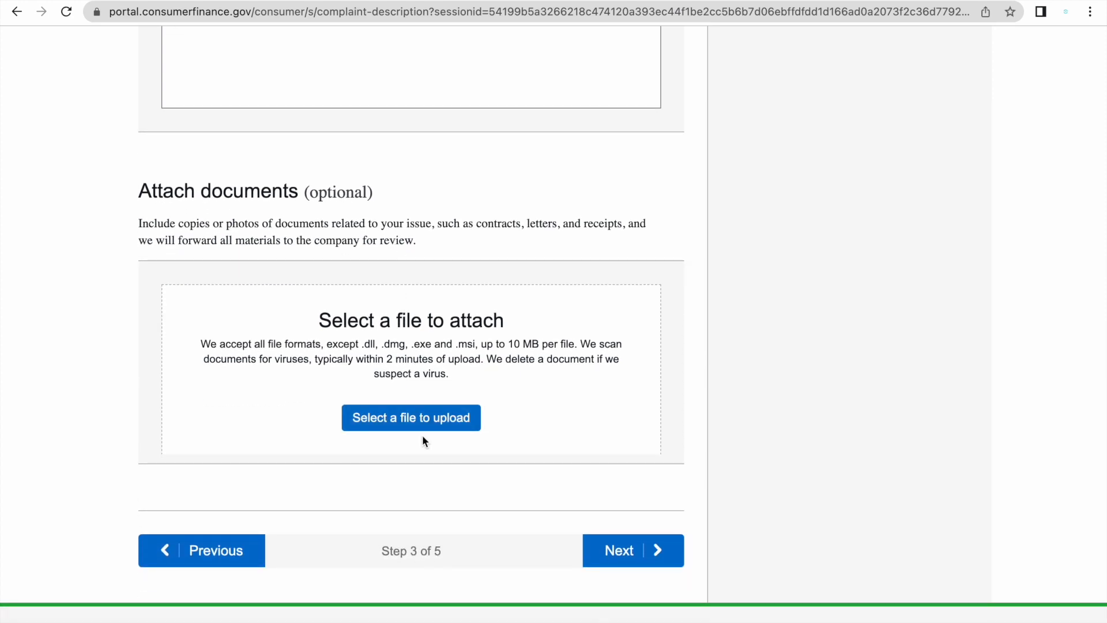
mouse_move(382, 445)
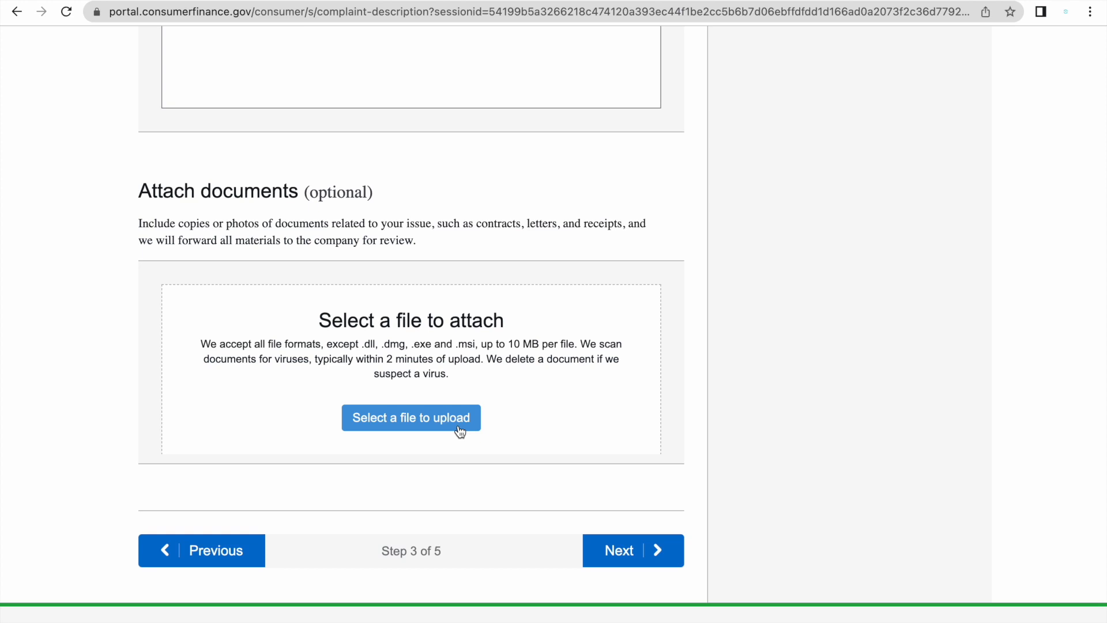
Continue from Step 3 to Step 4 without attaching documents.
left_click(619, 550)
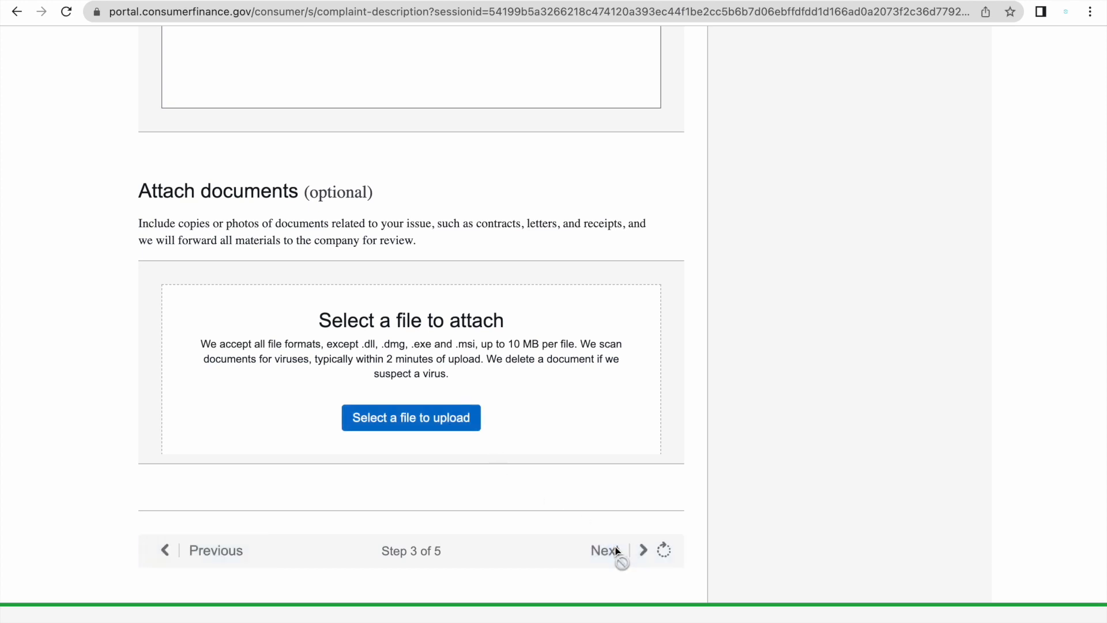
left_click(604, 550)
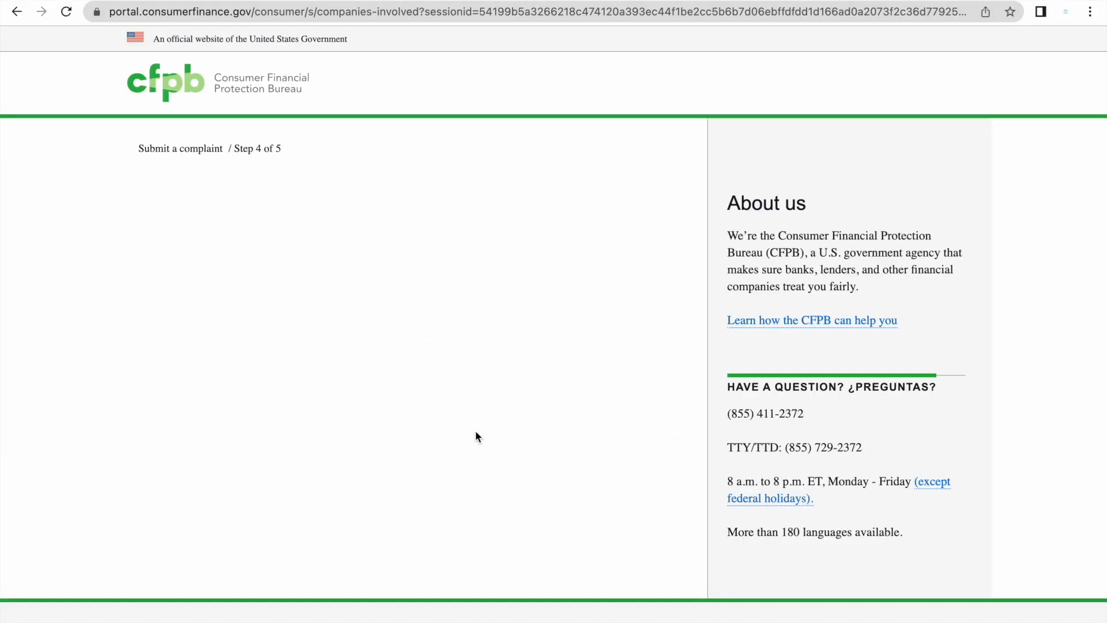
Enter 'experian' as the company name on Step 4.
scroll("down", 3)
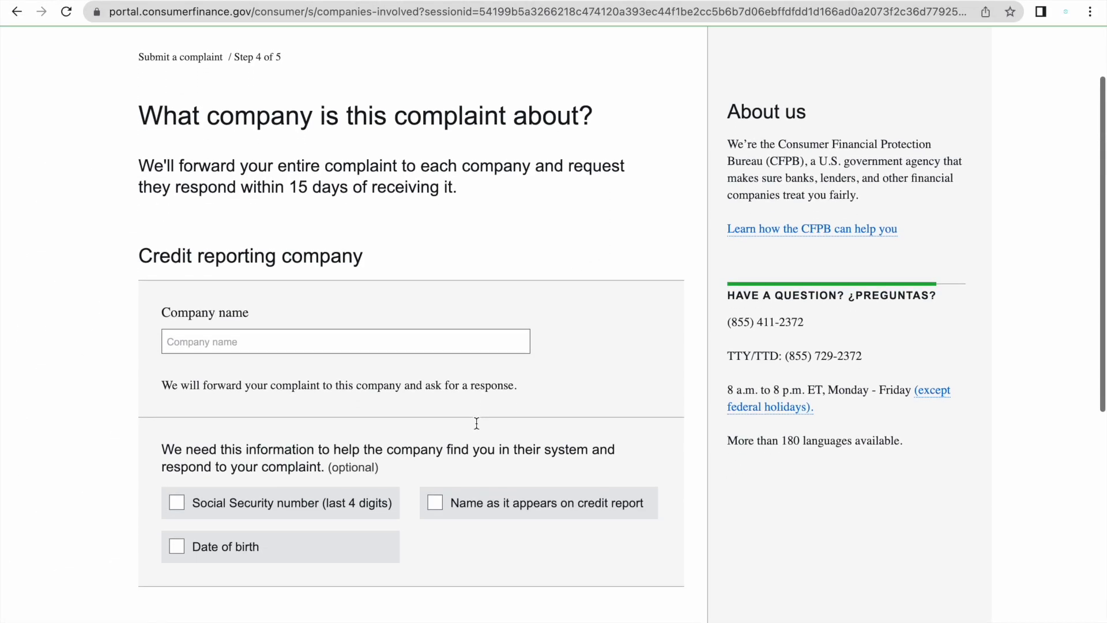
scroll("down", 3)
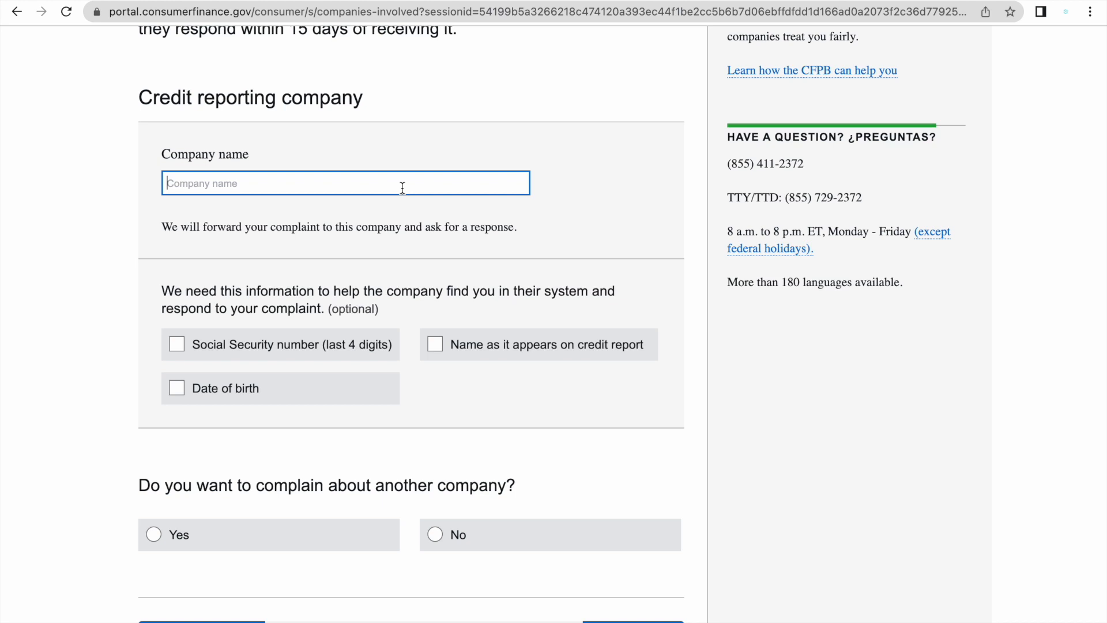
type("exper")
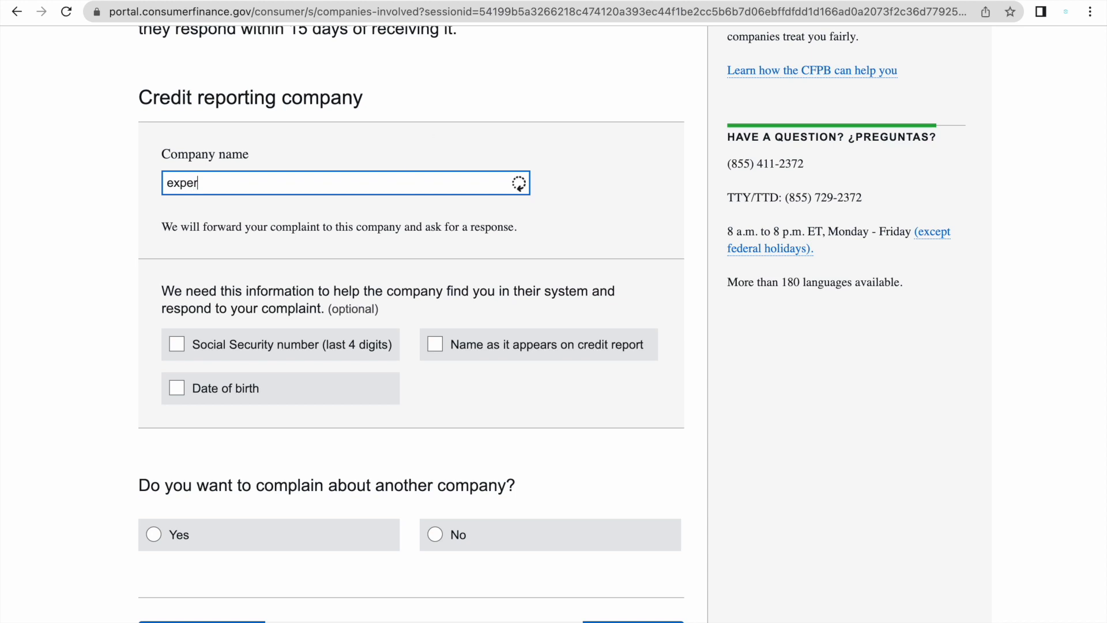
type("ian")
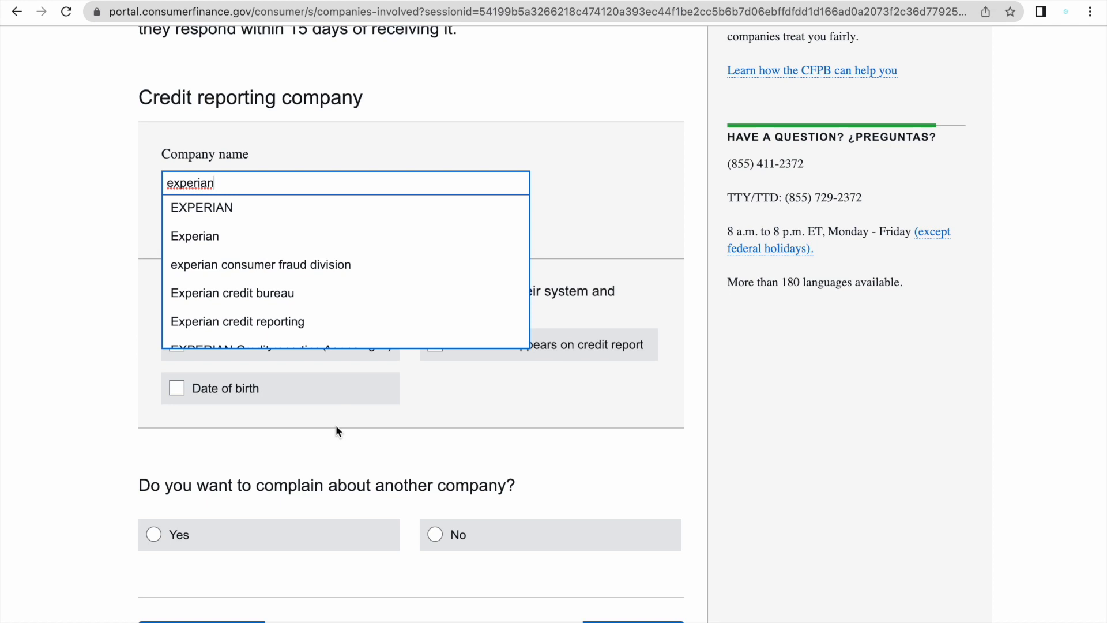
left_click(201, 208)
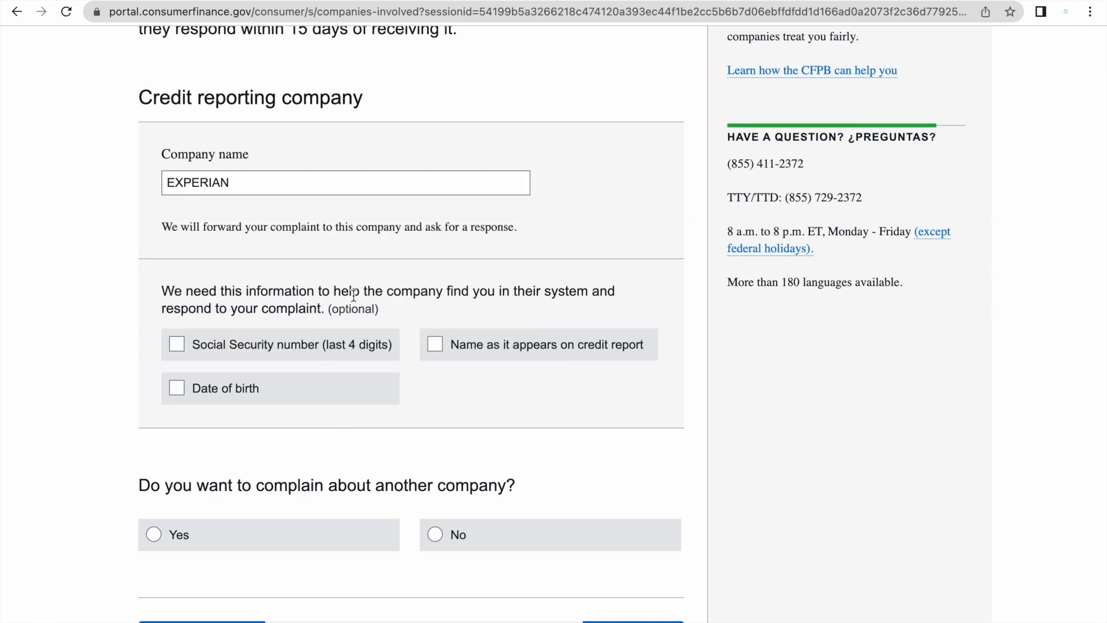
mouse_move(413, 309)
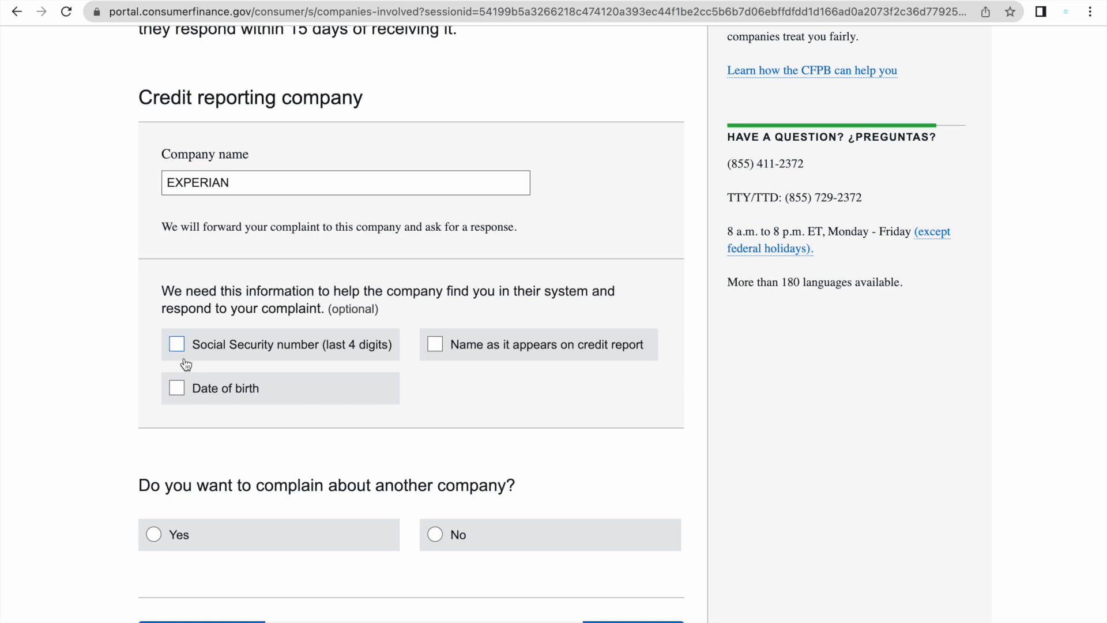
left_click(176, 344)
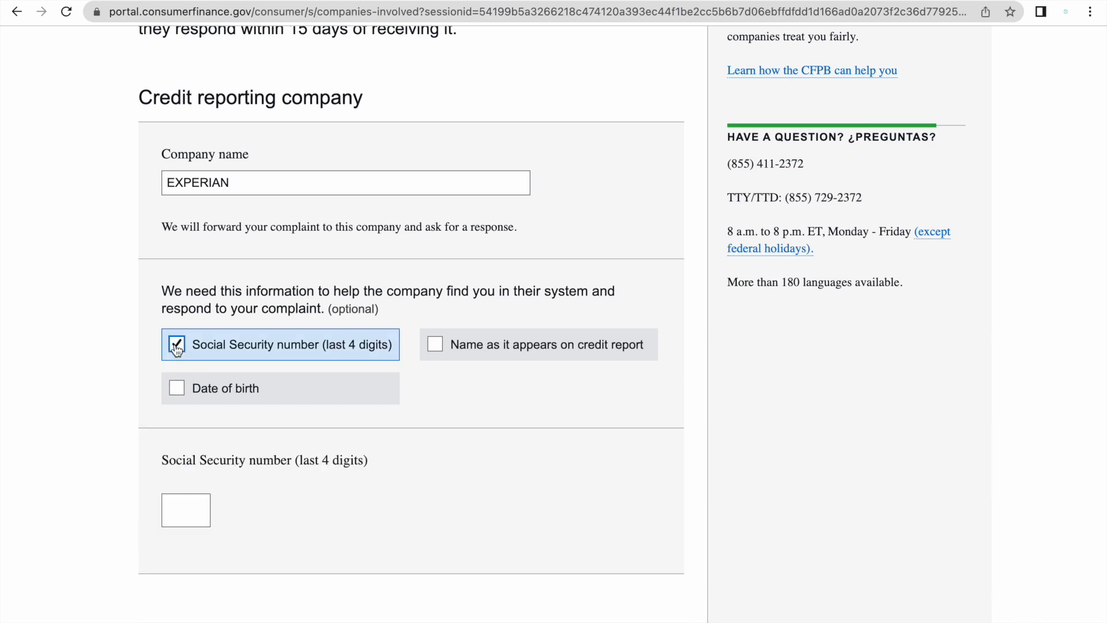
scroll("down", 3)
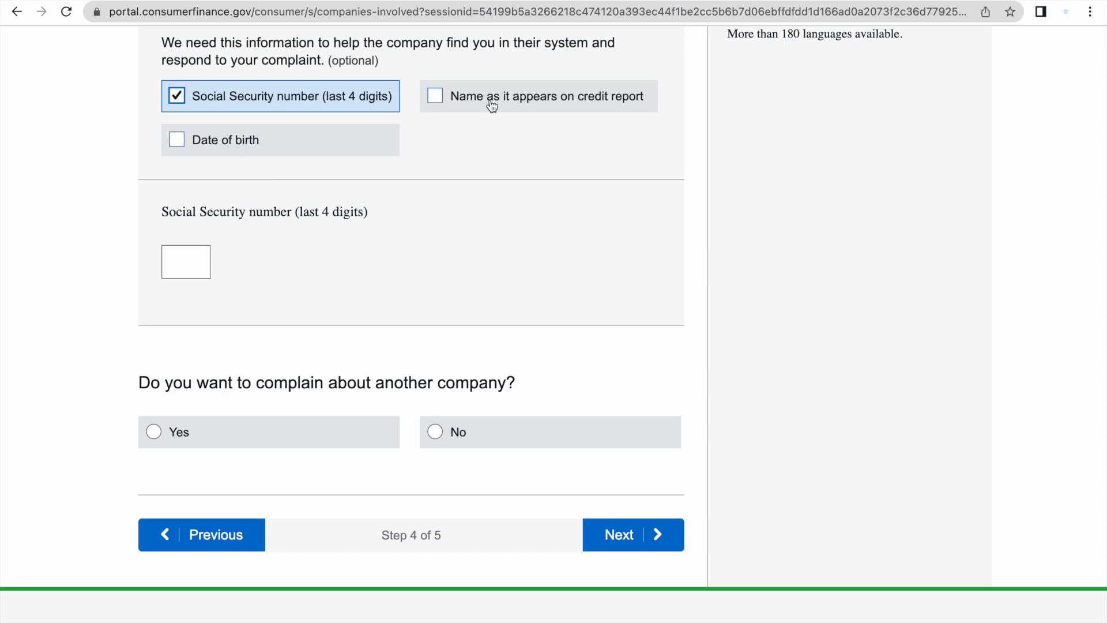
mouse_move(277, 187)
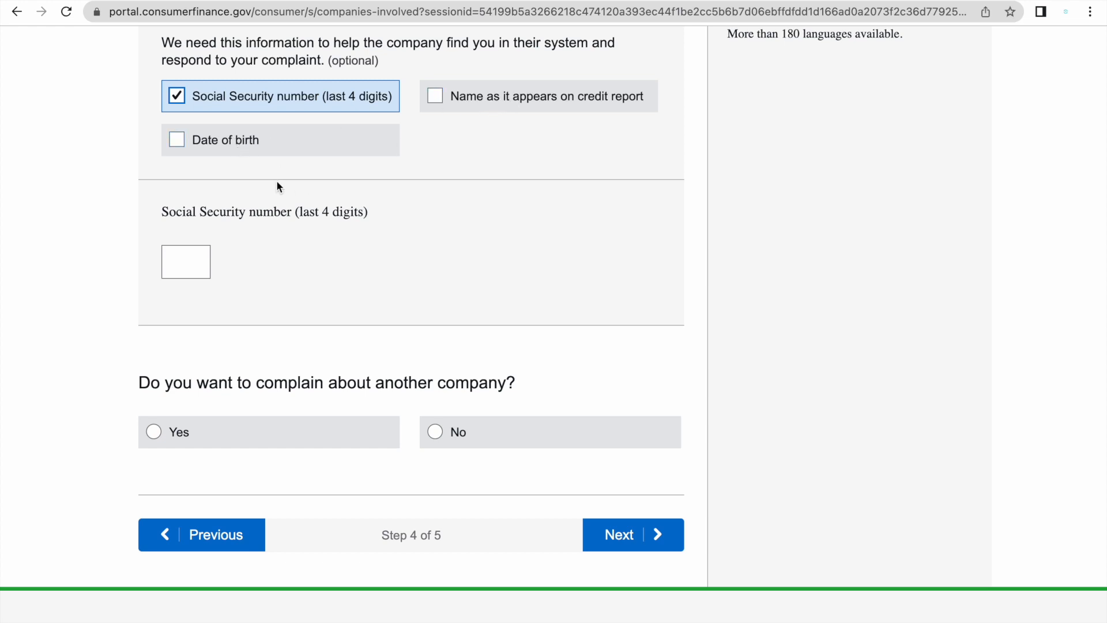
type("8")
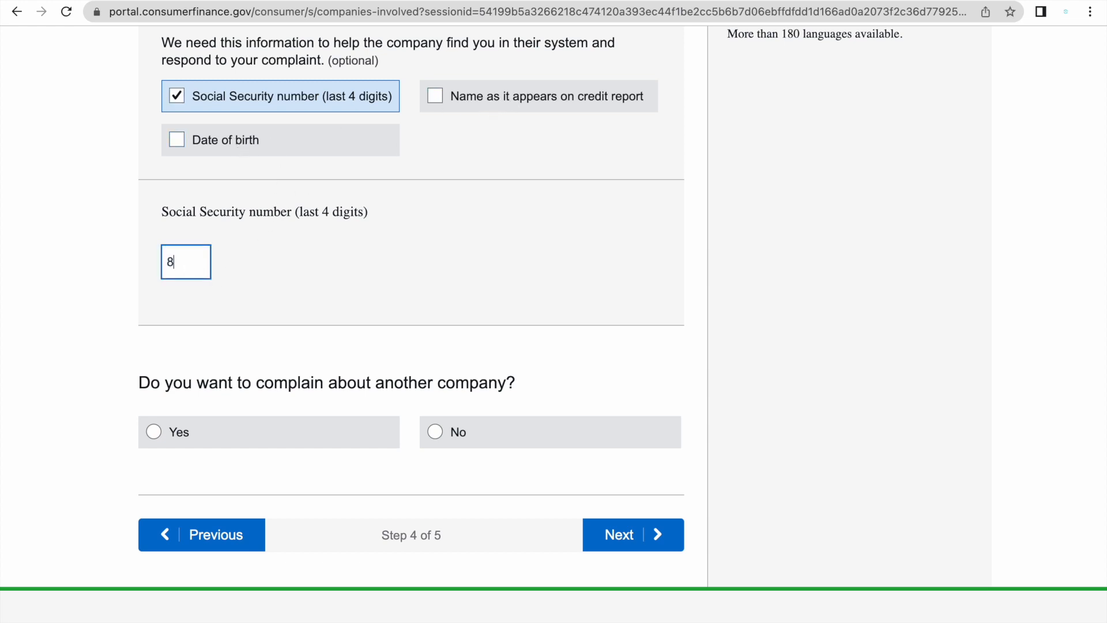
type("876")
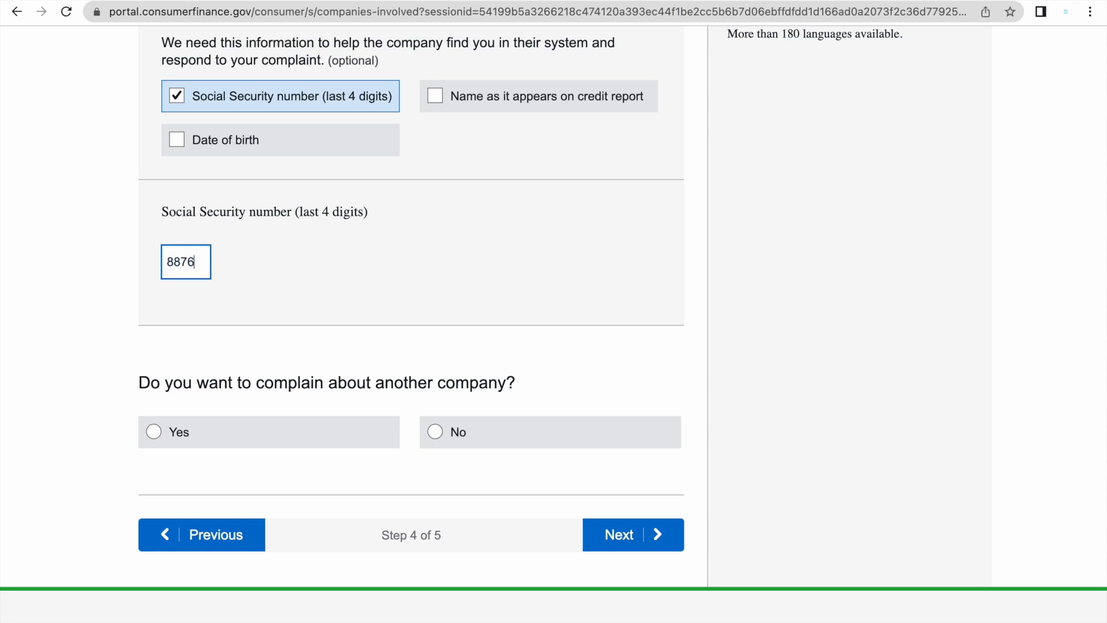
mouse_move(155, 405)
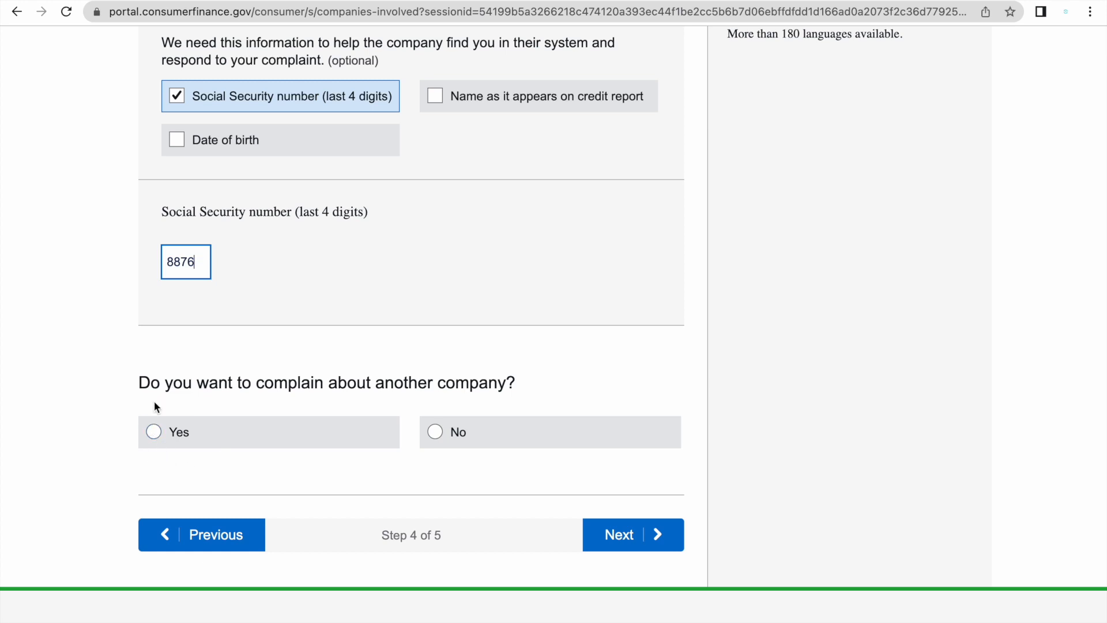
mouse_move(315, 457)
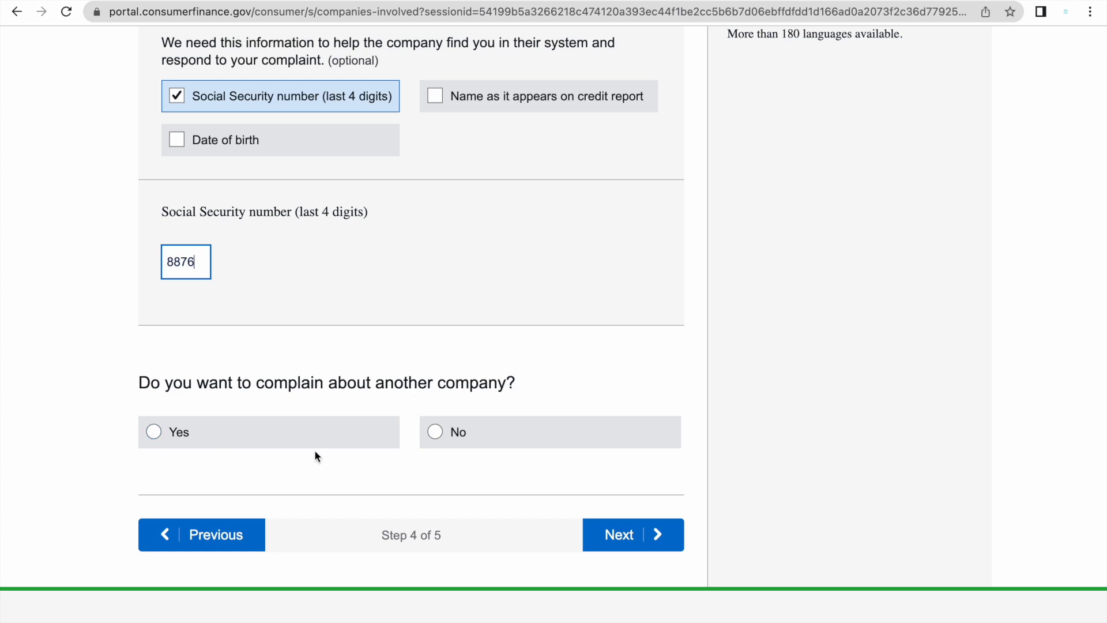
left_click(434, 431)
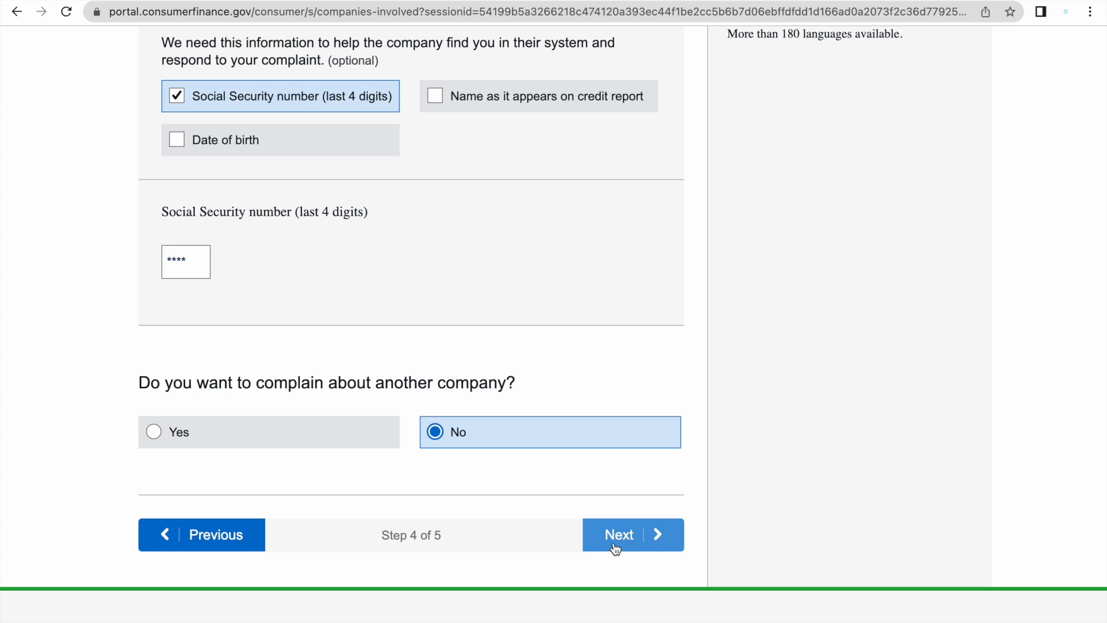
Advance with Next from step 4 to the step 5 contact information page.
left_click(617, 535)
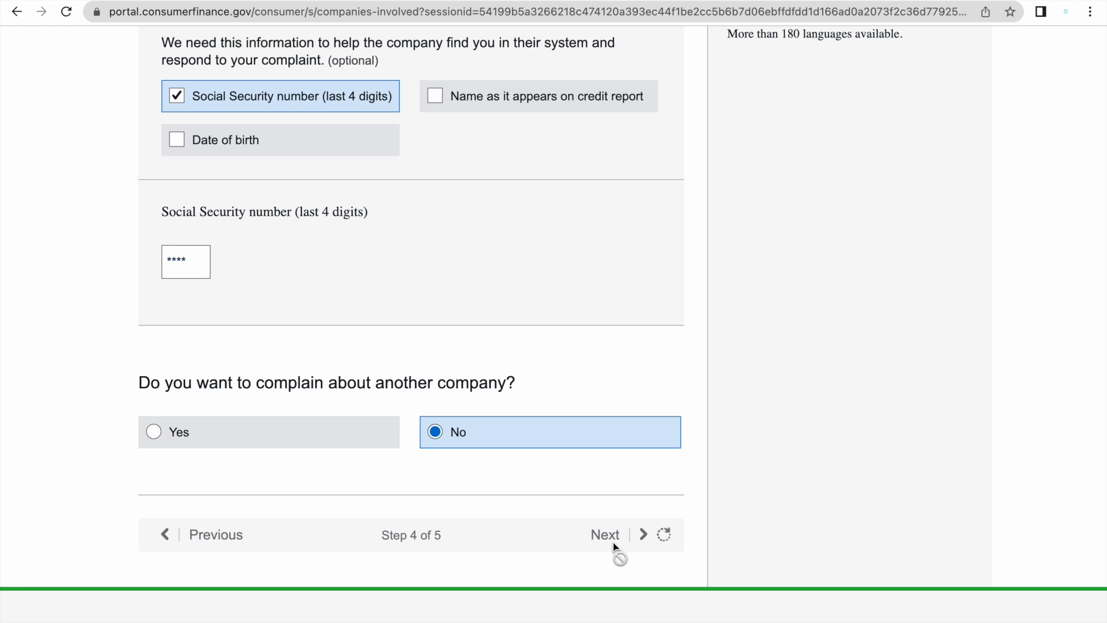
left_click(604, 535)
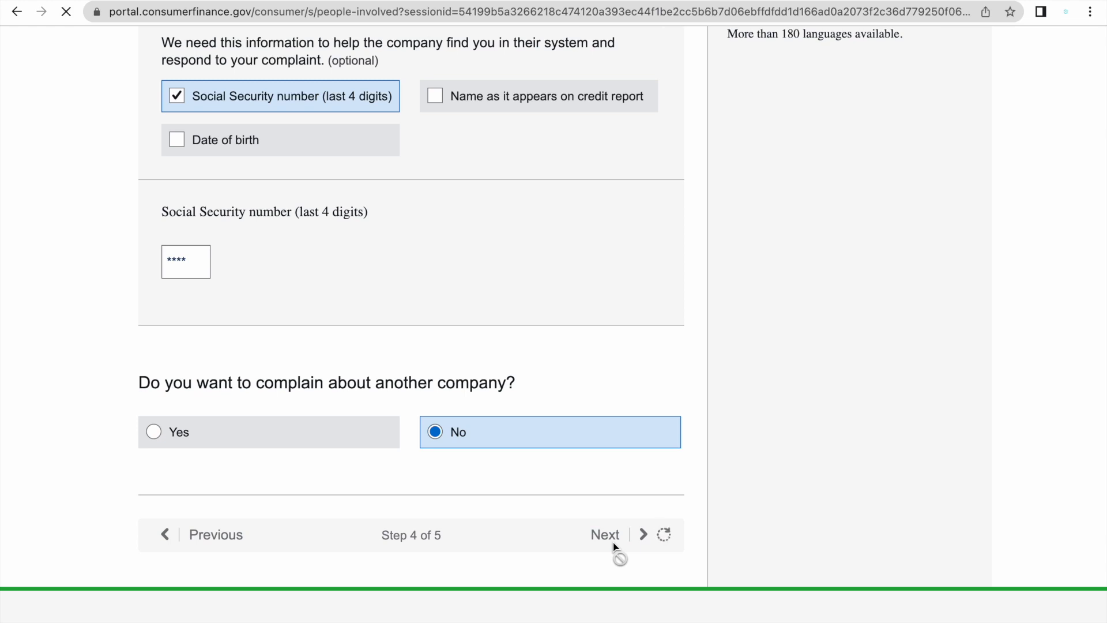
left_click(605, 535)
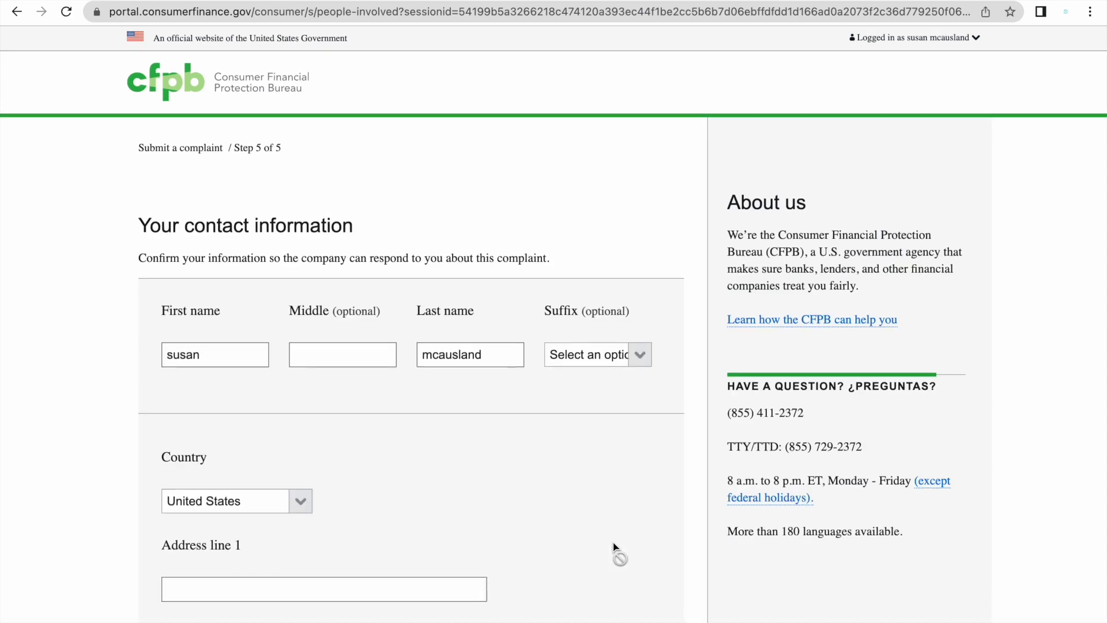
scroll("down", 3)
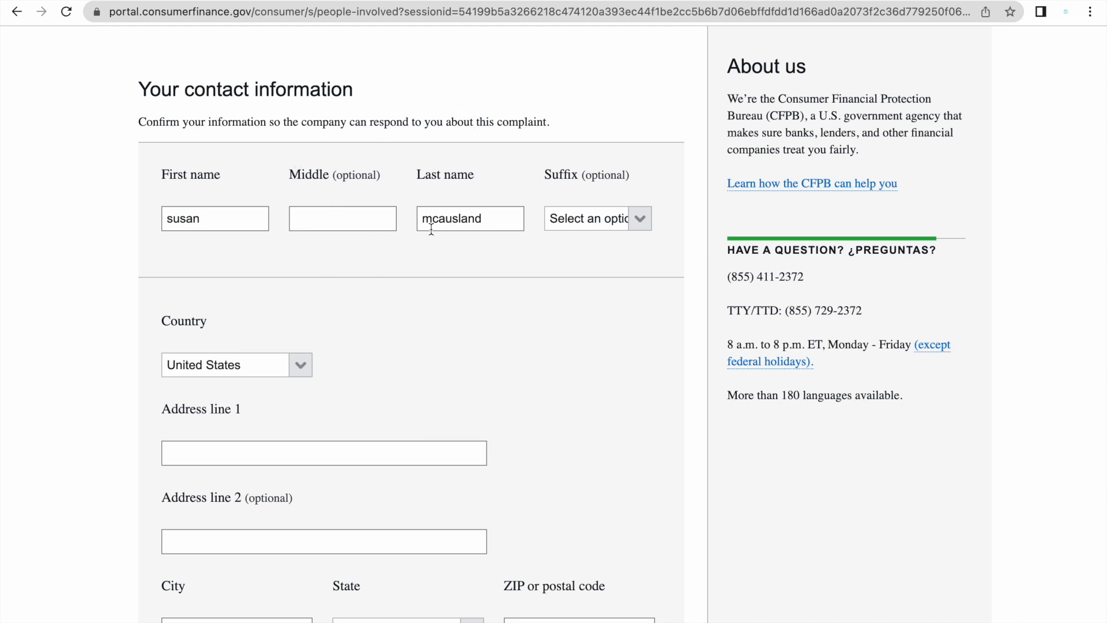
scroll("down", 3)
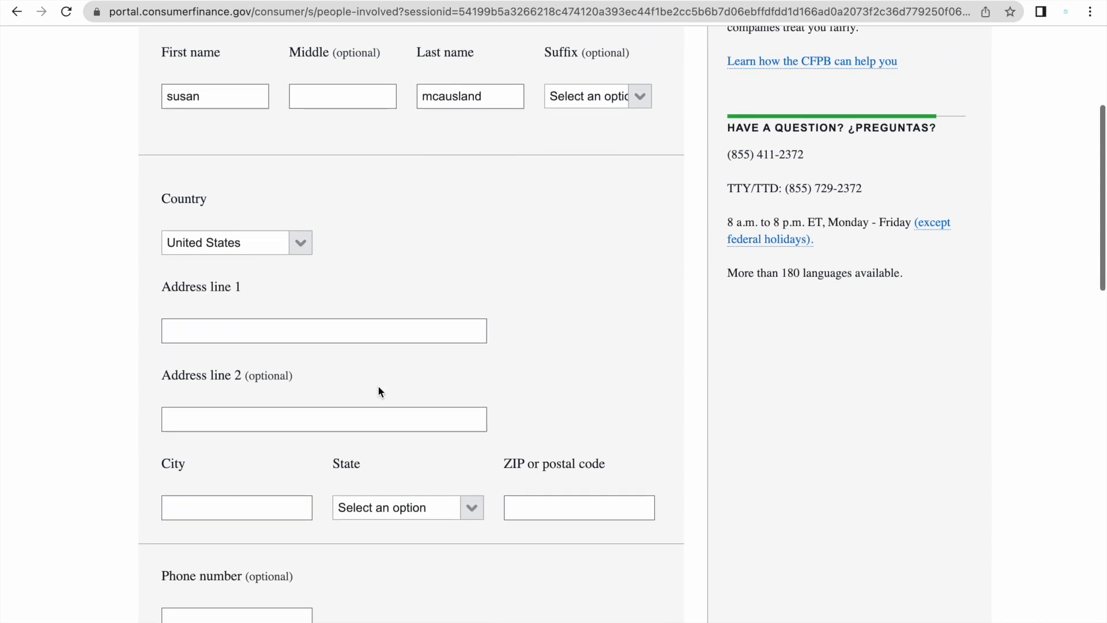
left_click(236, 507)
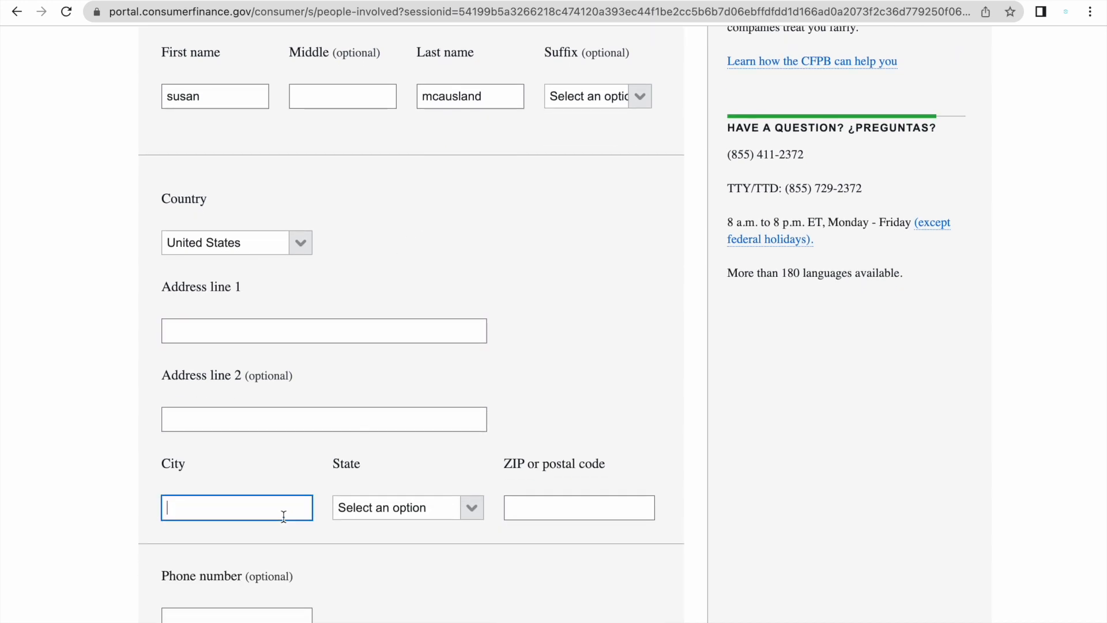
scroll("down", 3)
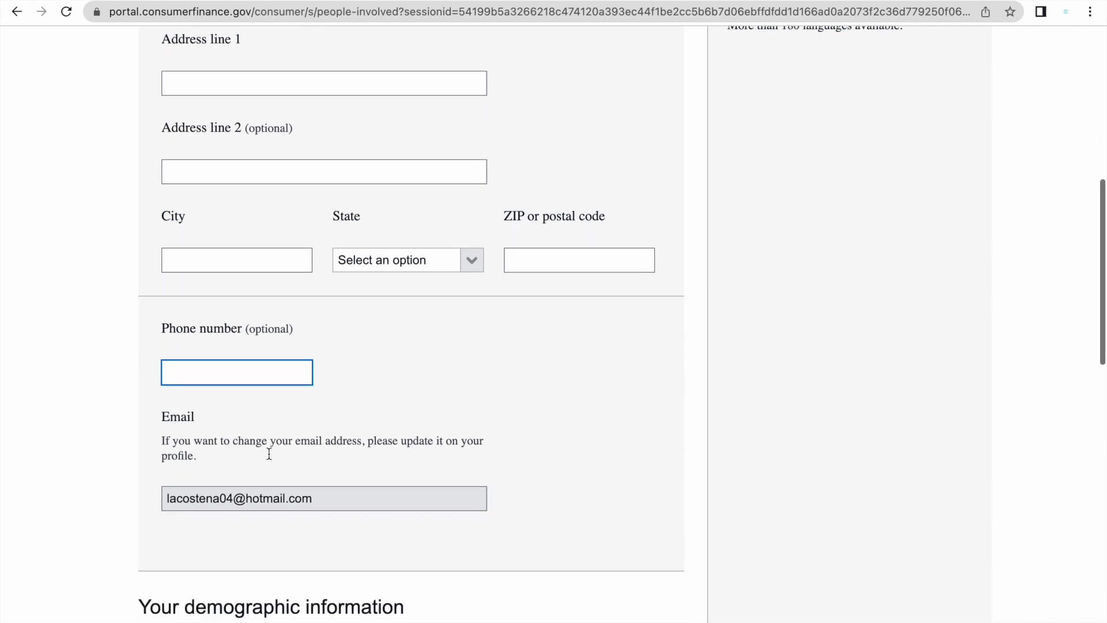
scroll("down", 3)
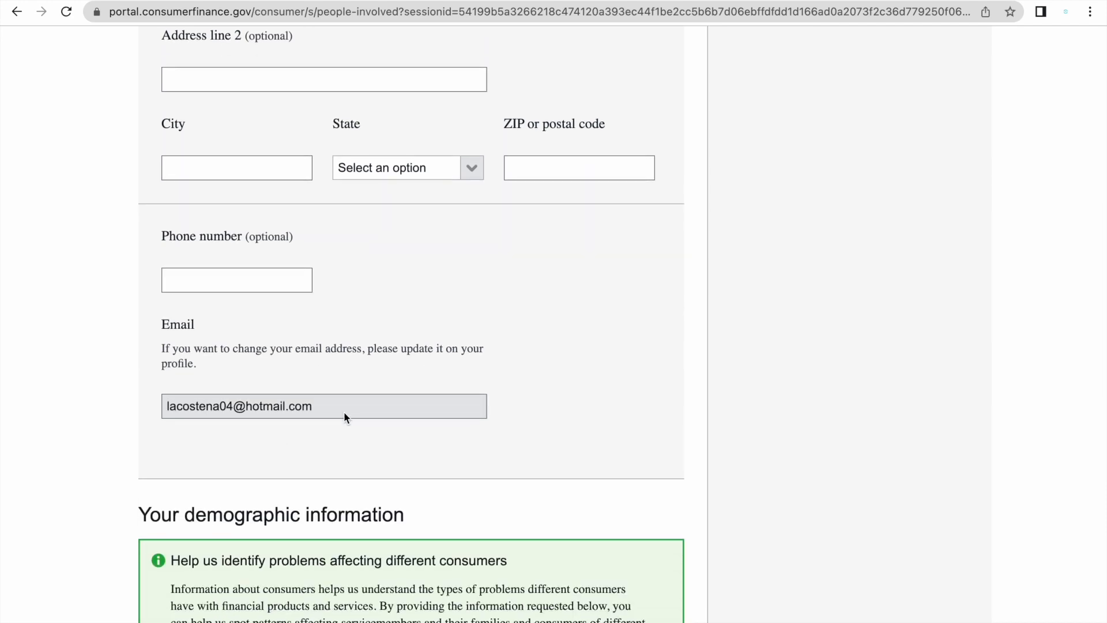
scroll("down", 3)
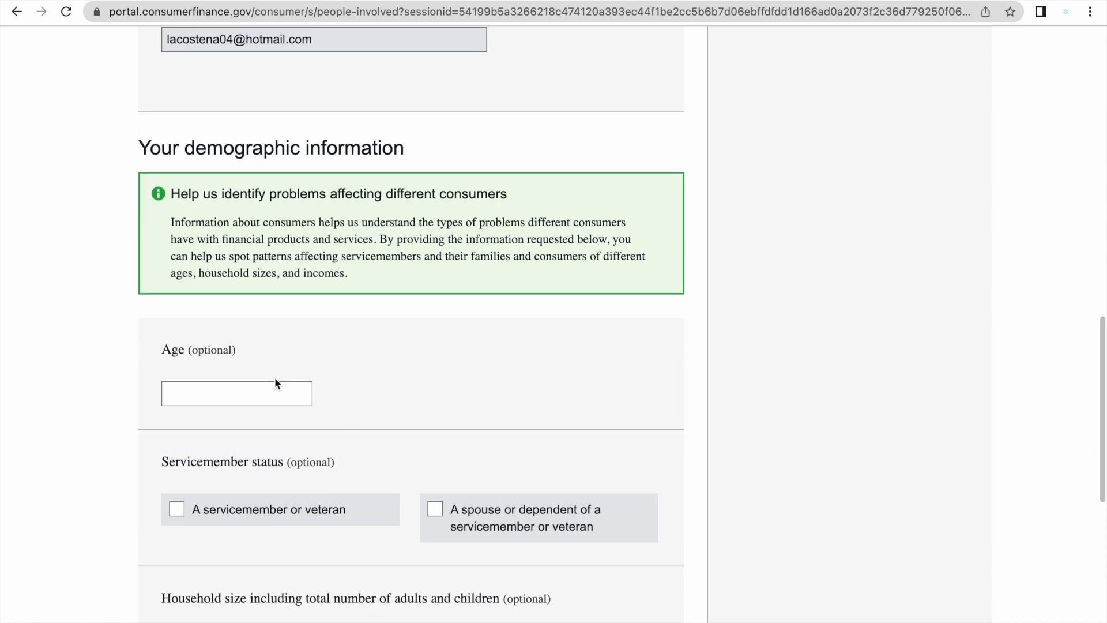
scroll("down", 3)
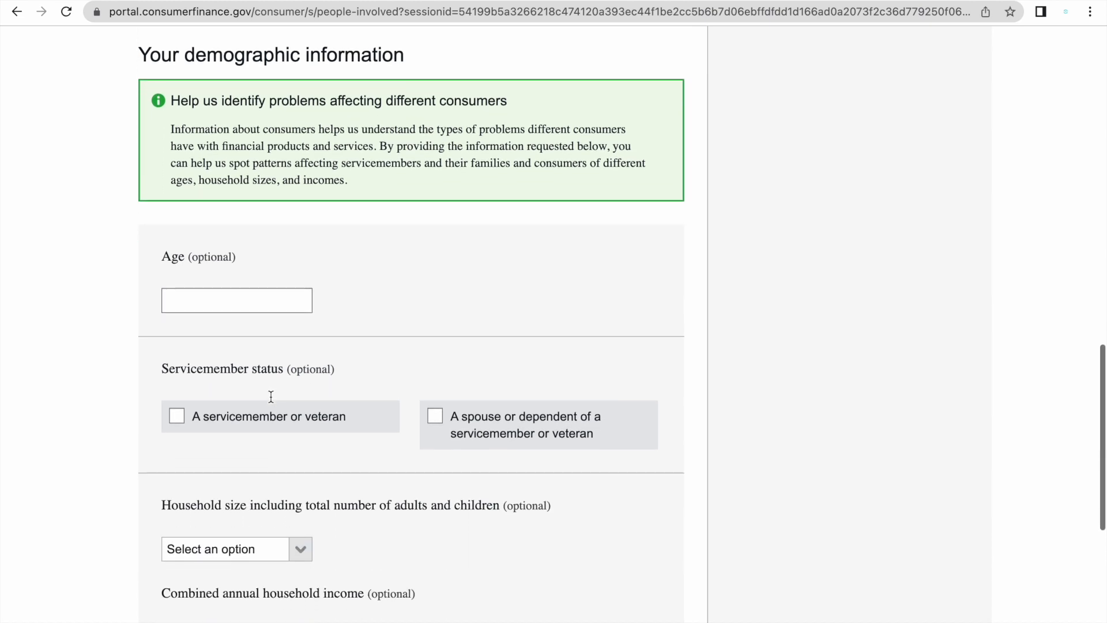
scroll("down", 3)
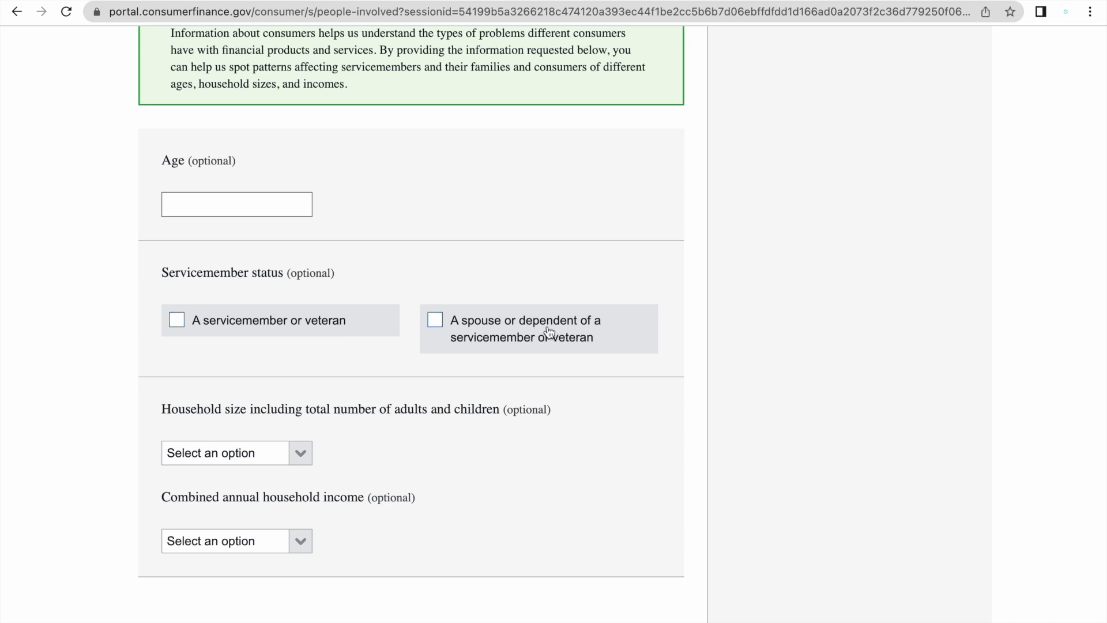
mouse_move(373, 482)
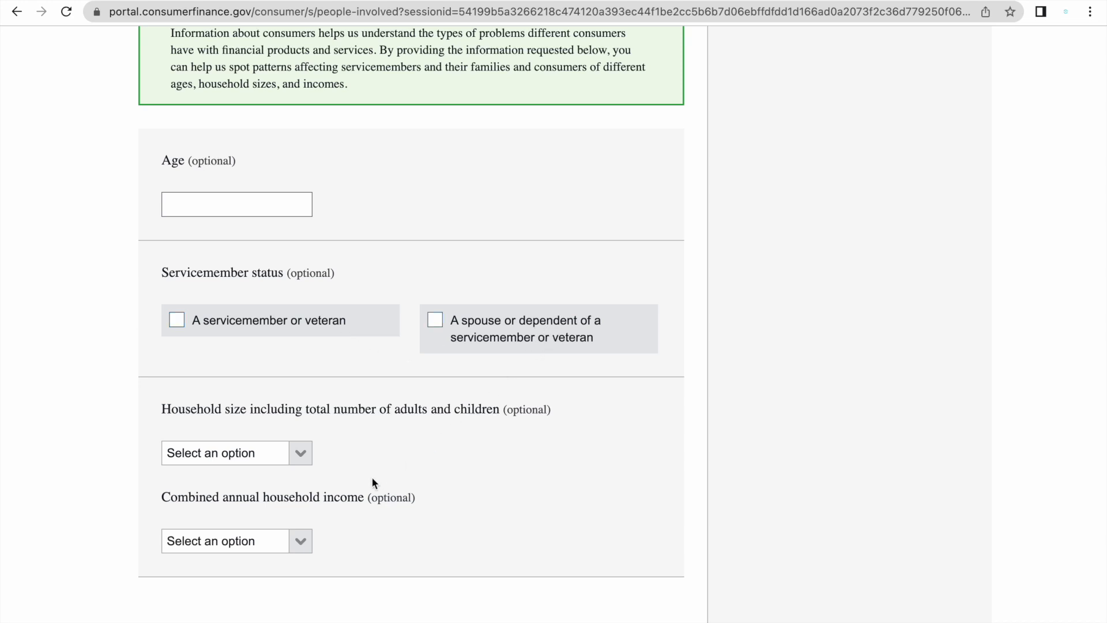
scroll("down", 3)
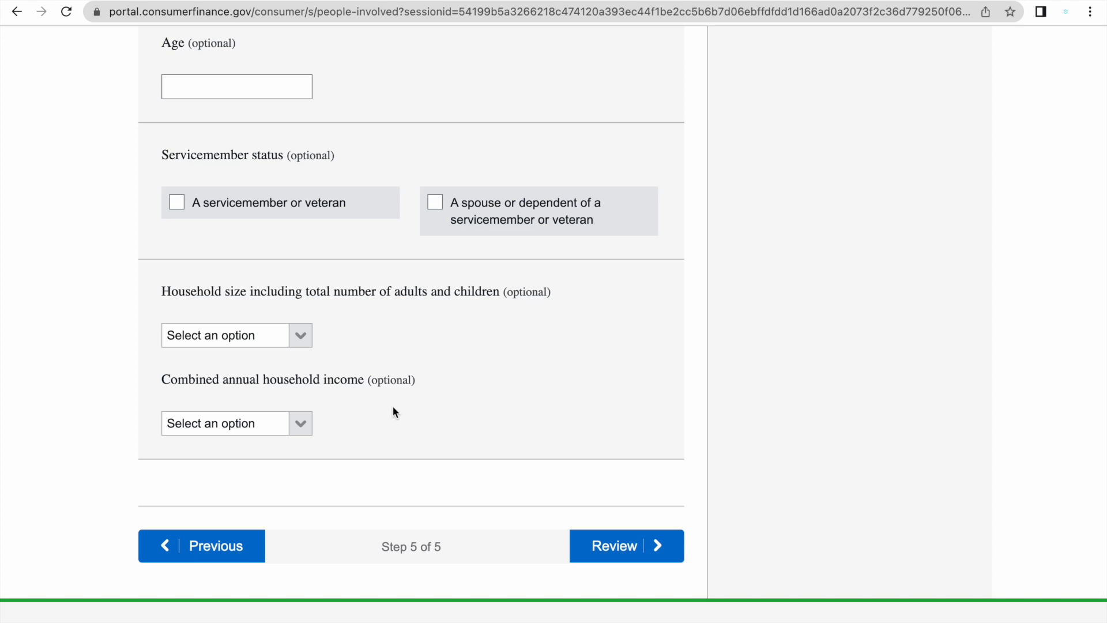
mouse_move(403, 388)
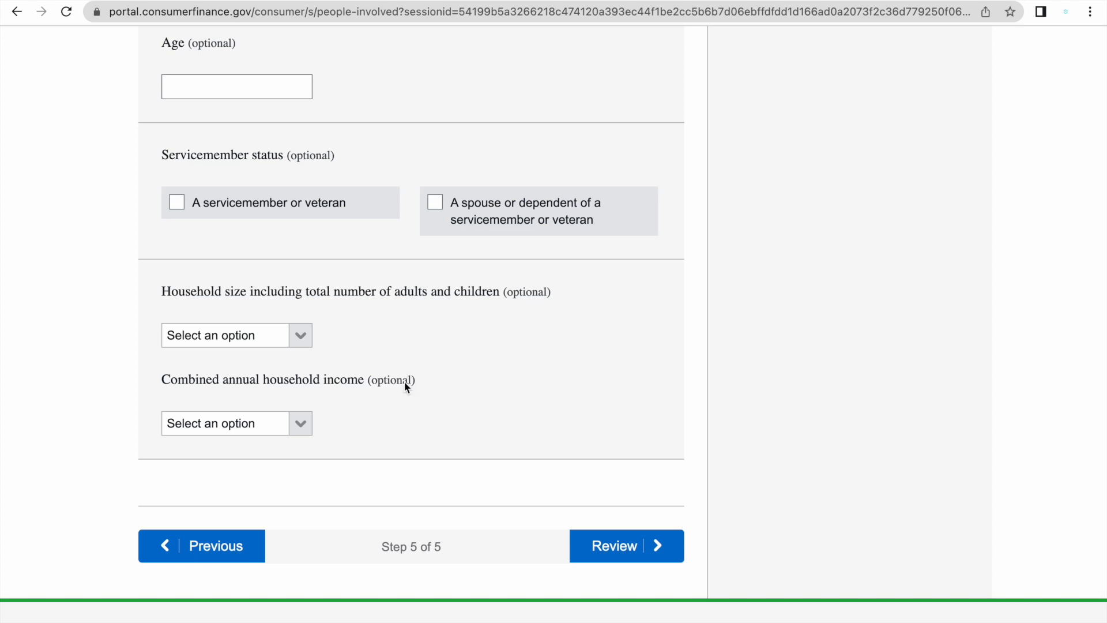
mouse_move(619, 527)
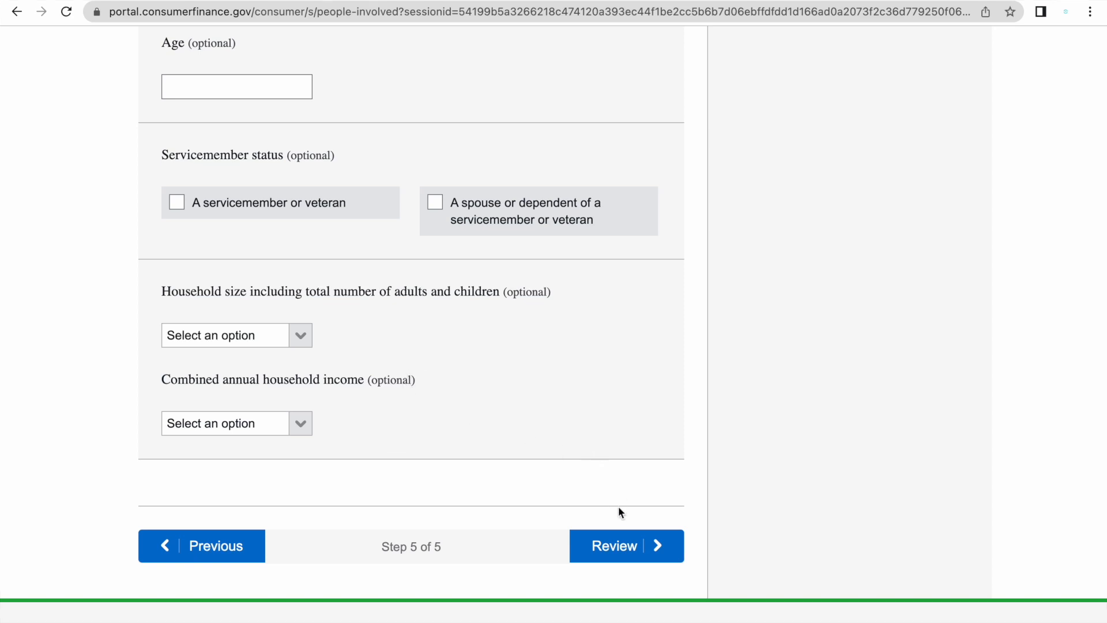
Attempt Review twice; form is blocked by missing Address line 1, City, State and ZIP errors.
left_click(626, 545)
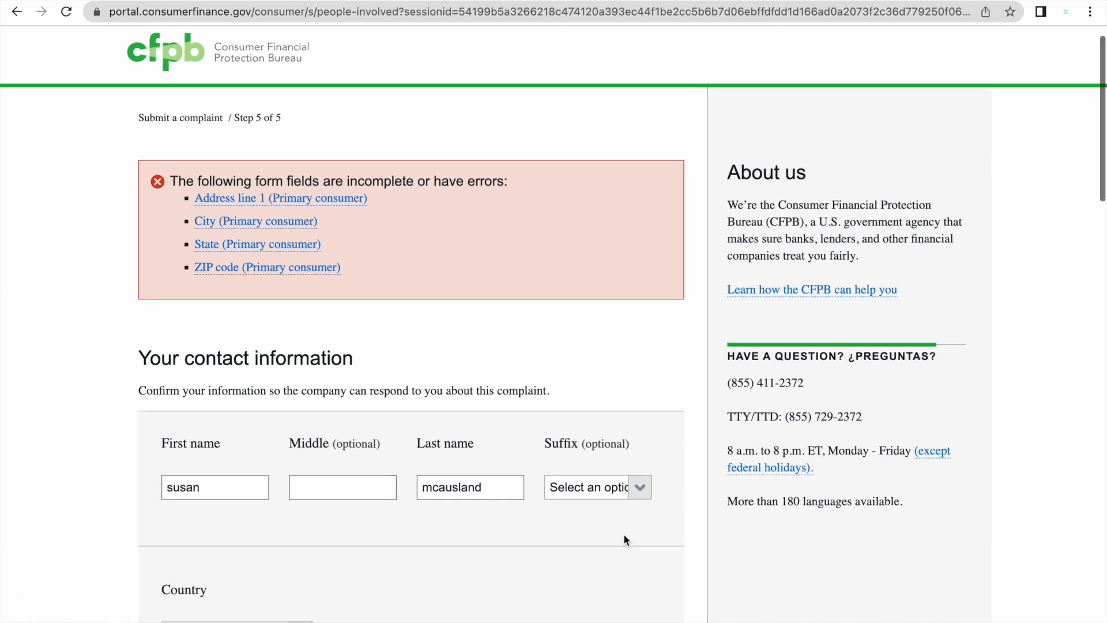
scroll("down", 3)
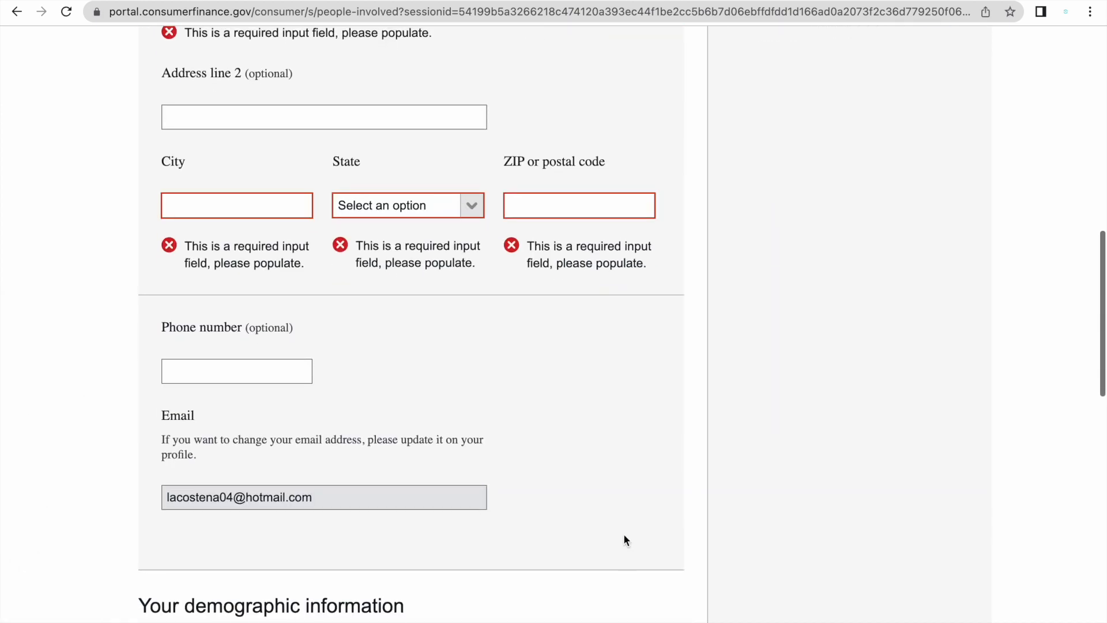
scroll("down", 3)
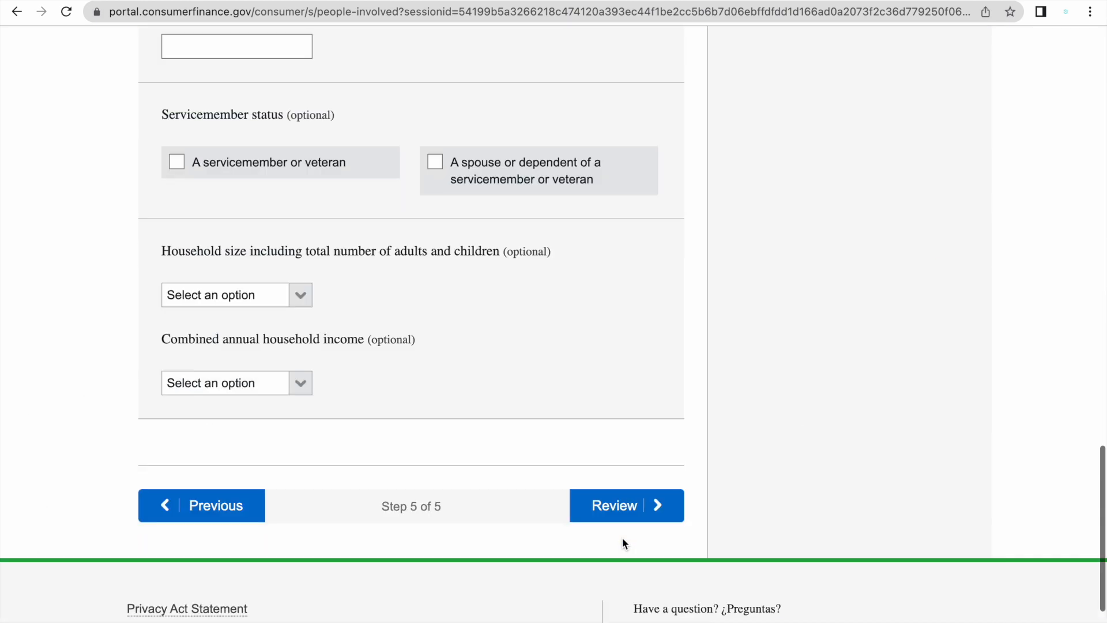
left_click(627, 505)
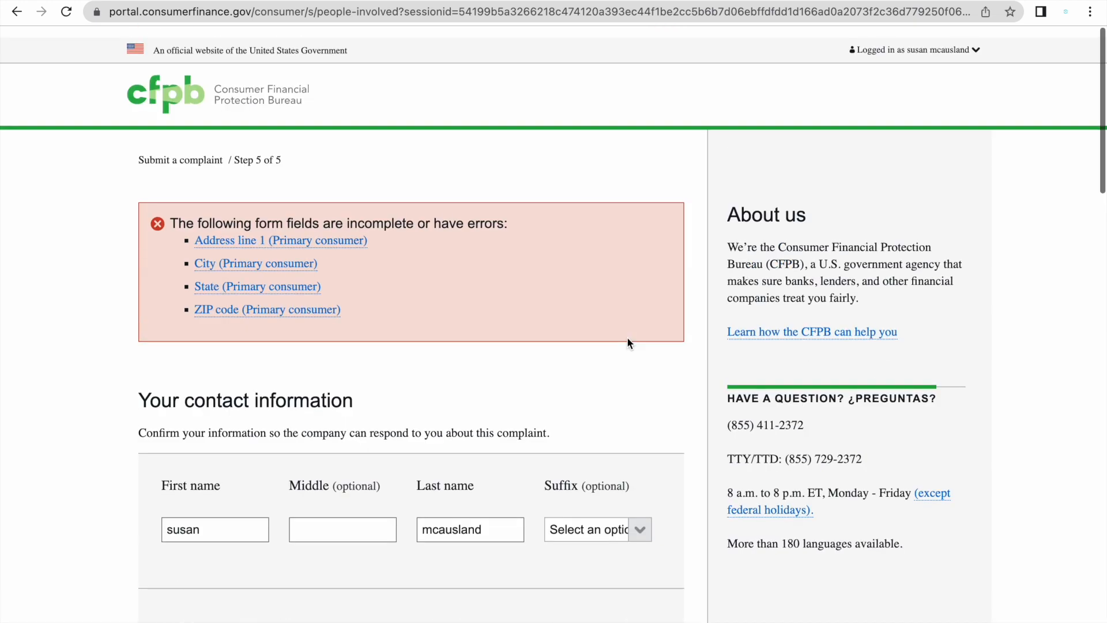
scroll("down", 3)
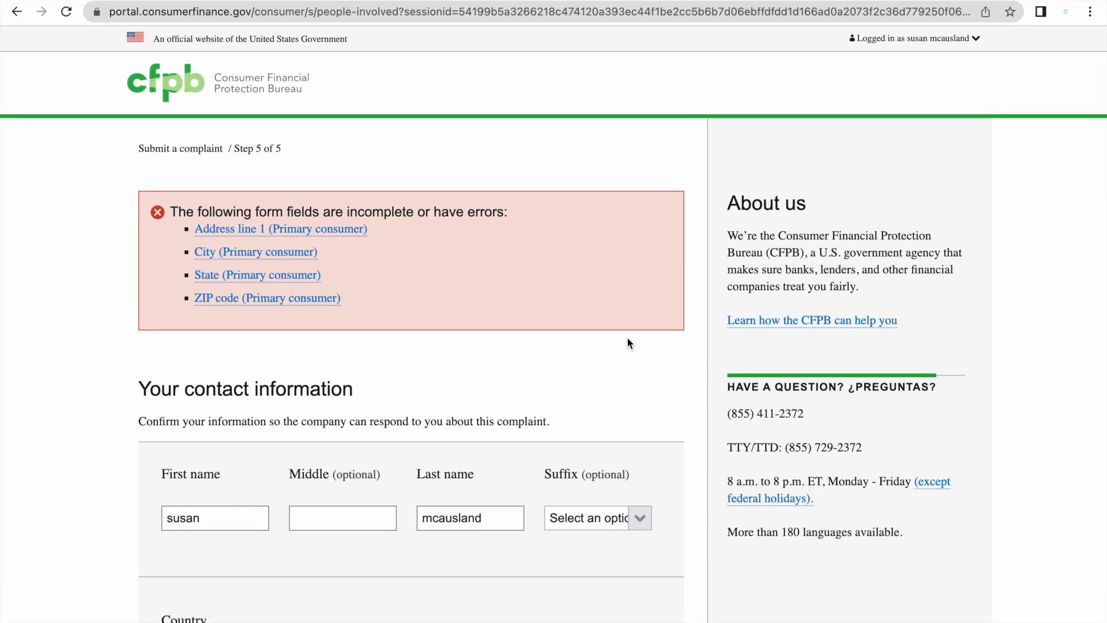